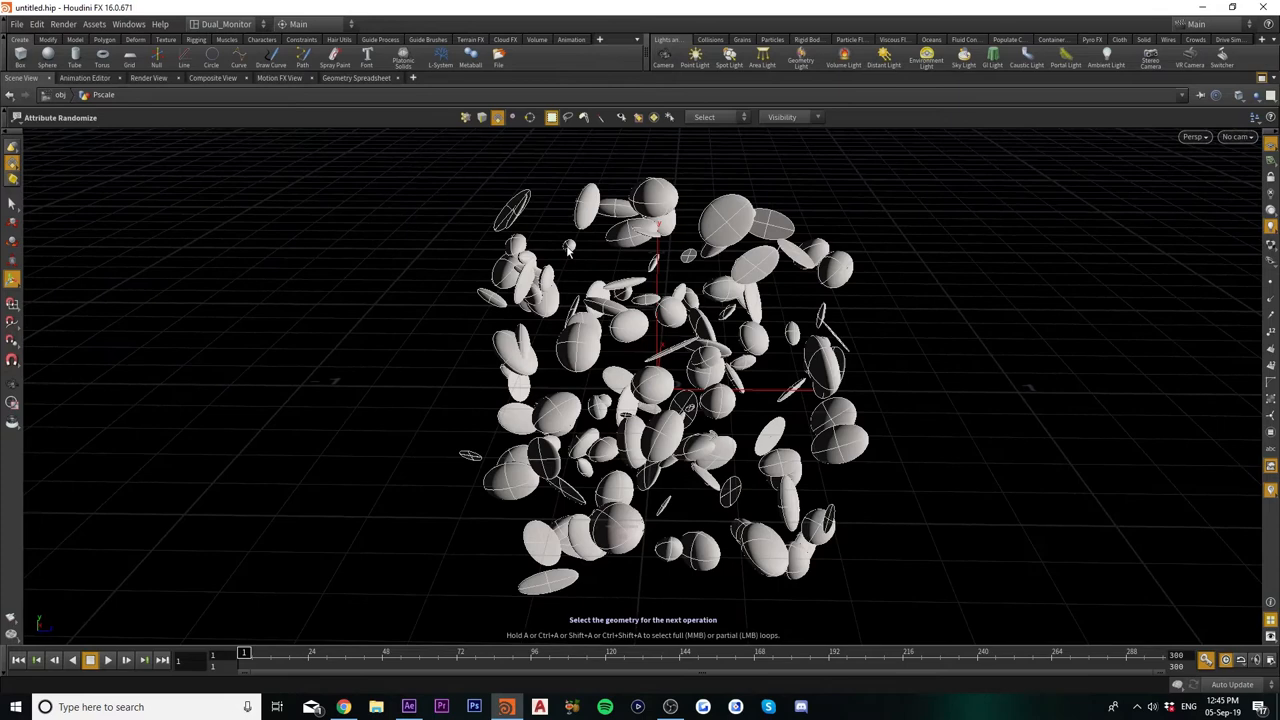
{"action": "mouse_move", "coordinate": [1090, 200]}
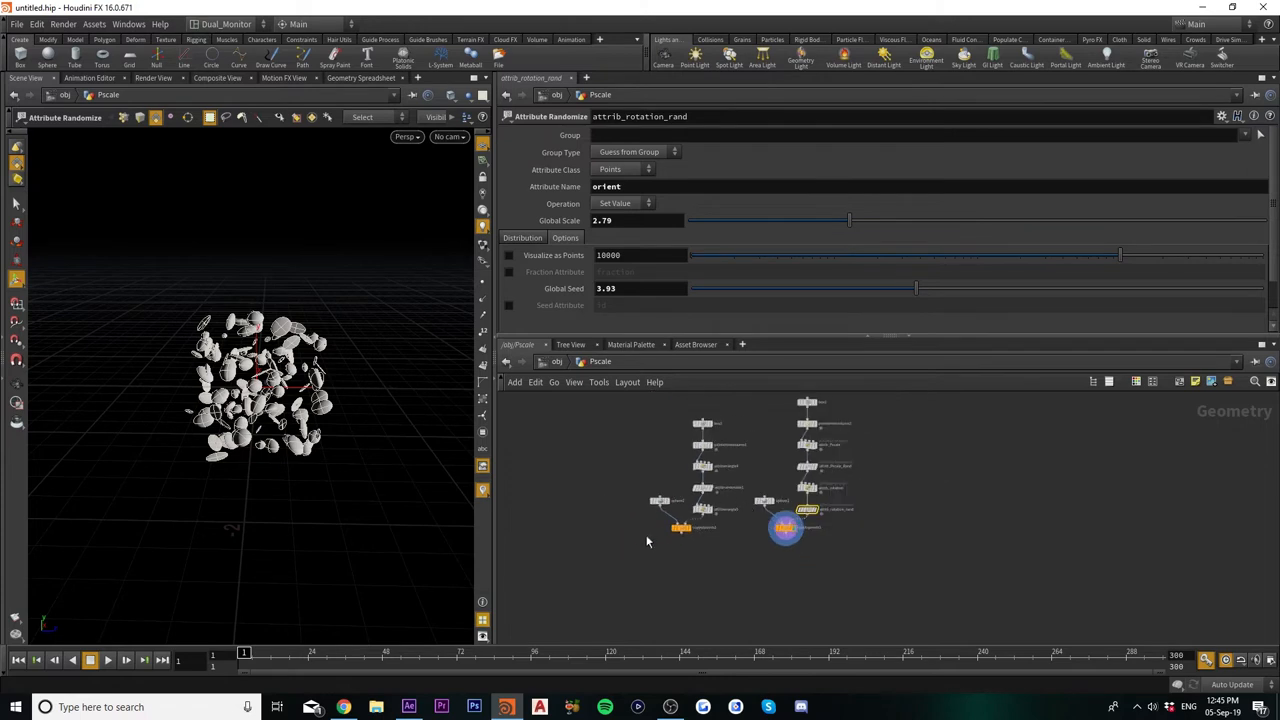
Step: Show copytopoints1's copy settings in the split viewport, Parameters and Network layout
{"action": "left_click", "coordinate": [785, 527]}
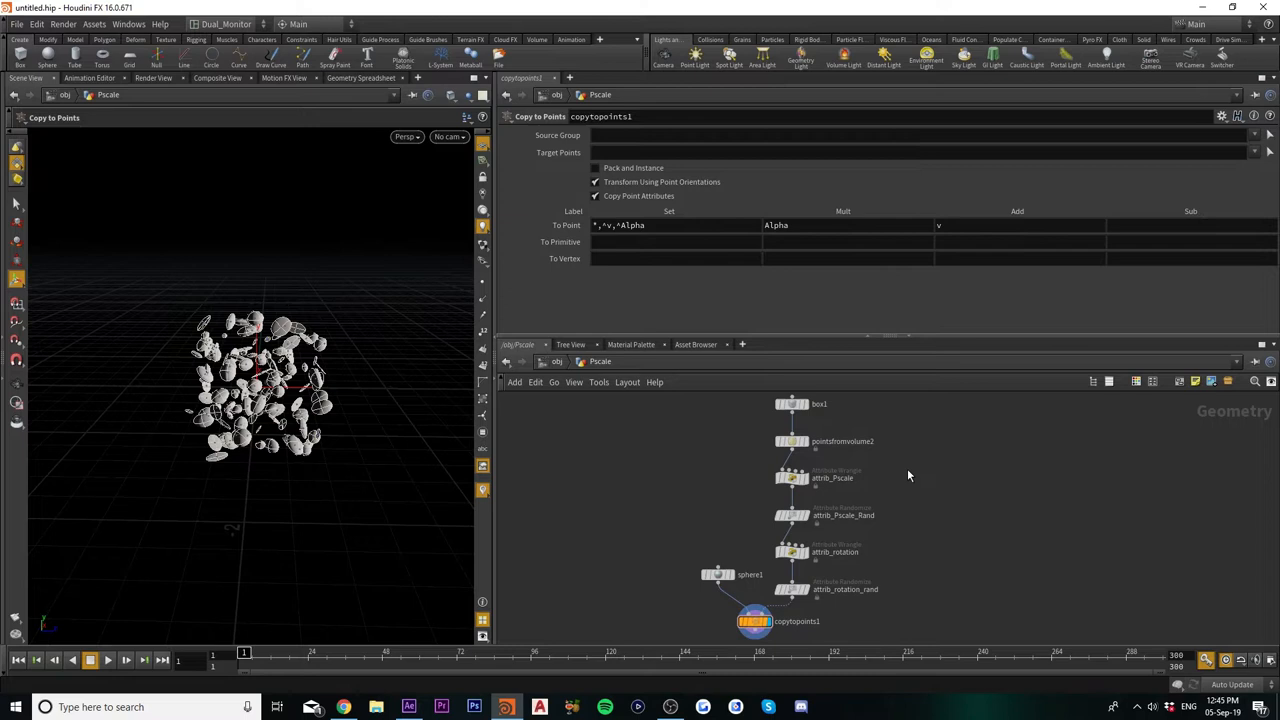
{"action": "mouse_move", "coordinate": [903, 458]}
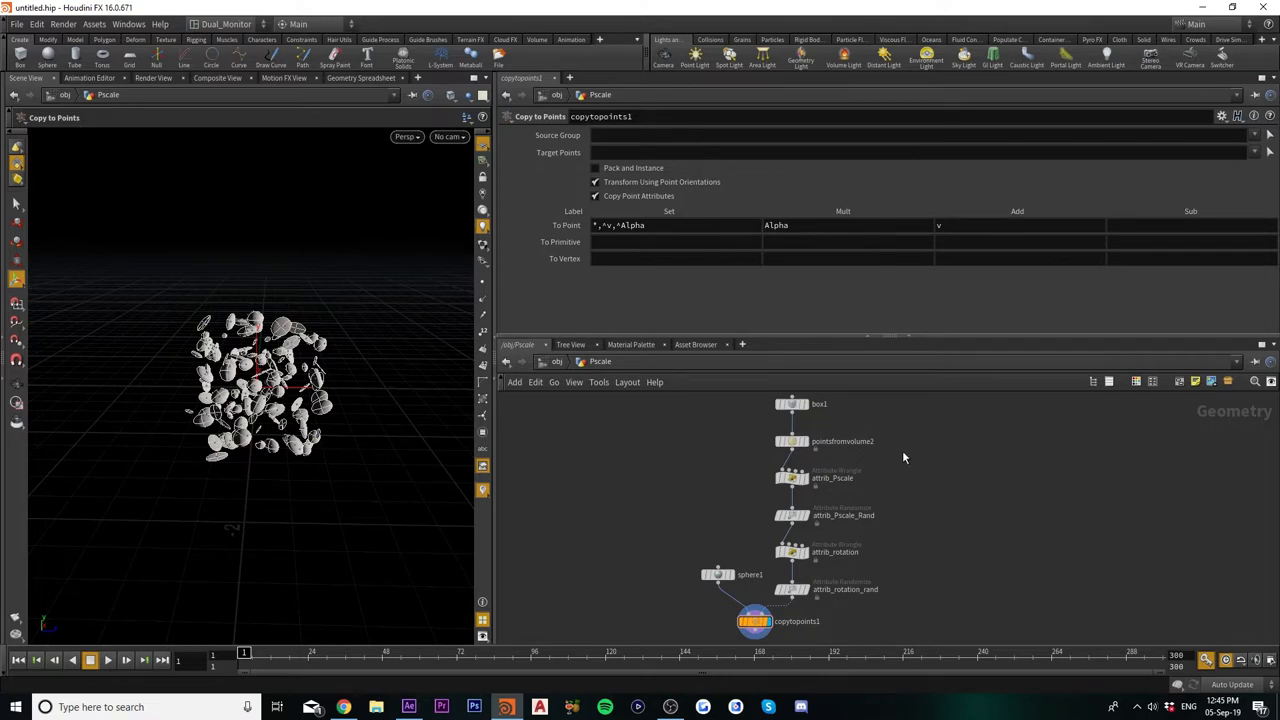
{"action": "mouse_move", "coordinate": [830, 441]}
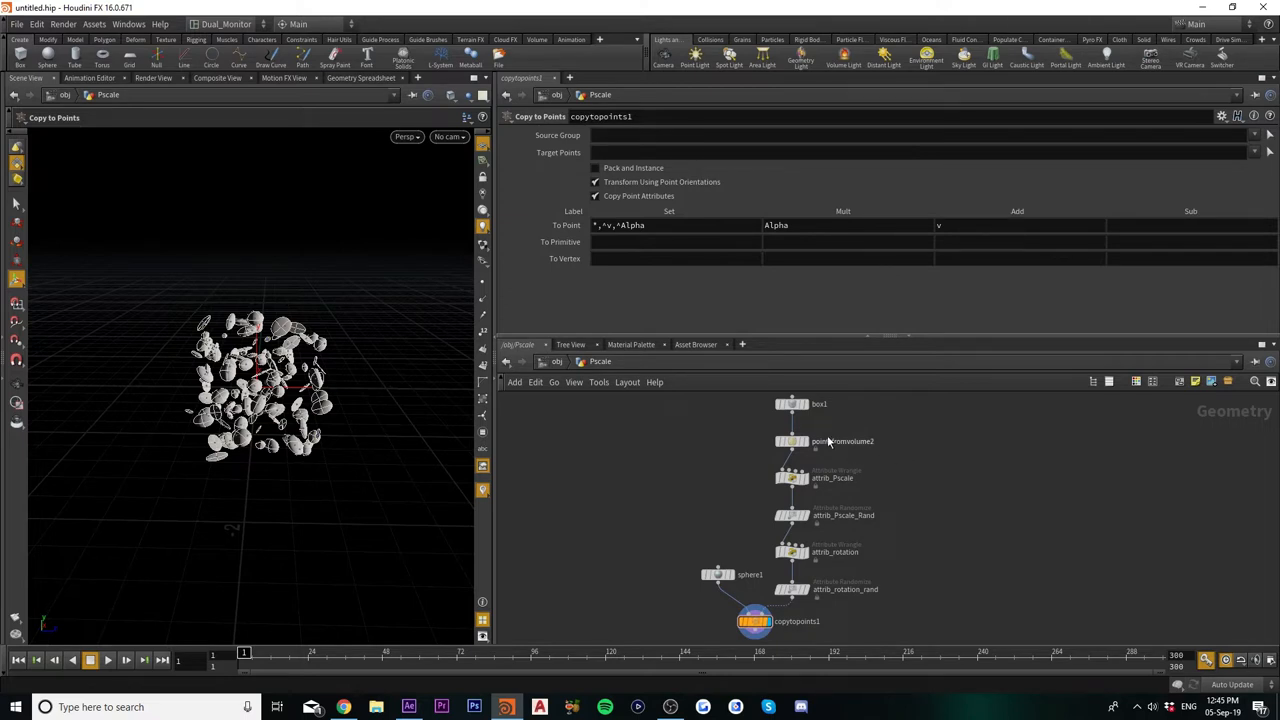
{"action": "mouse_move", "coordinate": [975, 347]}
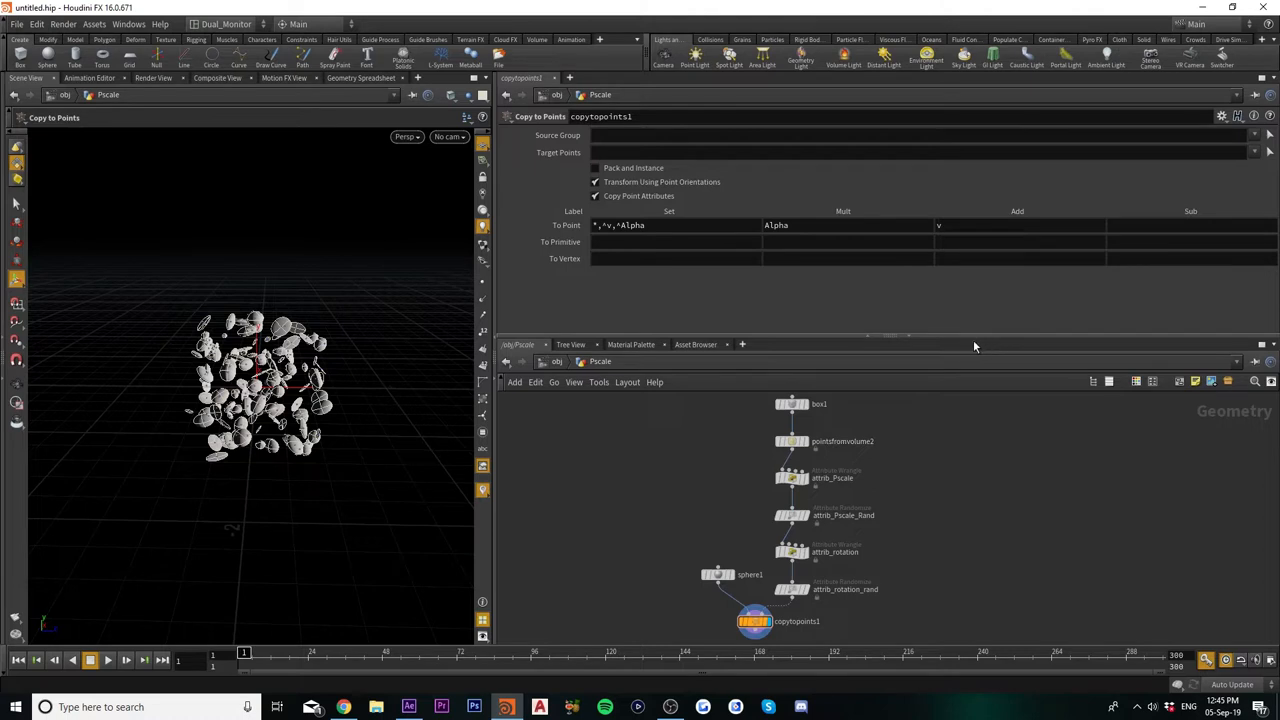
{"action": "mouse_move", "coordinate": [733, 480]}
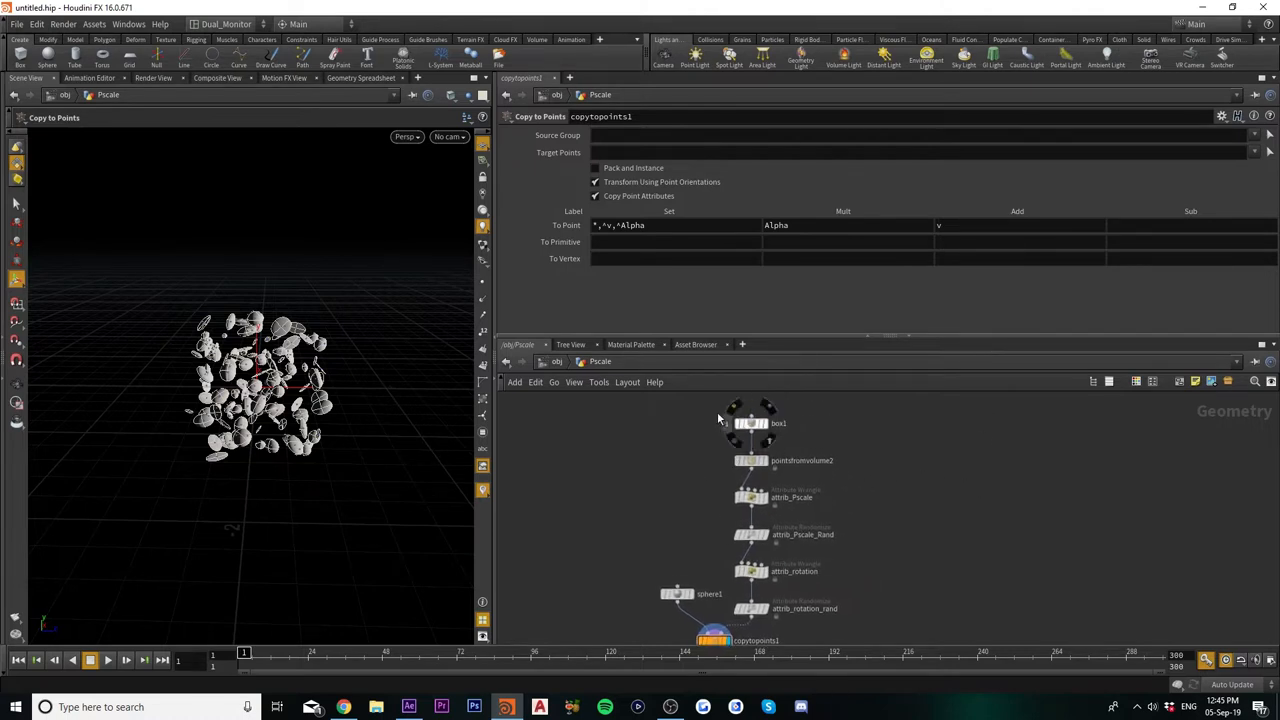
Step: Inspect box1 and pointsfromvolume2, and display only the scattered points in the viewport
{"action": "left_click", "coordinate": [751, 423]}
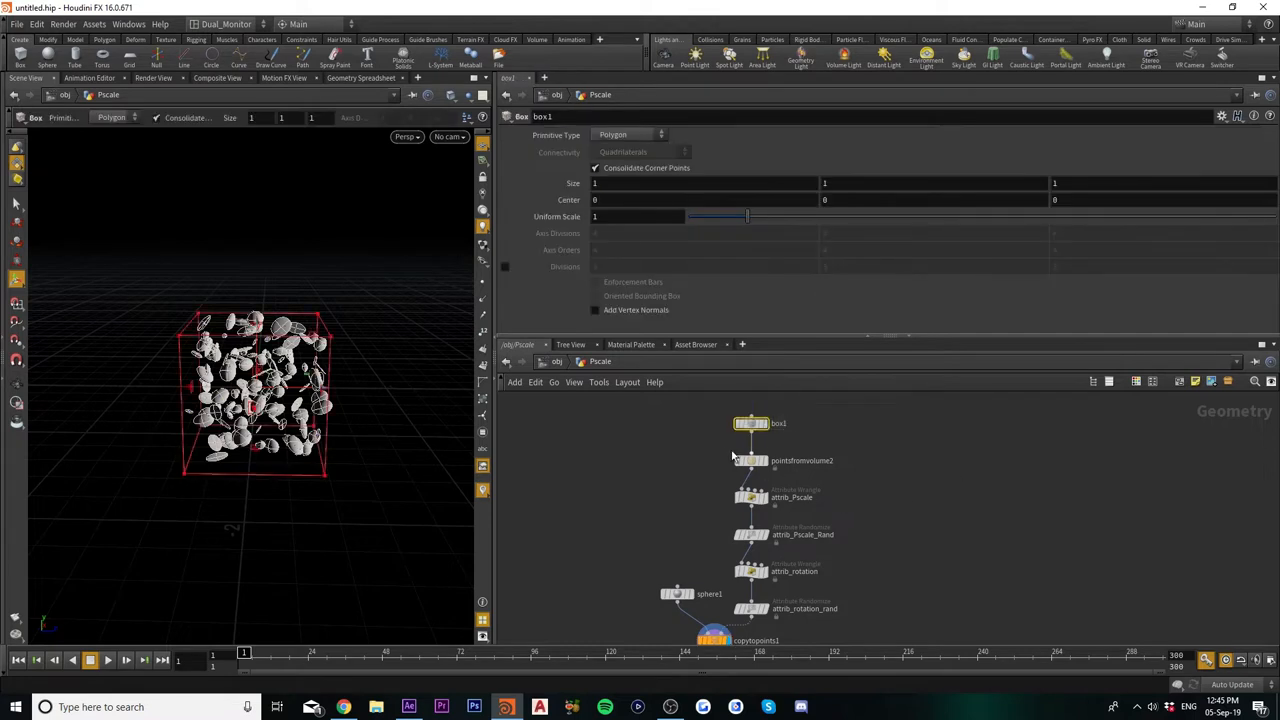
{"action": "left_click", "coordinate": [751, 460]}
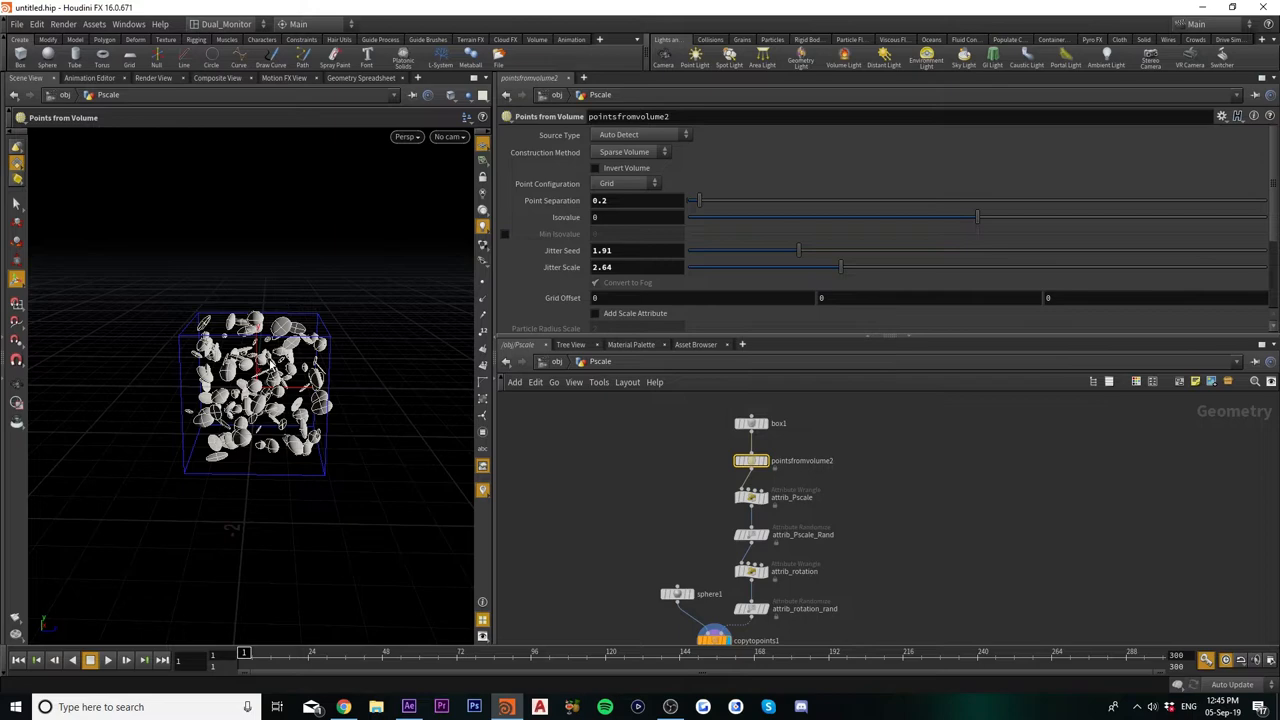
{"action": "left_click", "coordinate": [762, 461]}
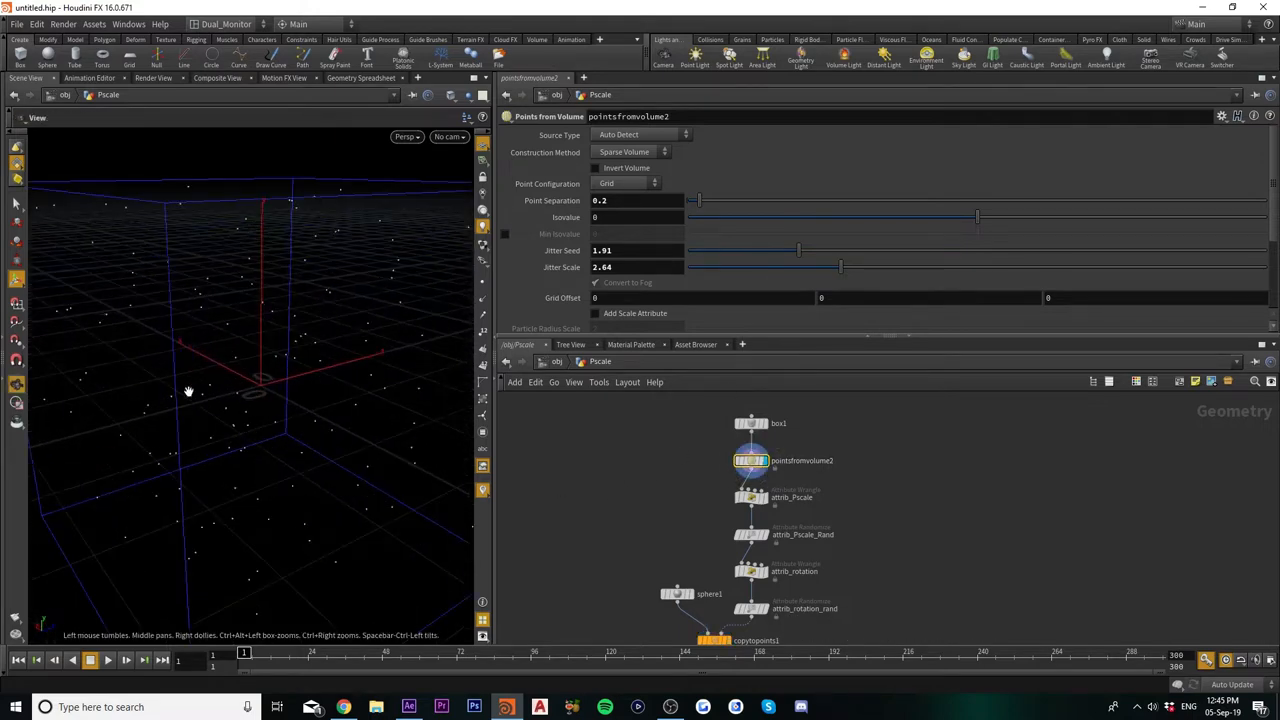
{"action": "left_click_drag", "start_coordinate": [189, 390], "coordinate": [330, 333]}
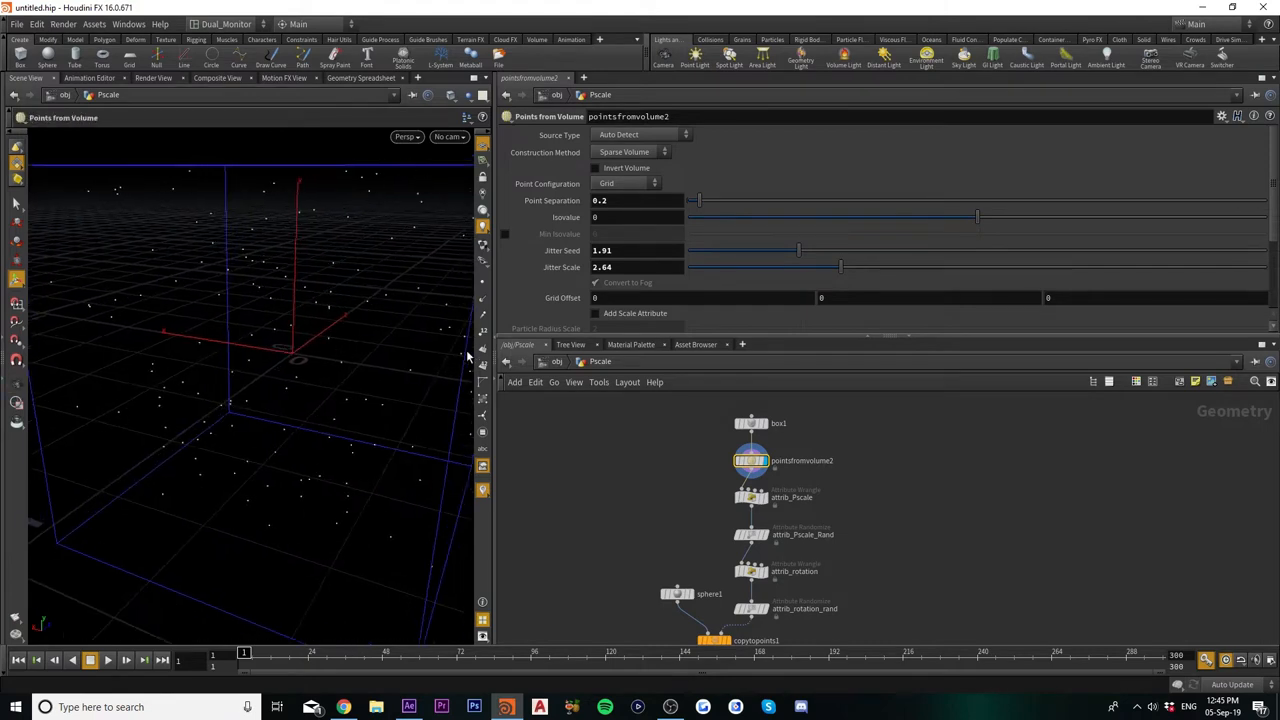
{"action": "mouse_move", "coordinate": [780, 485]}
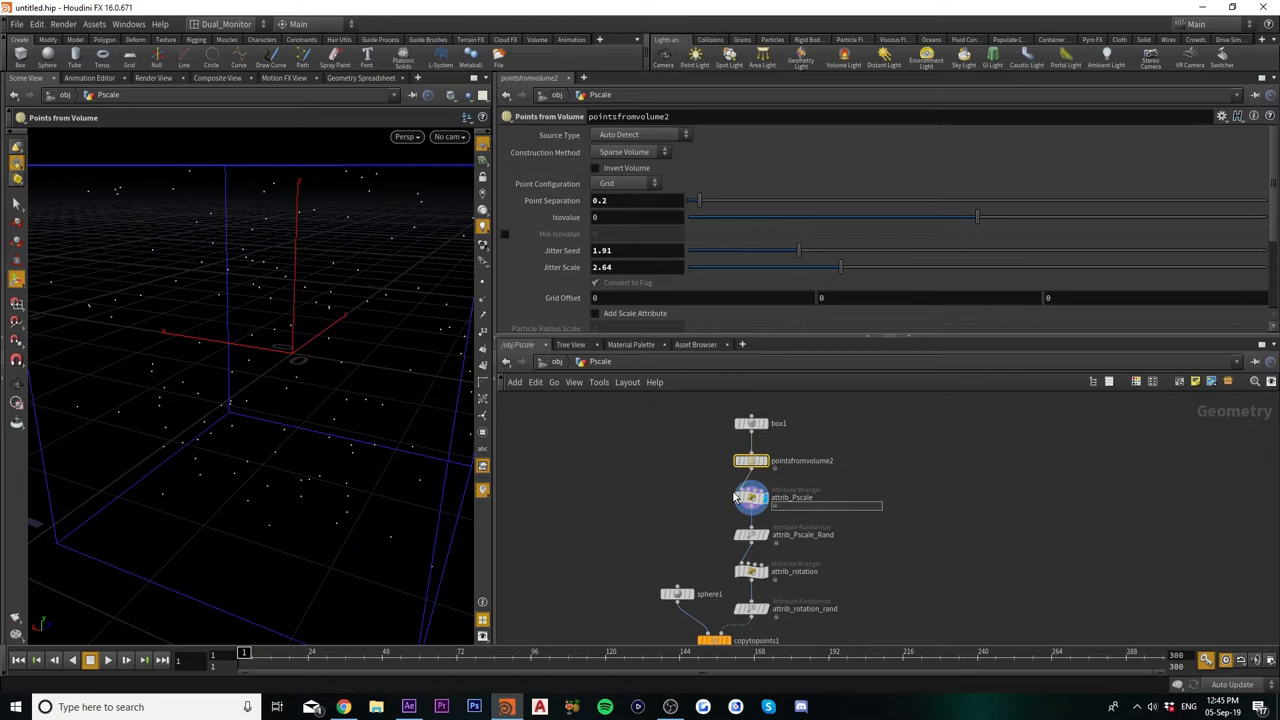
Step: Set the scale randomizer's Global Scale to 0.6 and review the pscale and orient wrangles
{"action": "left_click", "coordinate": [751, 497]}
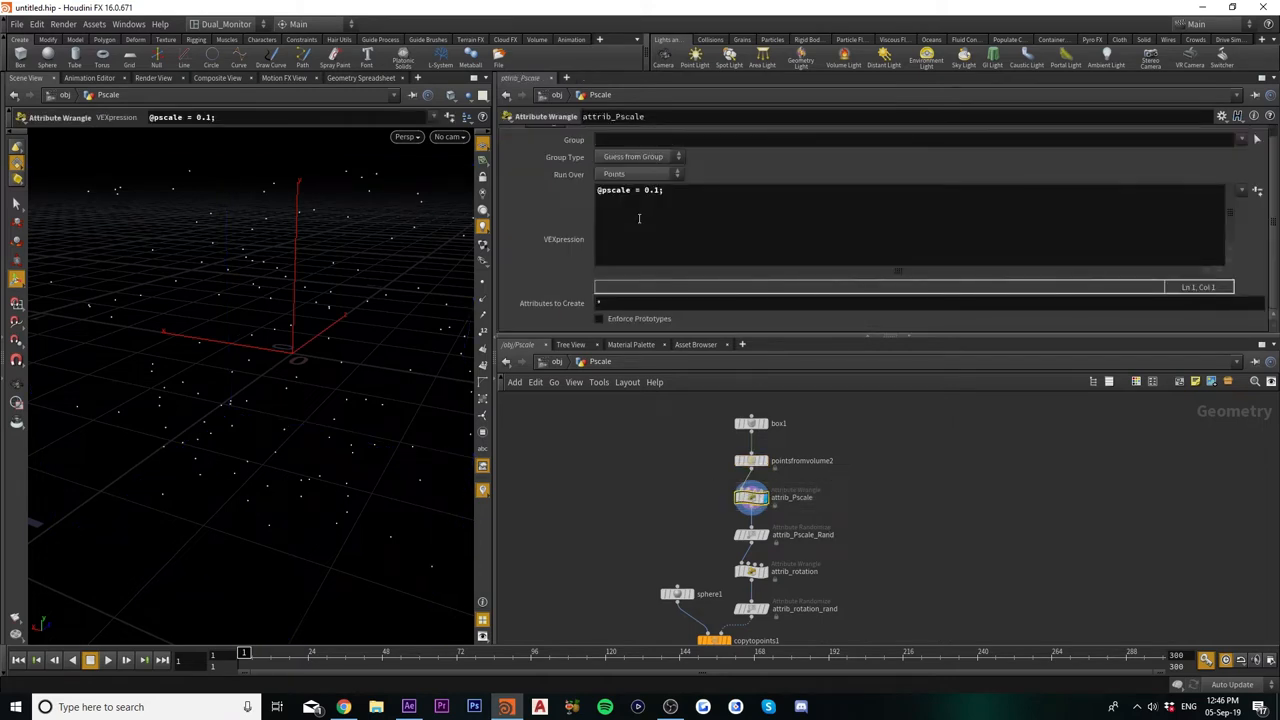
{"action": "mouse_move", "coordinate": [843, 521]}
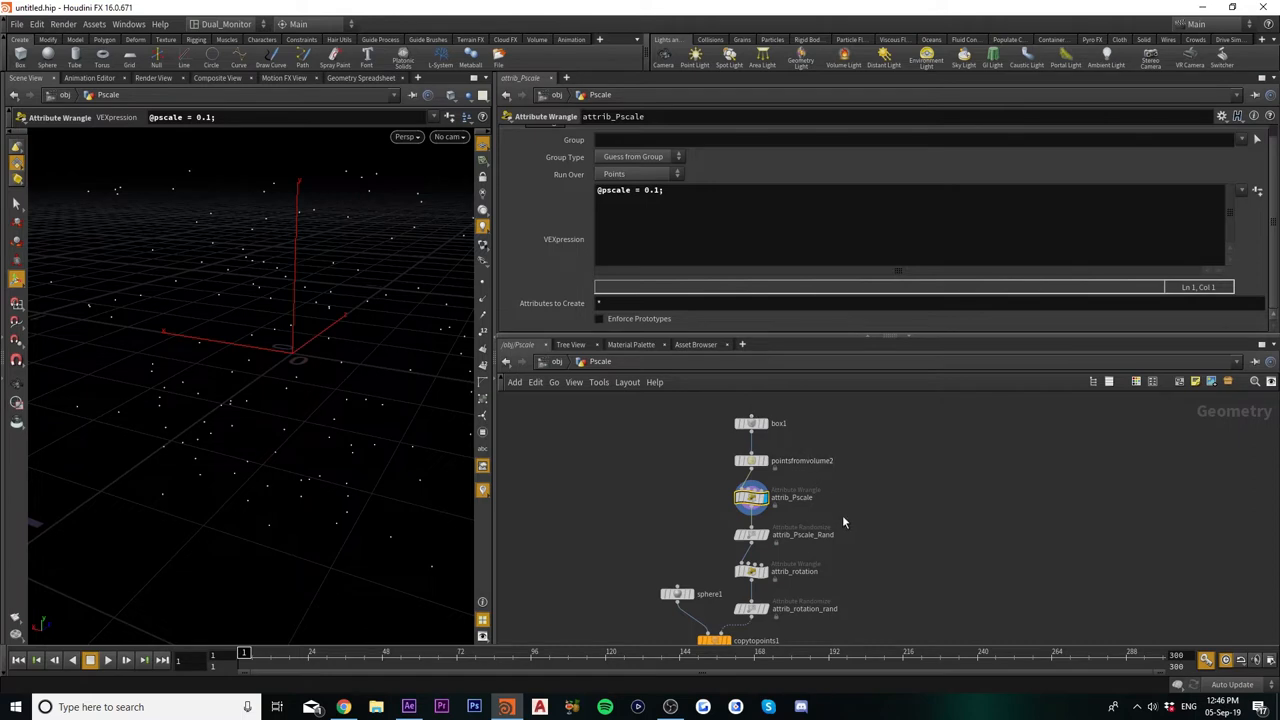
{"action": "left_click", "coordinate": [751, 534]}
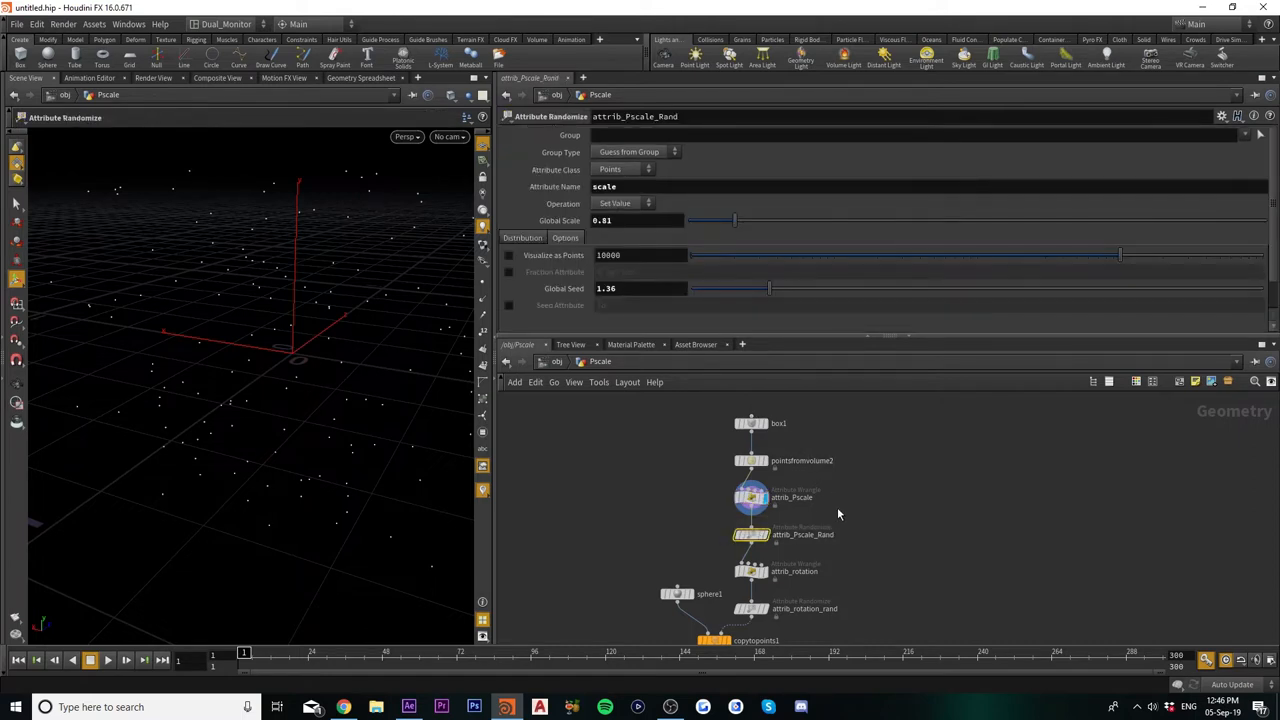
{"action": "mouse_move", "coordinate": [649, 185]}
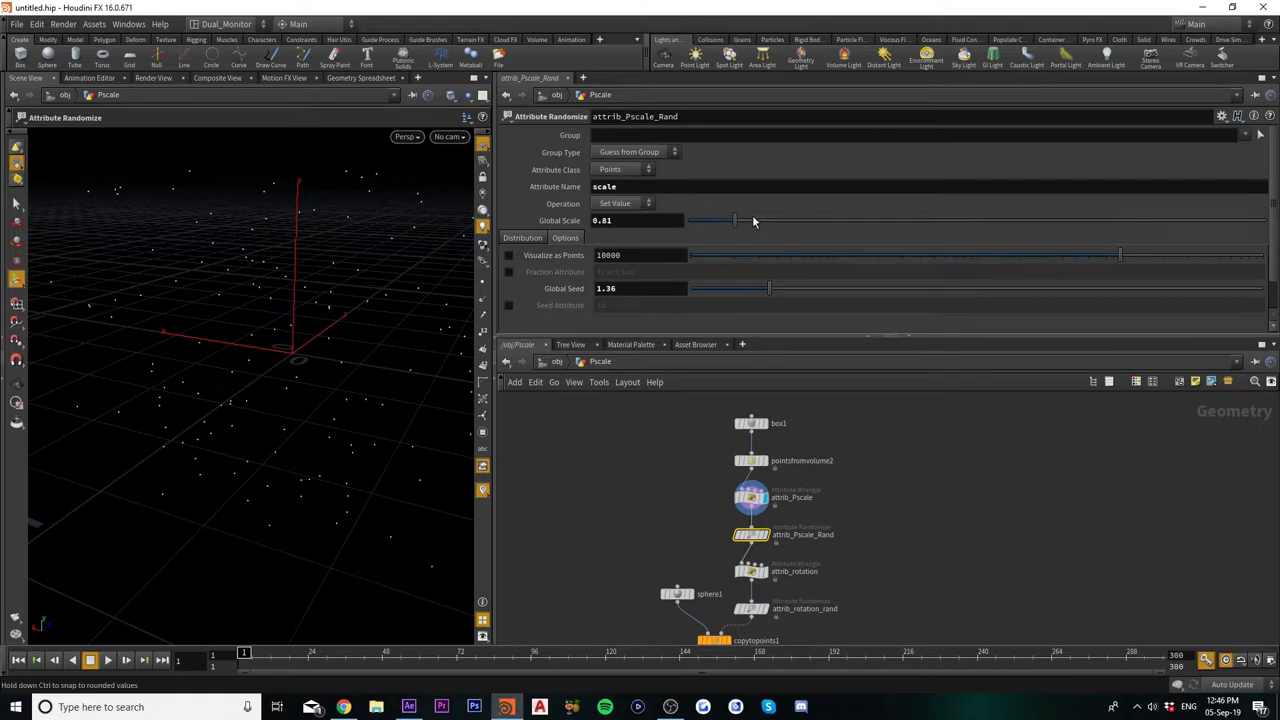
{"action": "left_click_drag", "start_coordinate": [738, 220], "coordinate": [728, 220]}
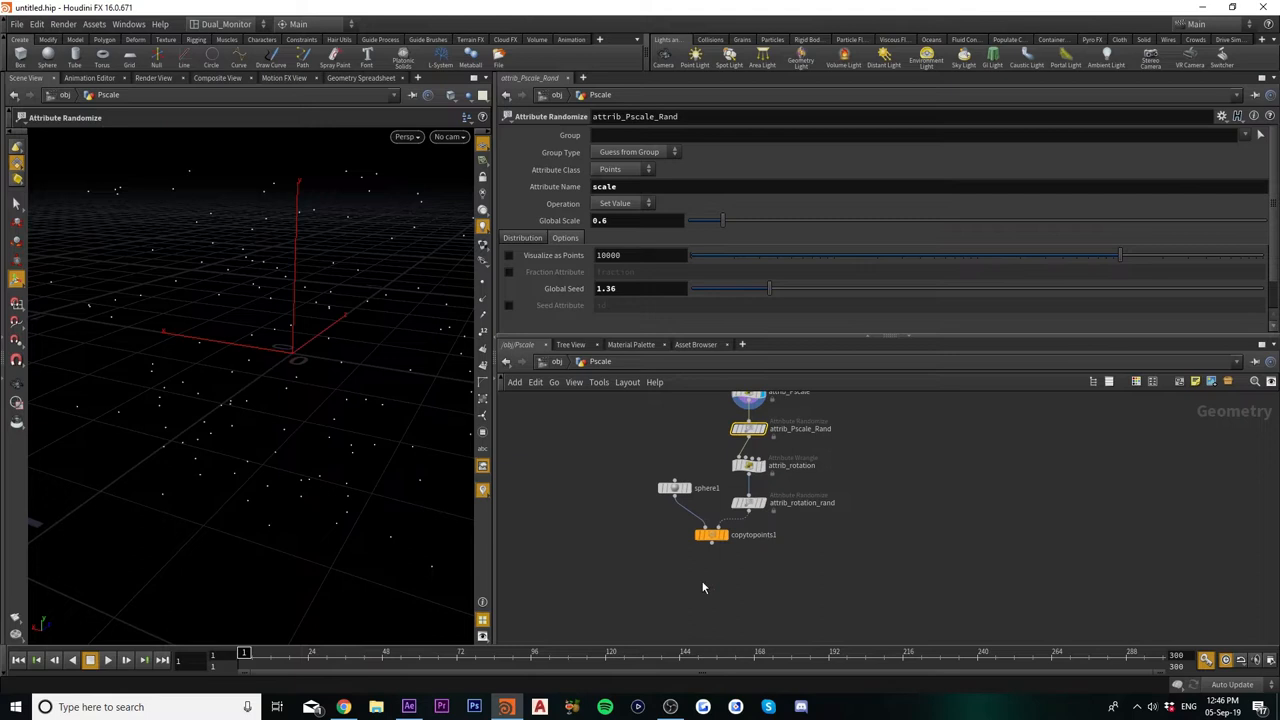
{"action": "mouse_move", "coordinate": [733, 481]}
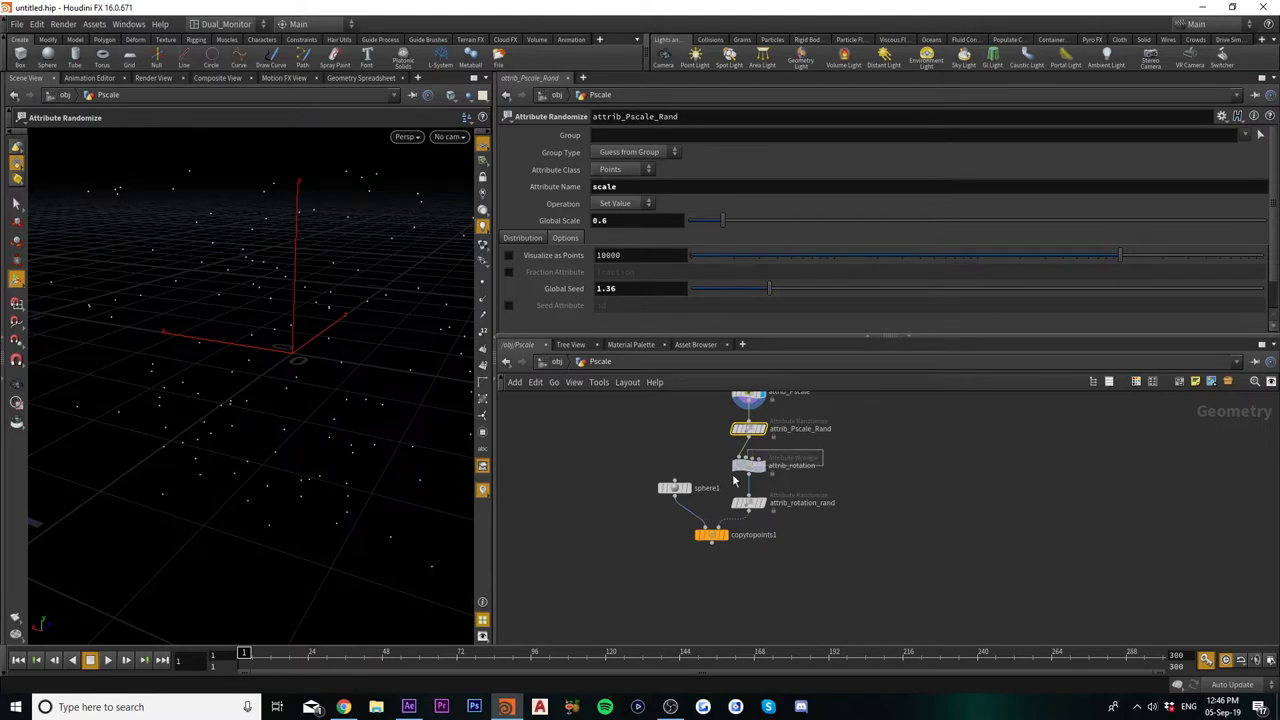
{"action": "left_click", "coordinate": [750, 502]}
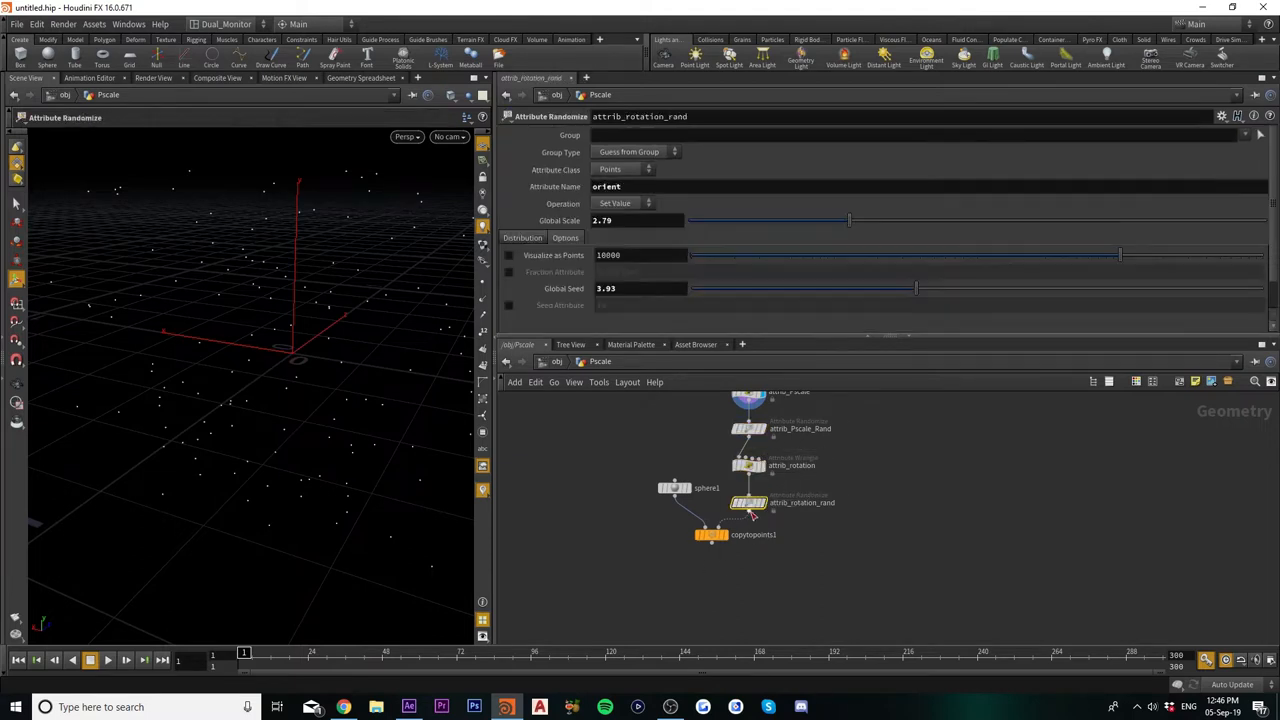
{"action": "left_click", "coordinate": [749, 464]}
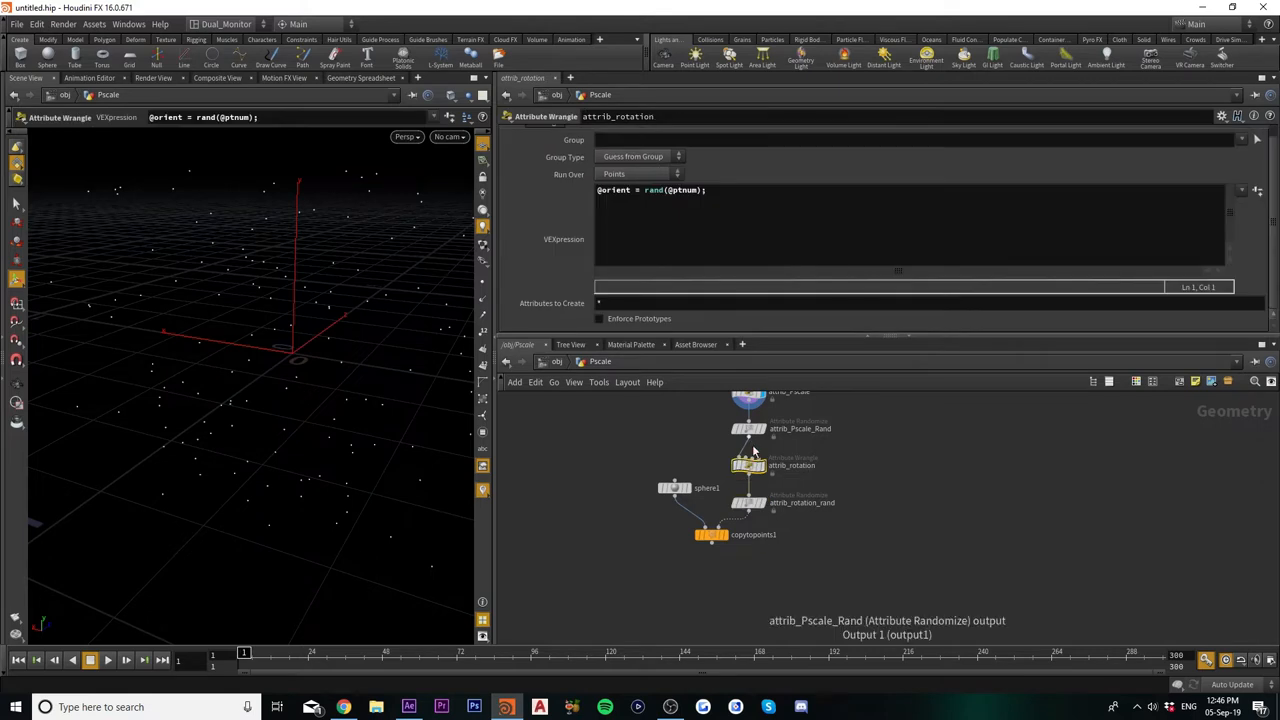
{"action": "mouse_move", "coordinate": [826, 460]}
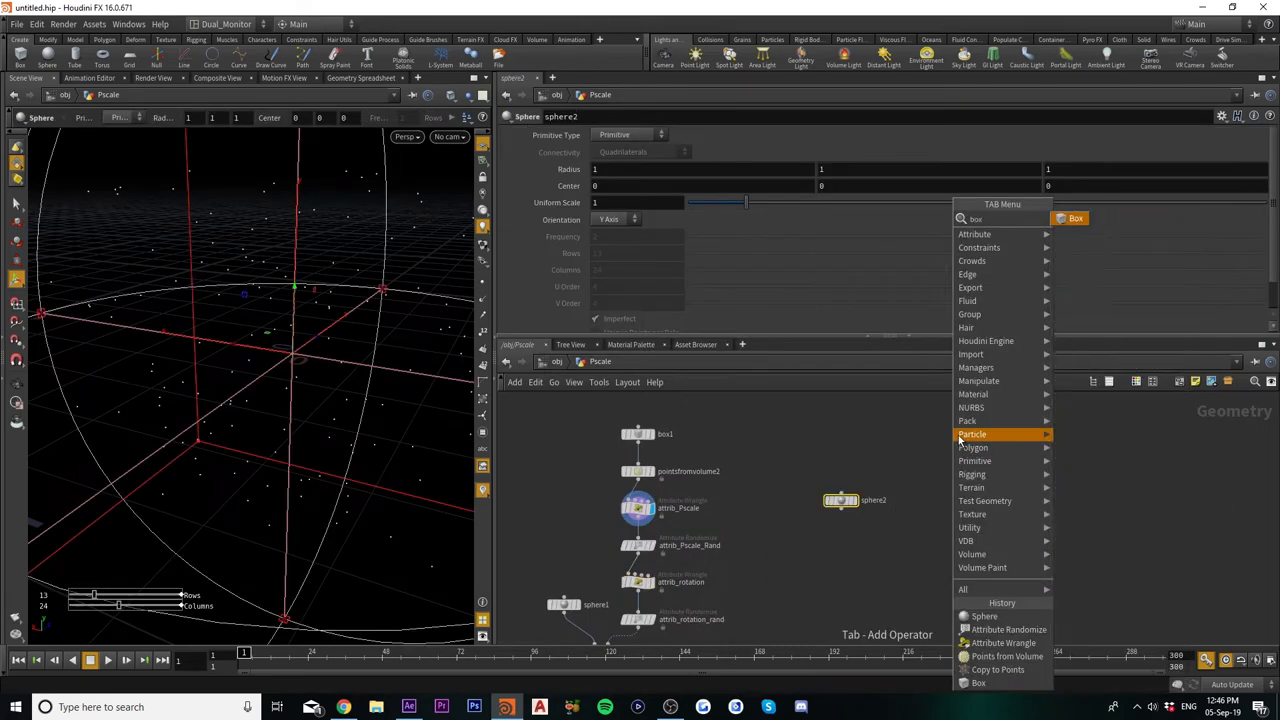
Step: Add sphere2 and box2, wire box2 into a new Points from Volume, and display its grid
{"action": "left_click", "coordinate": [978, 682]}
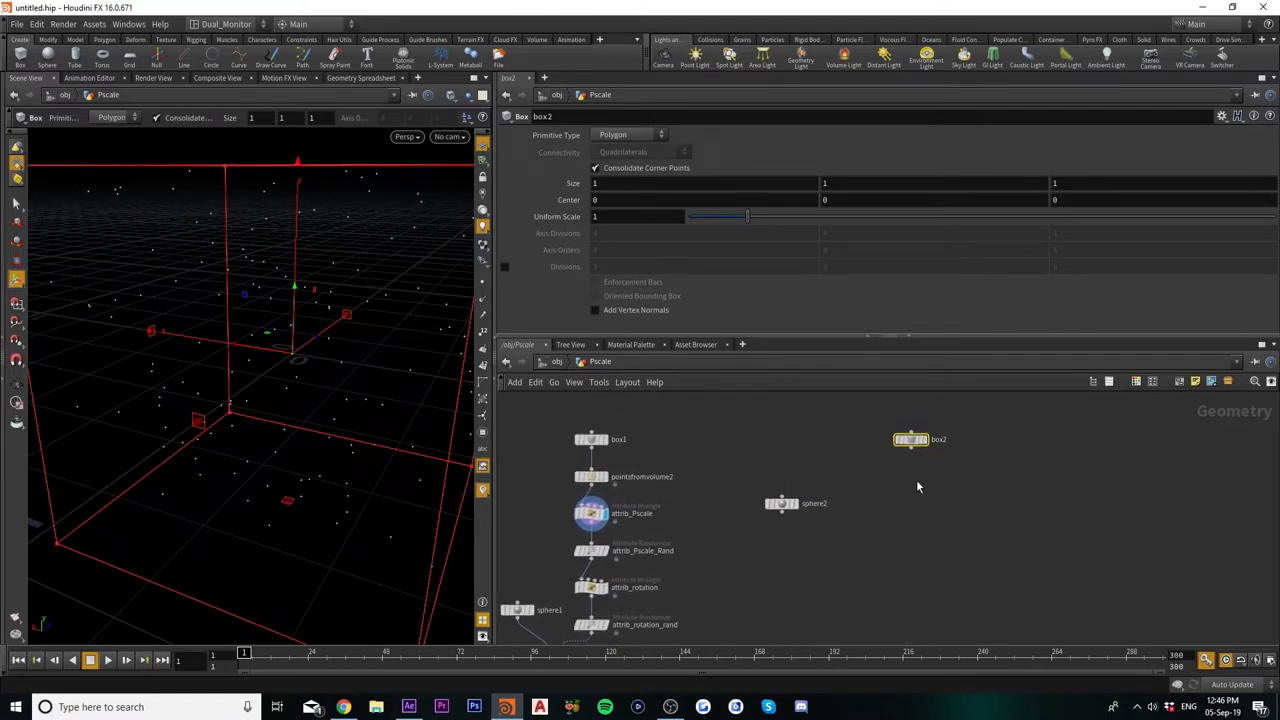
{"action": "key", "text": "Tab"}
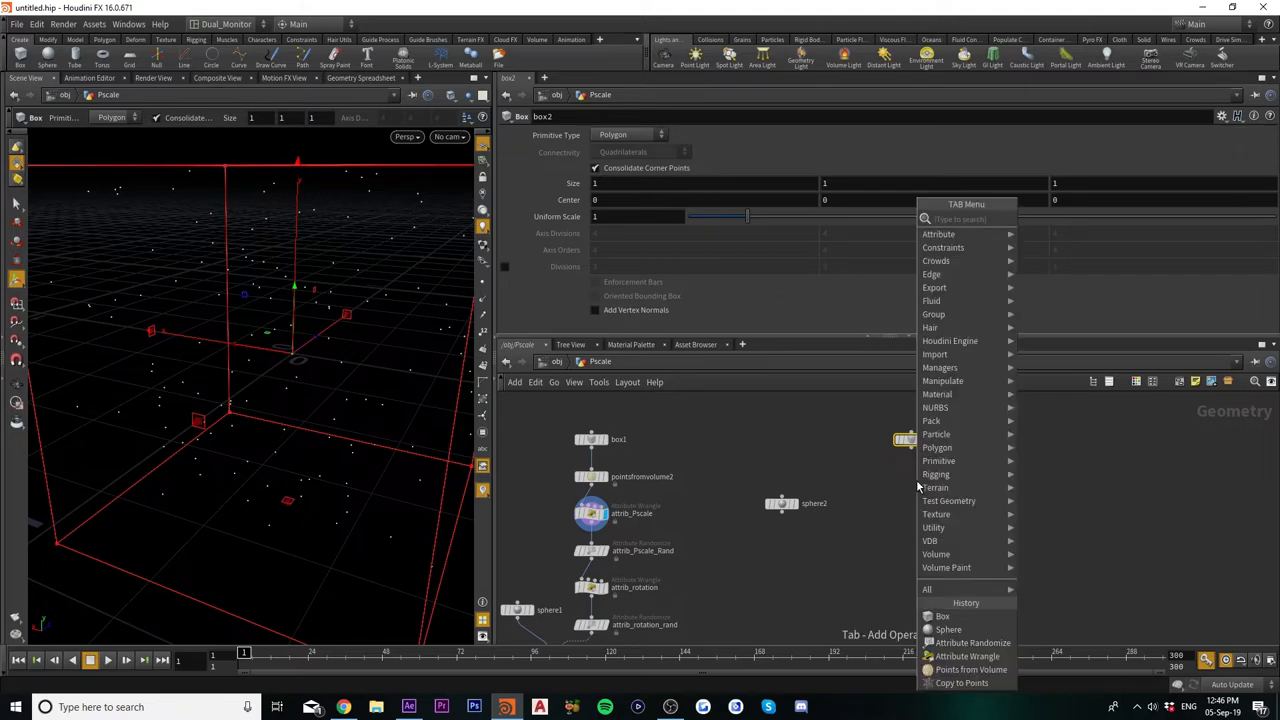
{"action": "type", "text": "point"}
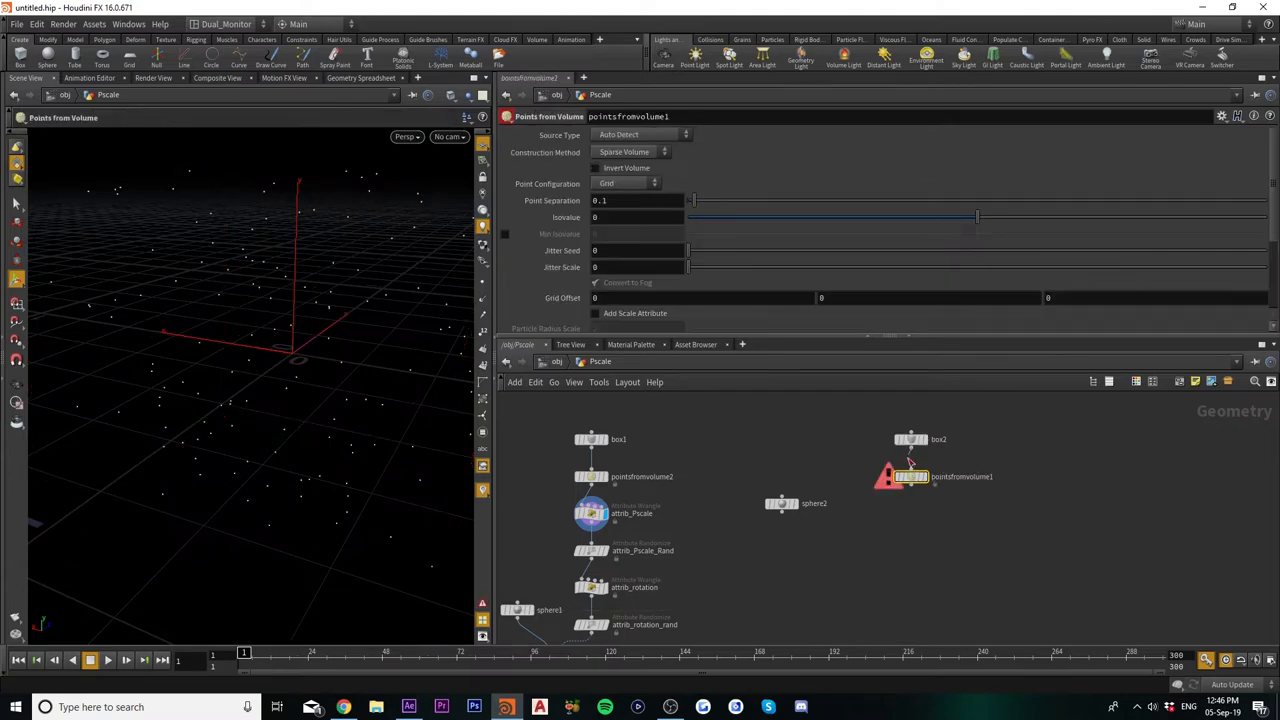
{"action": "left_click", "coordinate": [910, 476]}
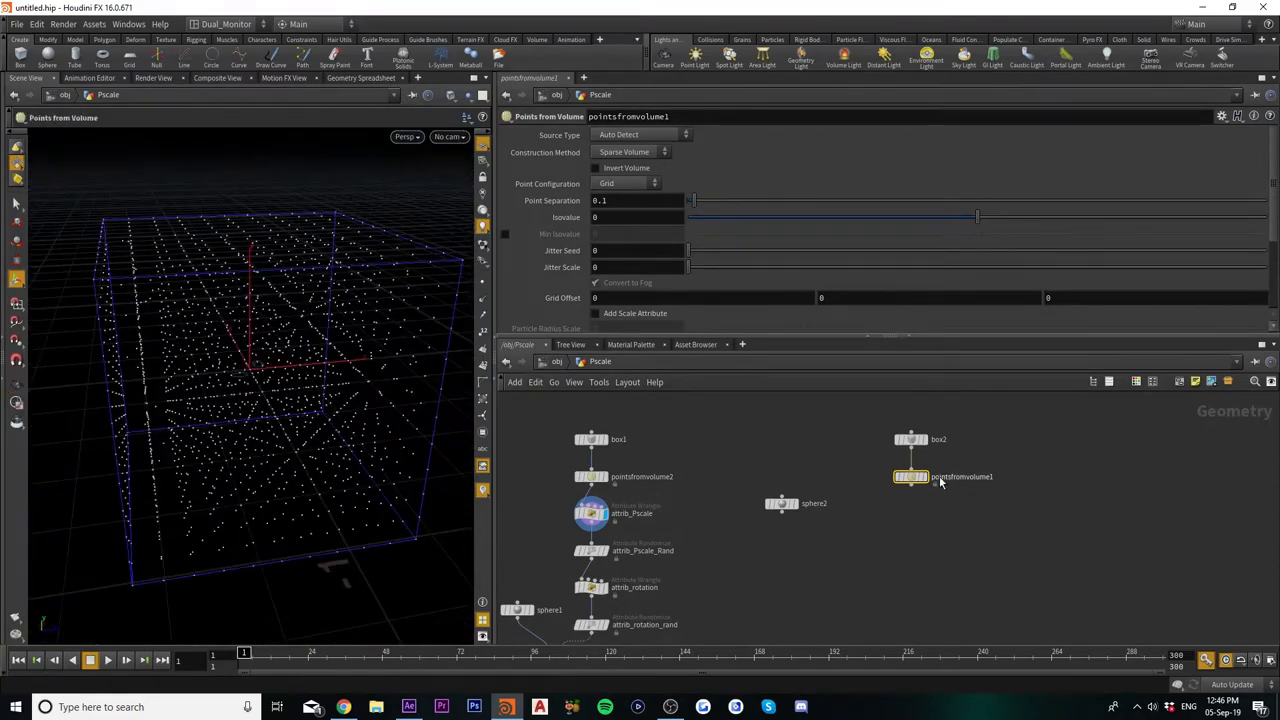
{"action": "left_click", "coordinate": [933, 485]}
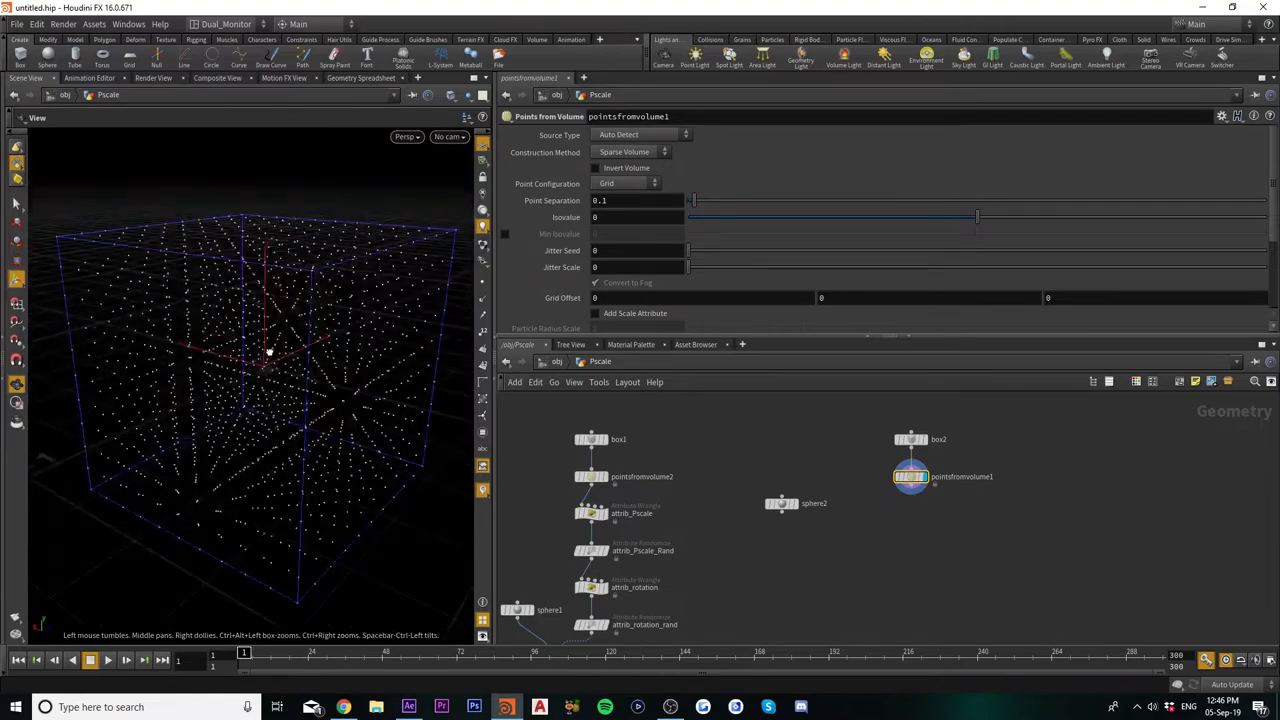
{"action": "left_click_drag", "start_coordinate": [687, 267], "coordinate": [778, 267]}
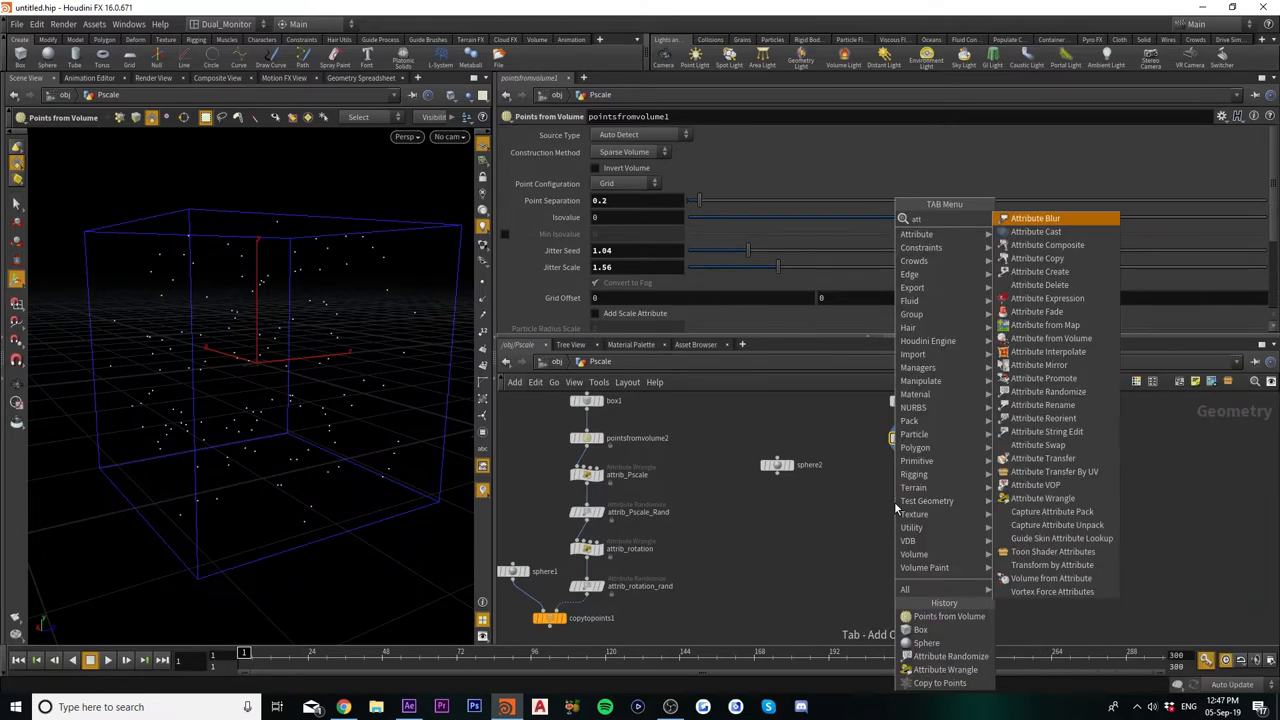
{"action": "type", "text": "w"}
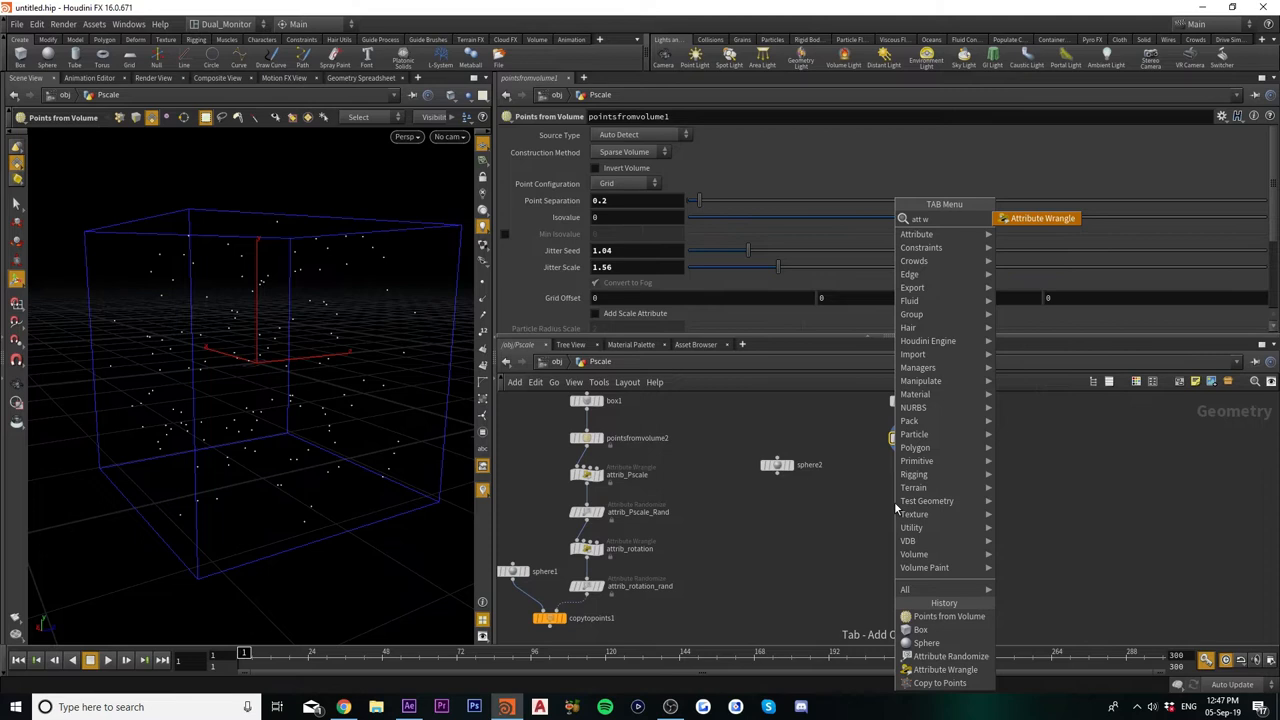
{"action": "left_click", "coordinate": [944, 669]}
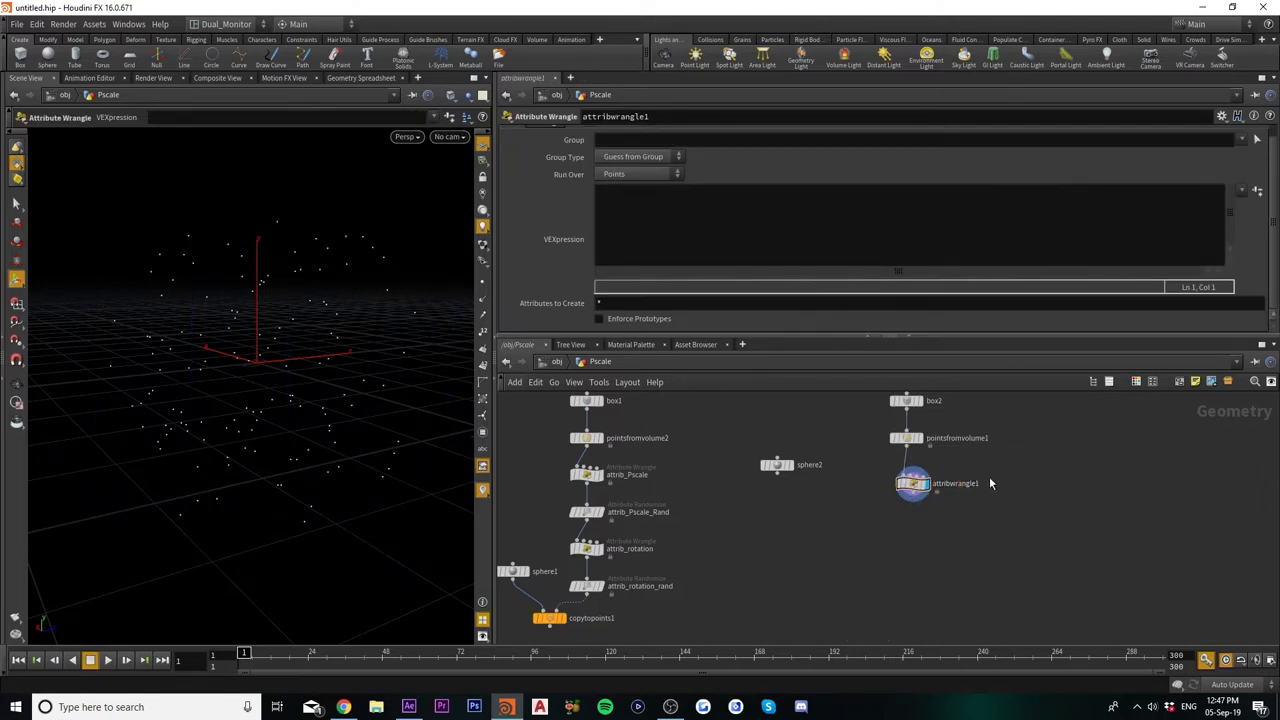
{"action": "double_click", "coordinate": [955, 484]}
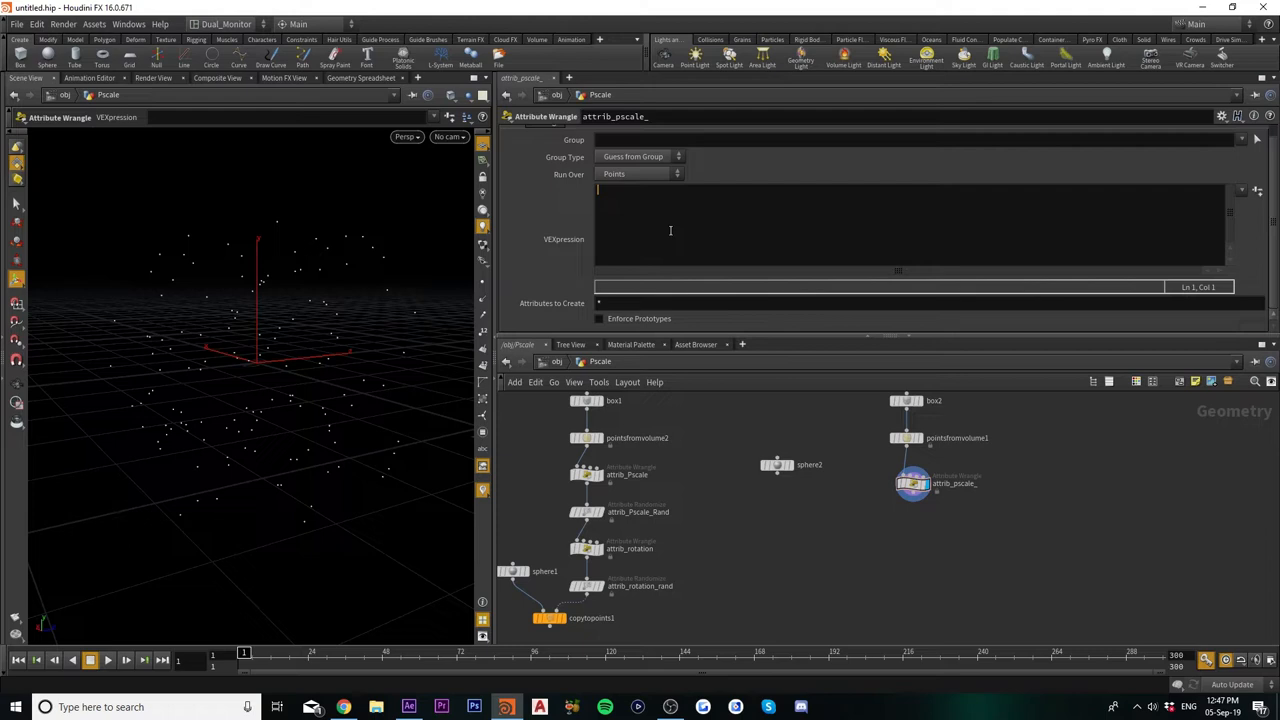
{"action": "type", "text": "@p"}
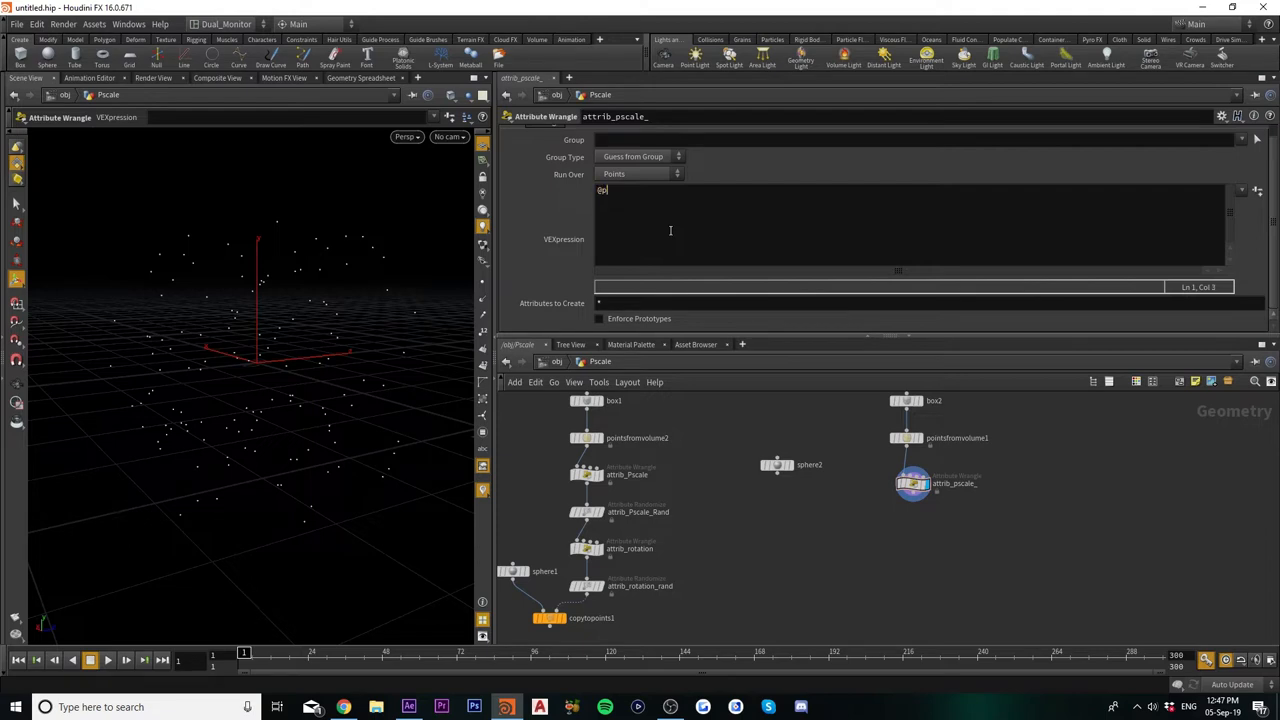
{"action": "type", "text": "p"}
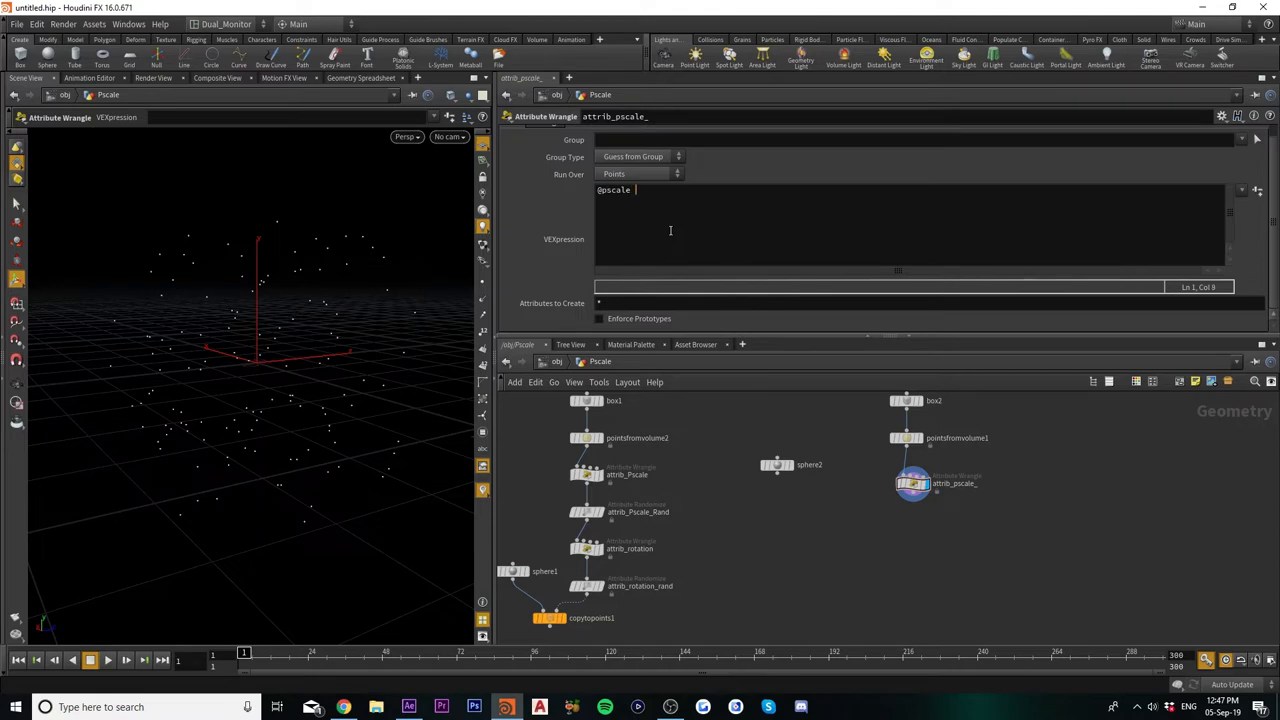
{"action": "type", "text": "="}
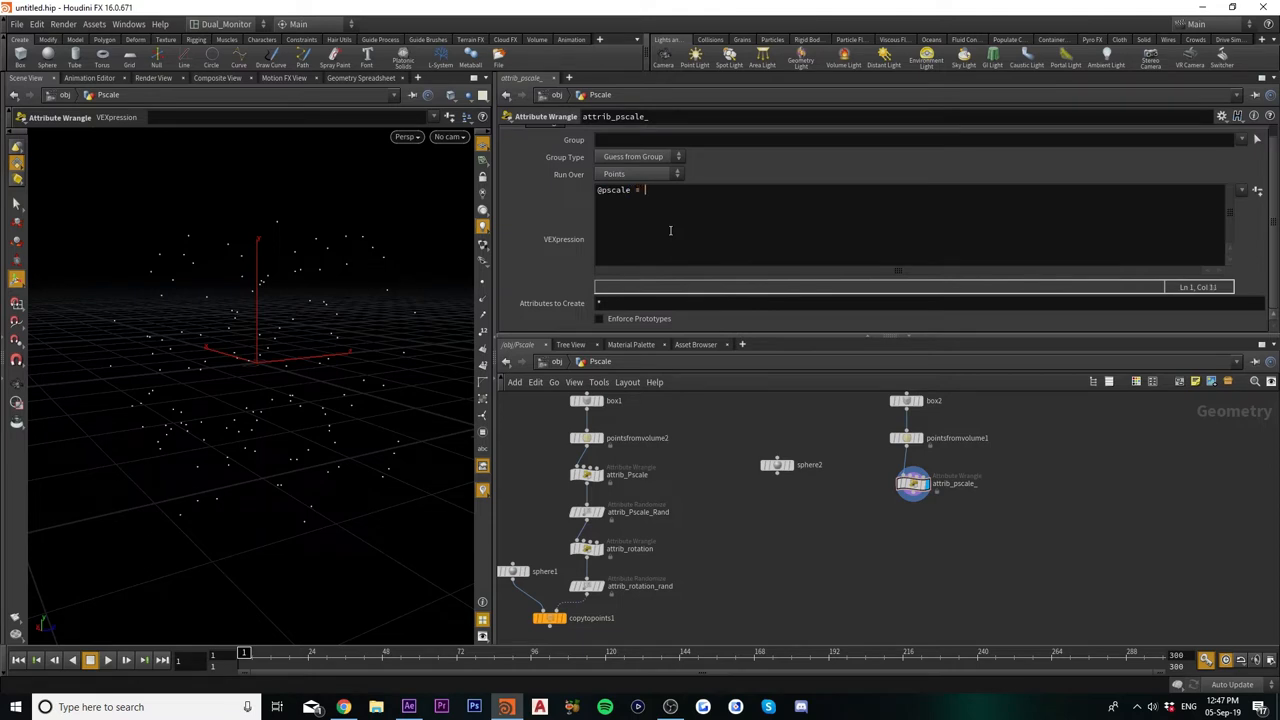
{"action": "type", "text": "0.1"}
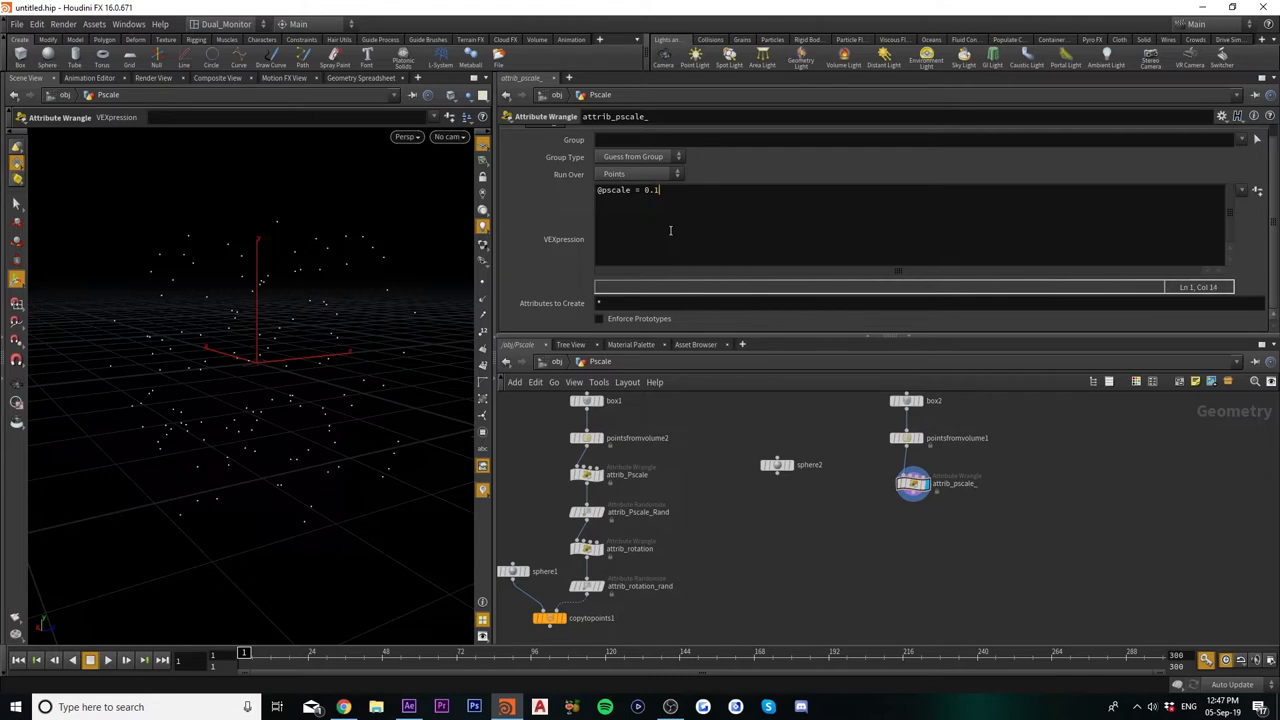
{"action": "type", "text": ";"}
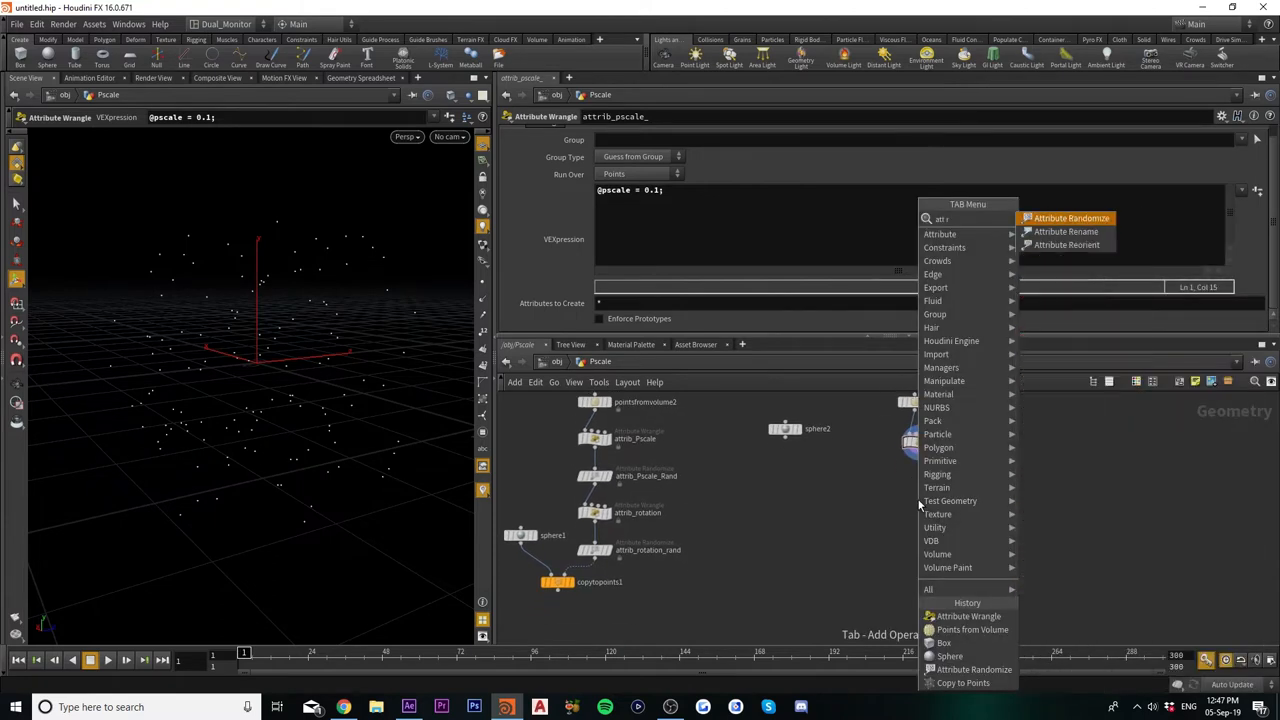
Step: Add attribrandomize1 below attrib_pscale_ with Attribute Name set to scale
{"action": "left_click", "coordinate": [1072, 218]}
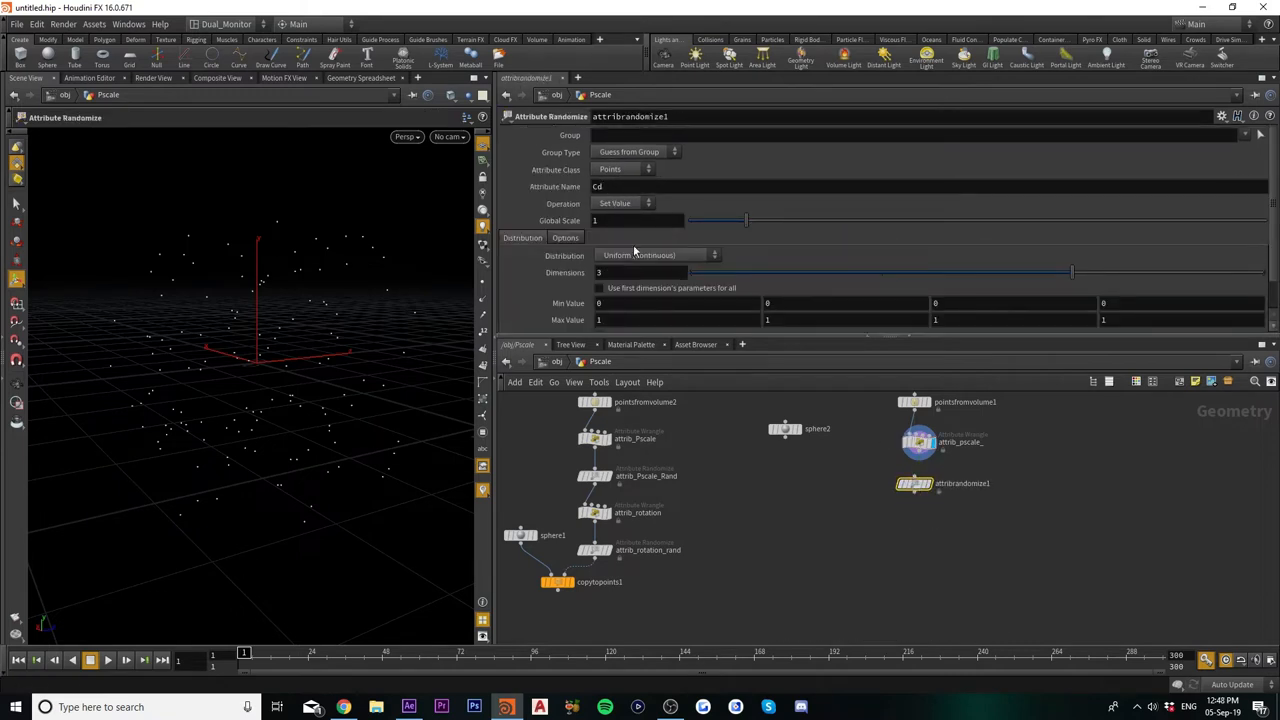
{"action": "left_click", "coordinate": [918, 458]}
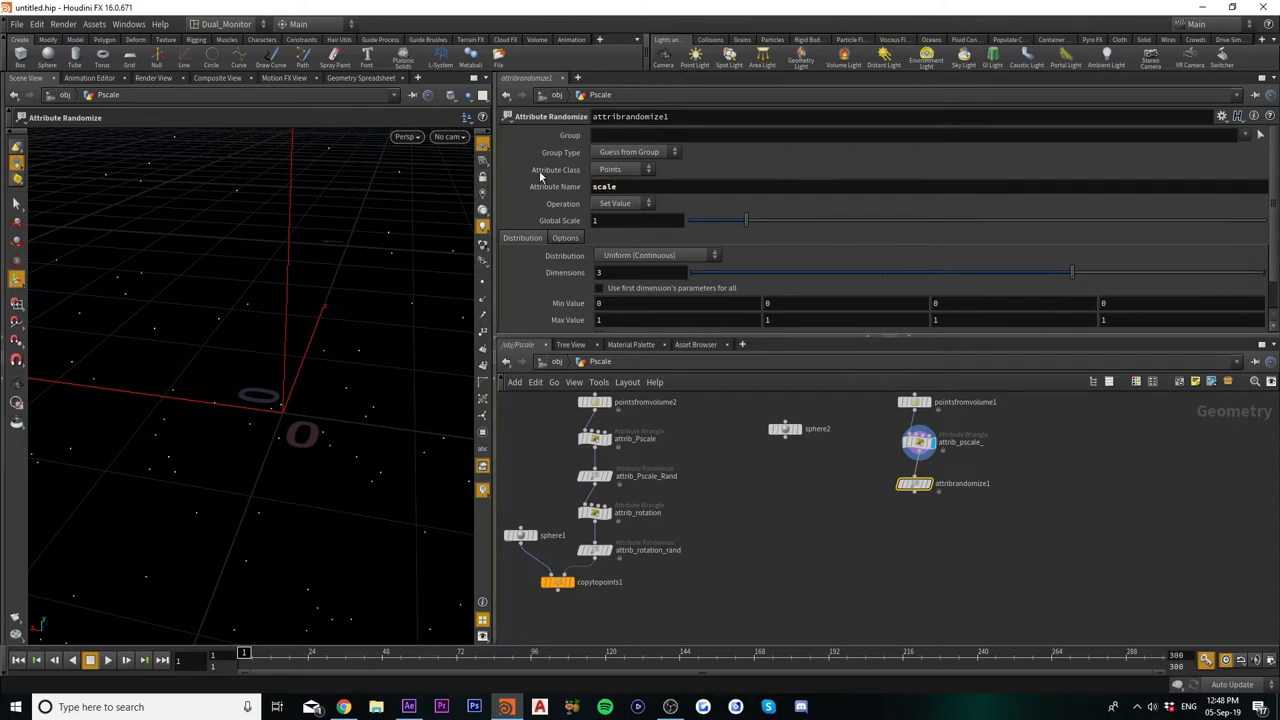
{"action": "left_click", "coordinate": [915, 483]}
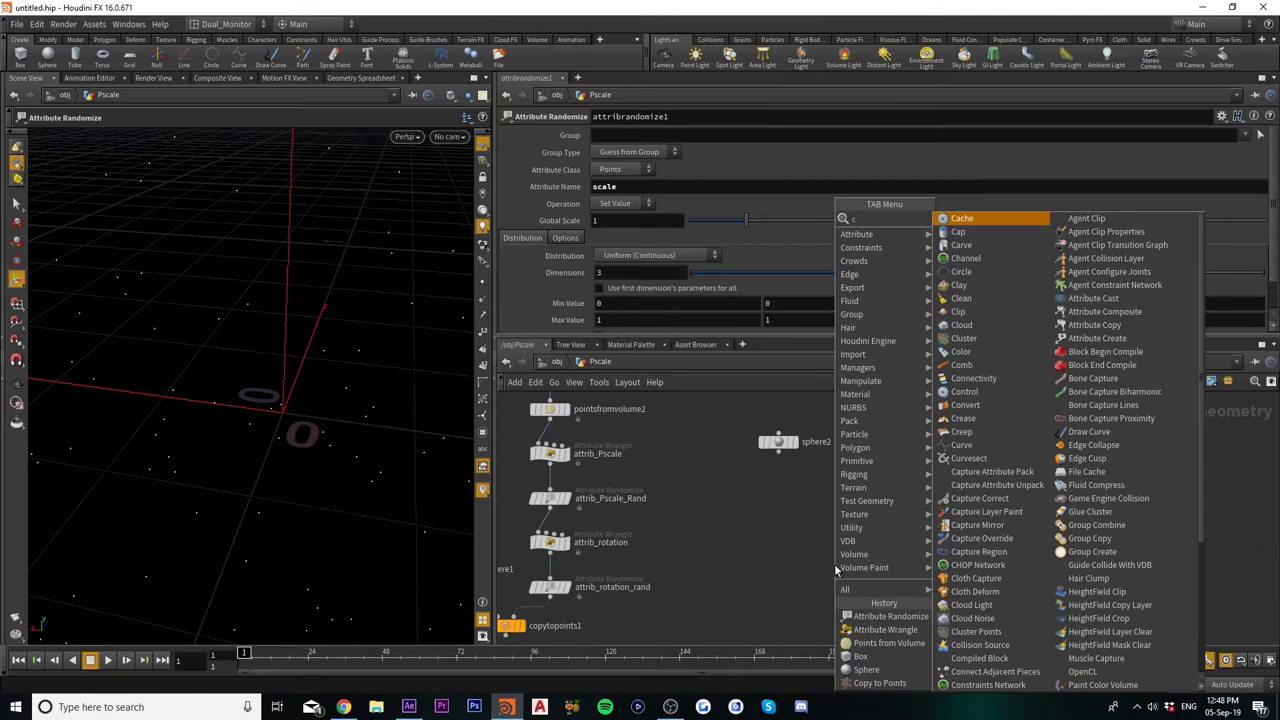
Step: Add copytopoints2 copying sphere2 onto attribrandomize1's points, then retune attrib_pscale_'s pscale value
{"action": "type", "text": "op"}
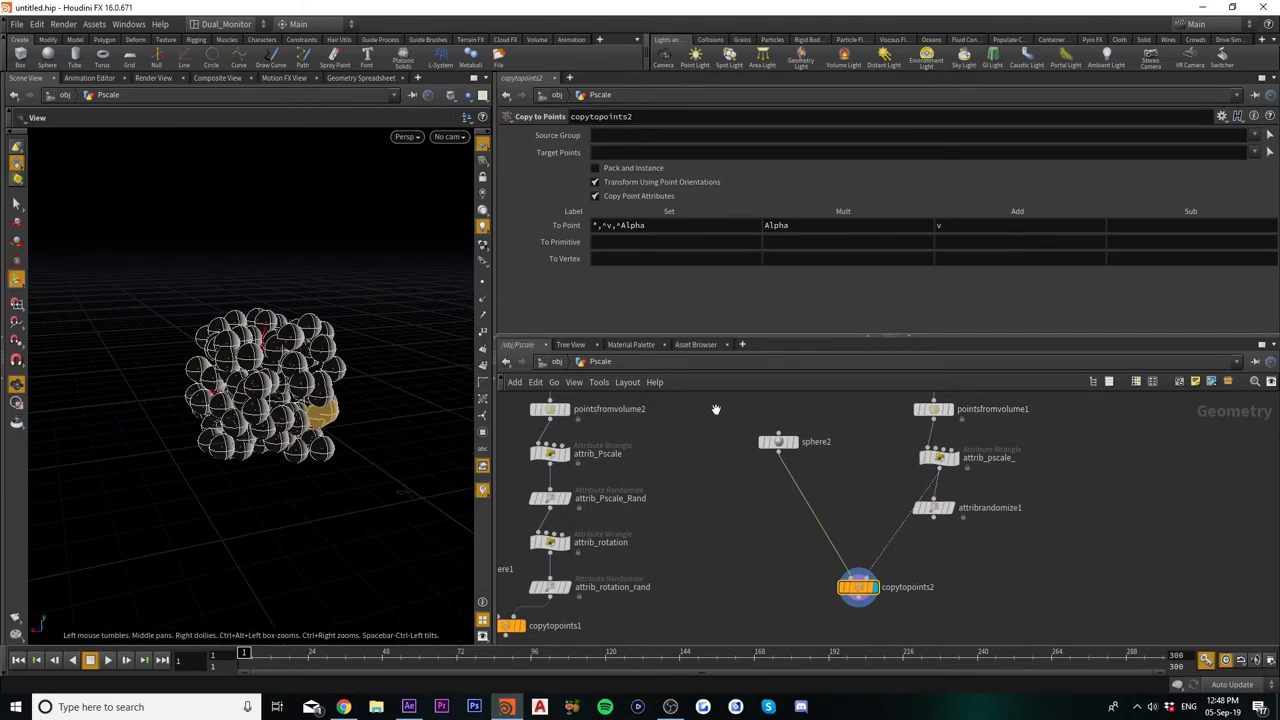
{"action": "left_click", "coordinate": [939, 457]}
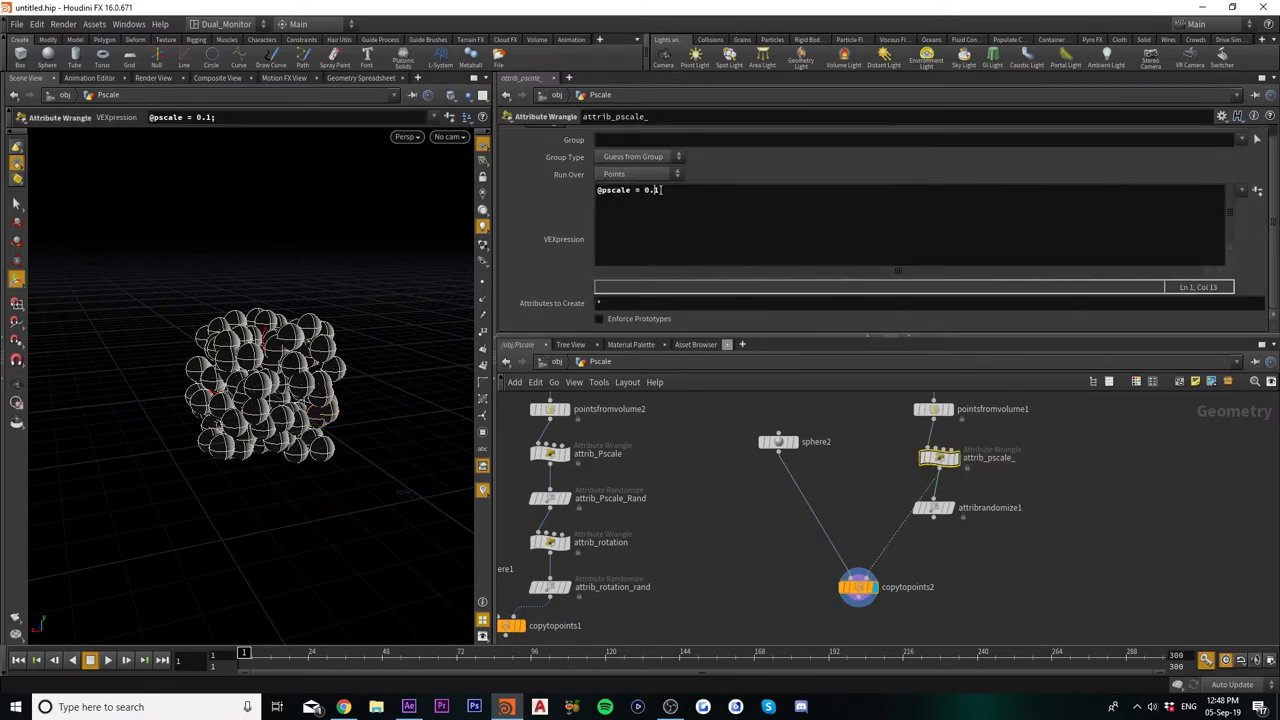
{"action": "type", "text": "1"}
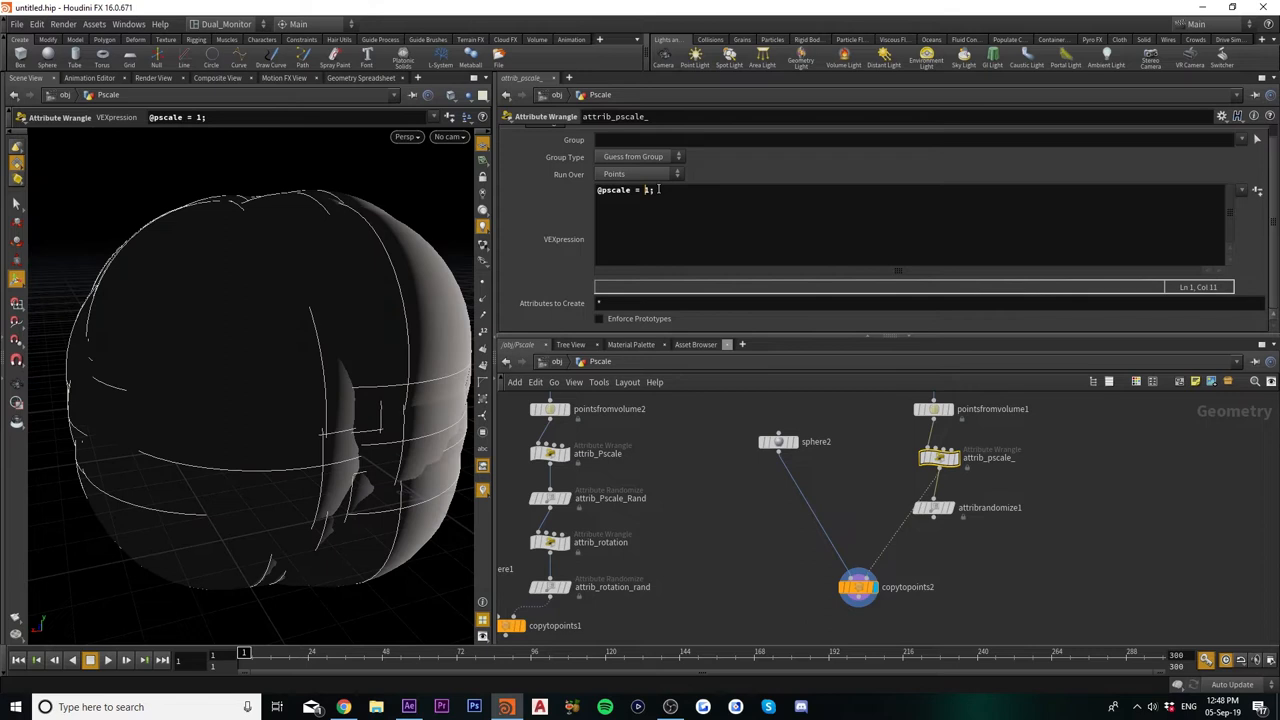
{"action": "type", "text": "0.5"}
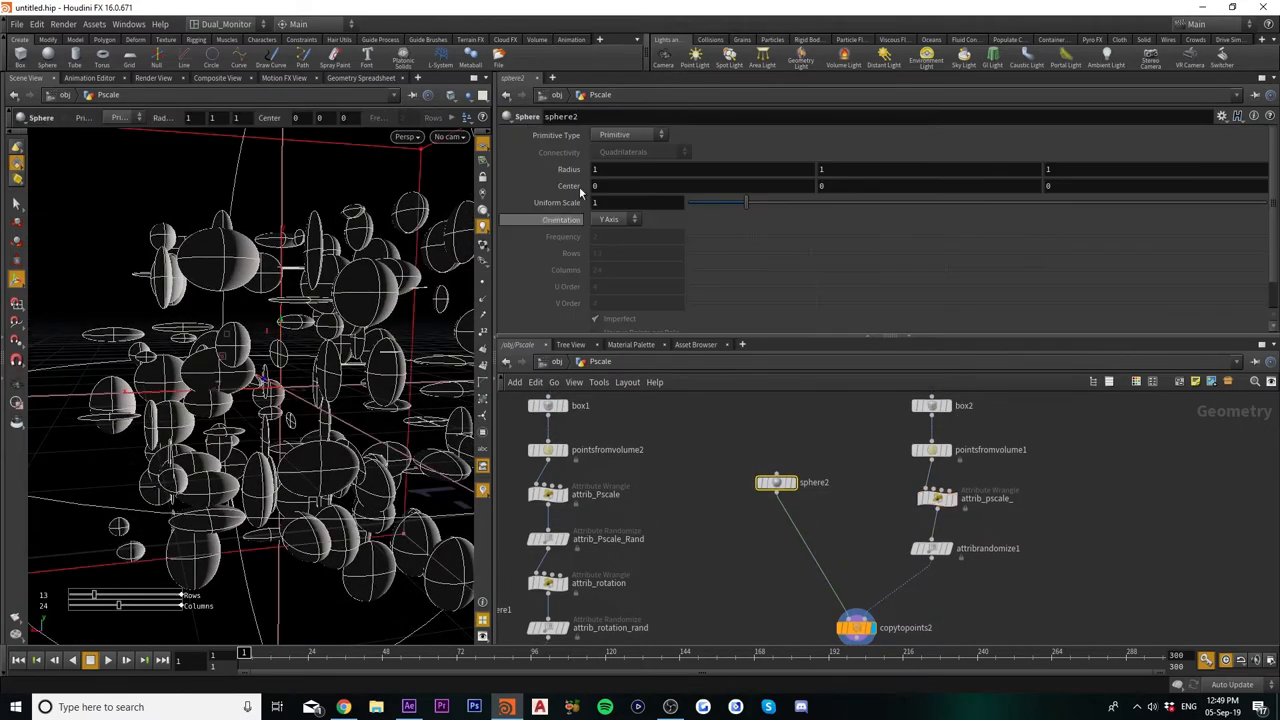
Step: Make sphere2 a polygon sphere with frequency 20
{"action": "left_click", "coordinate": [640, 134]}
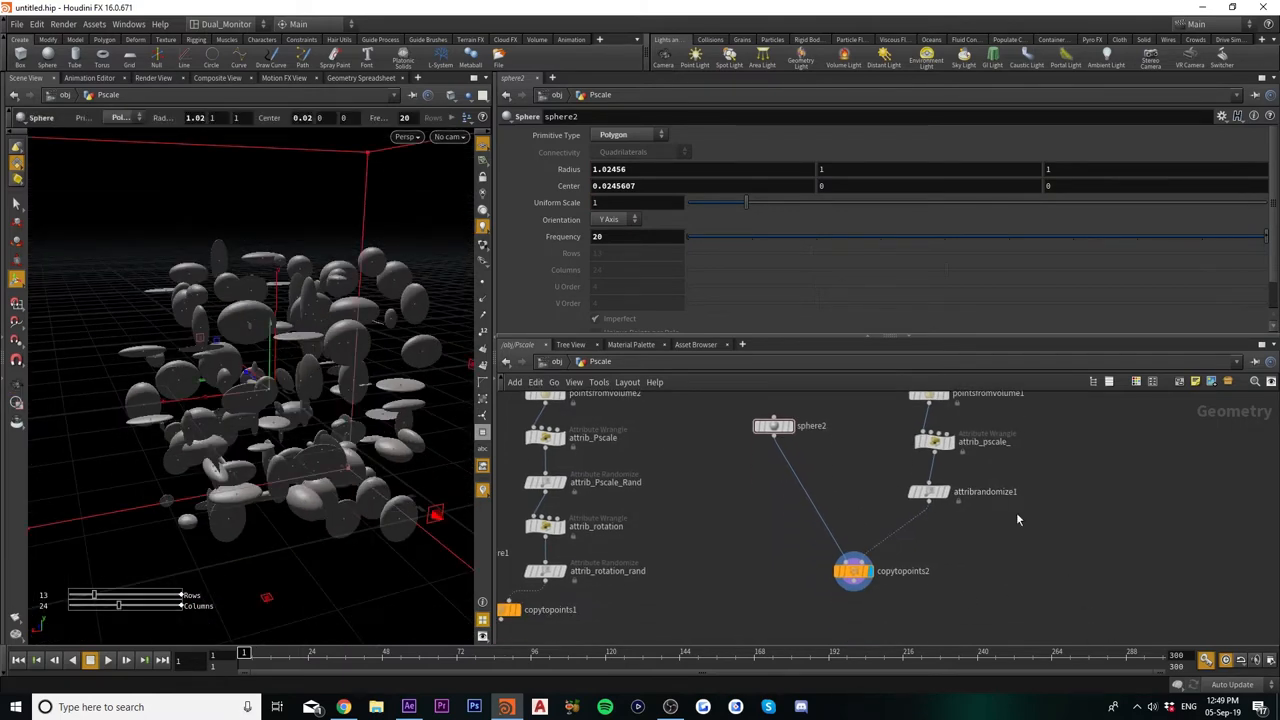
{"action": "left_click", "coordinate": [773, 431]}
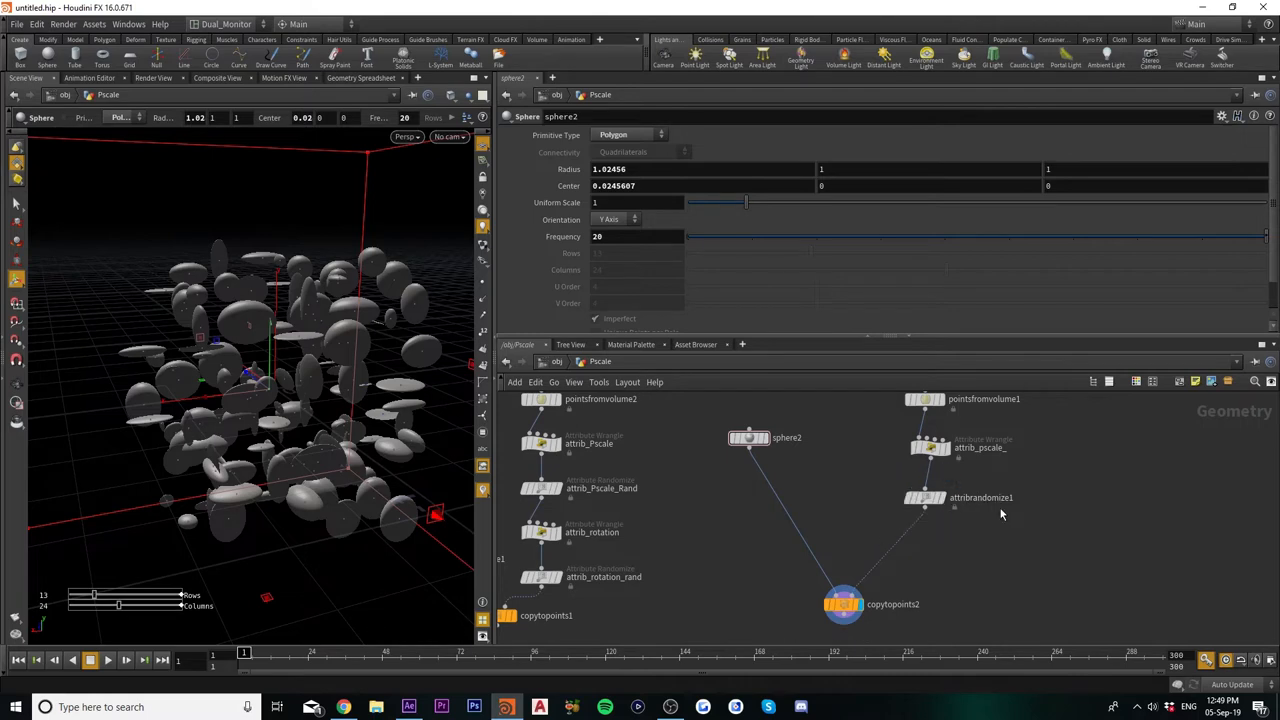
{"action": "mouse_move", "coordinate": [1003, 510]}
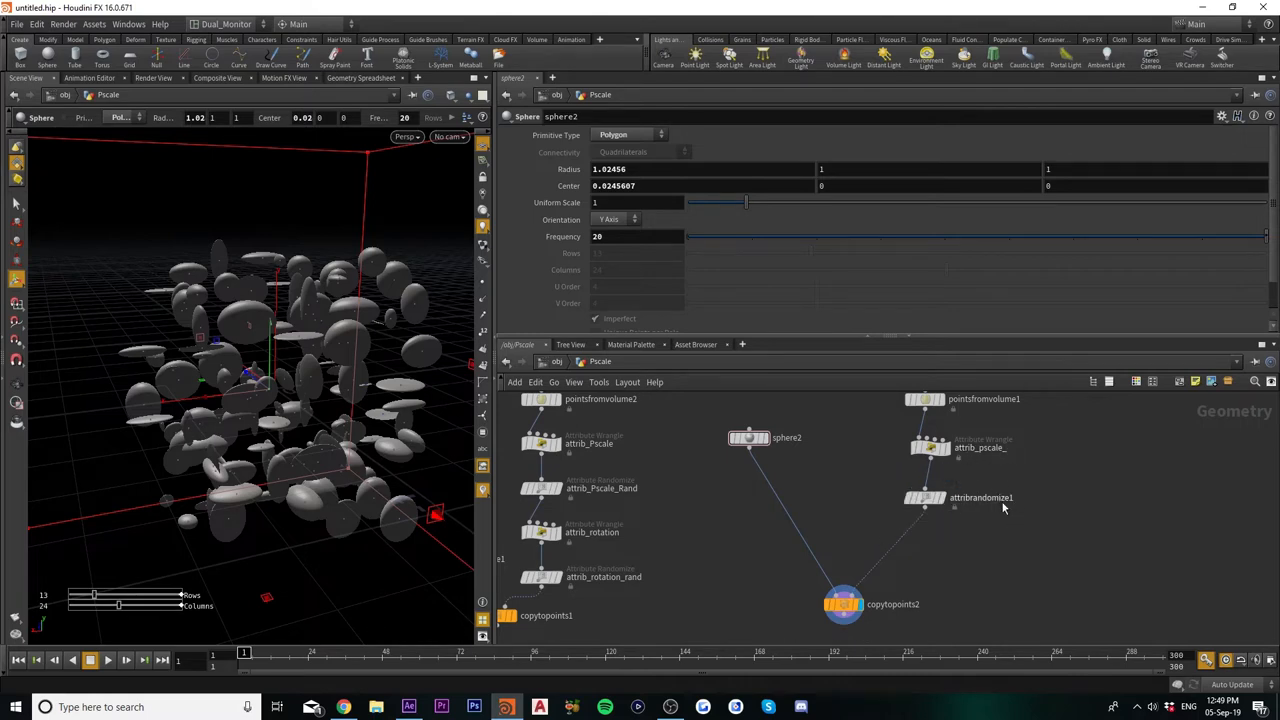
Step: Paste attrib_rotation's orient line into a new attribwrangle1 below attribrandomize1
{"action": "left_click", "coordinate": [924, 497]}
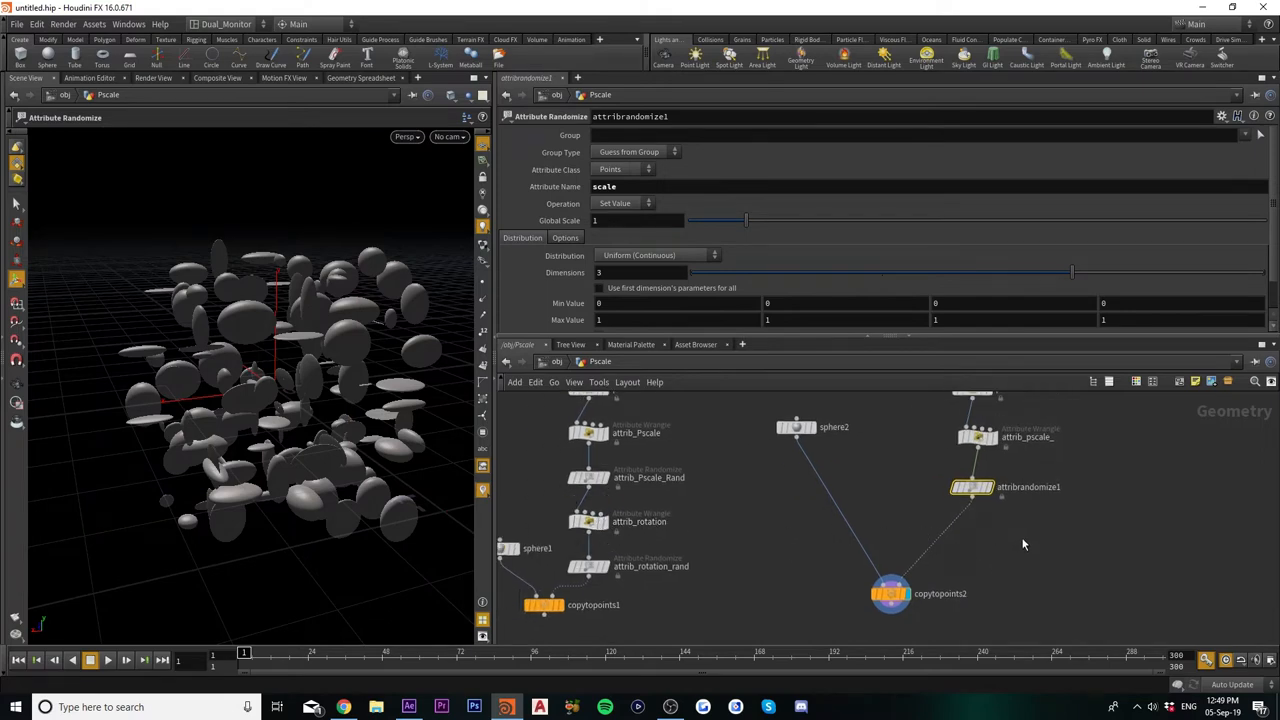
{"action": "left_click", "coordinate": [588, 521]}
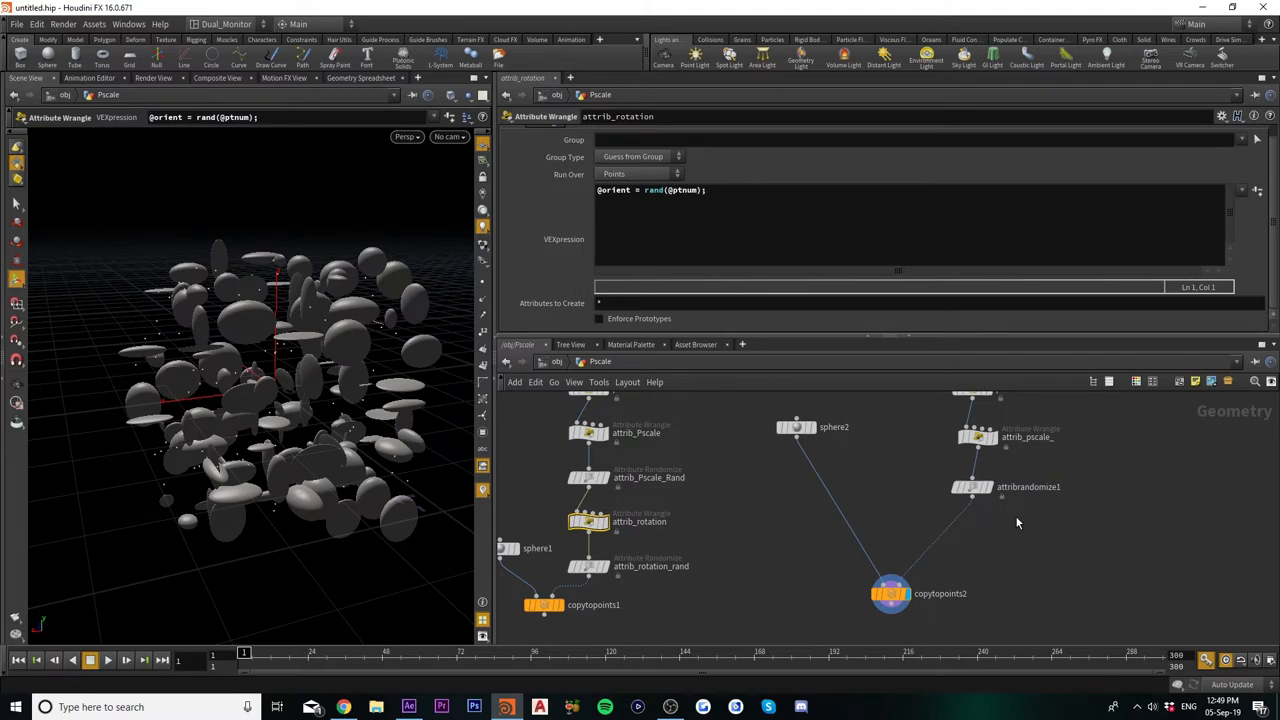
{"action": "mouse_move", "coordinate": [1000, 529]}
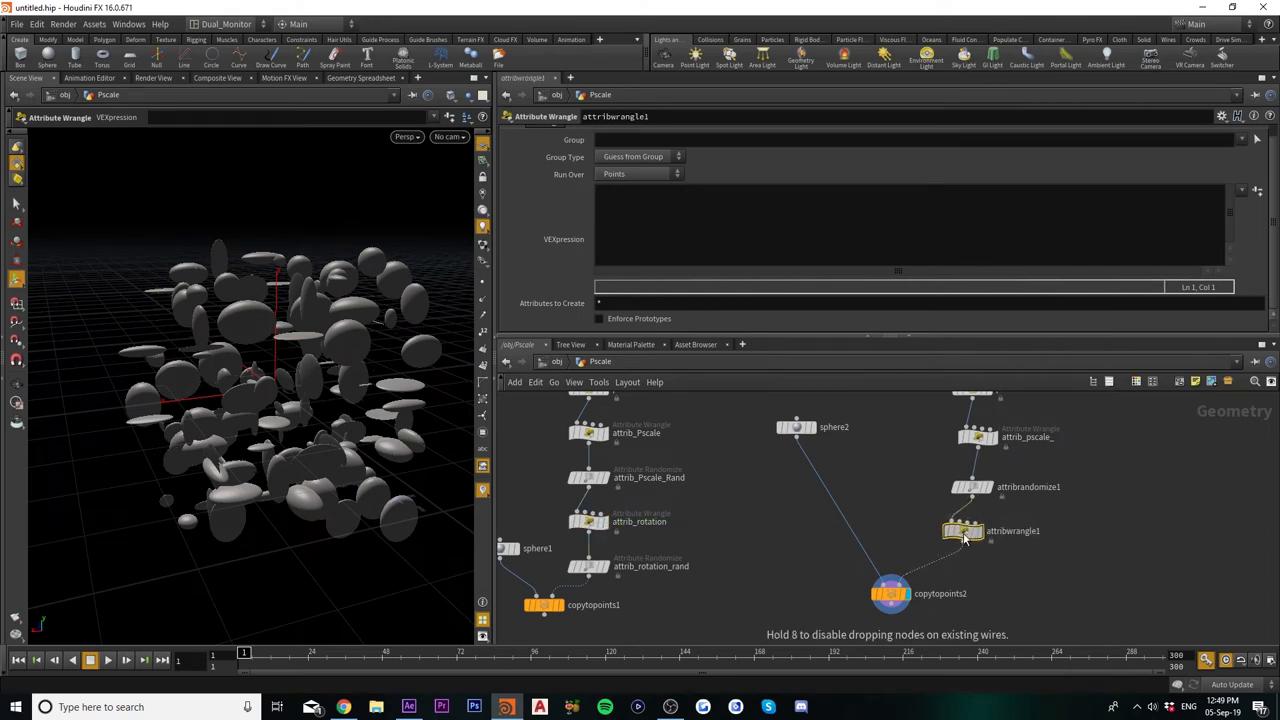
{"action": "left_click", "coordinate": [588, 521]}
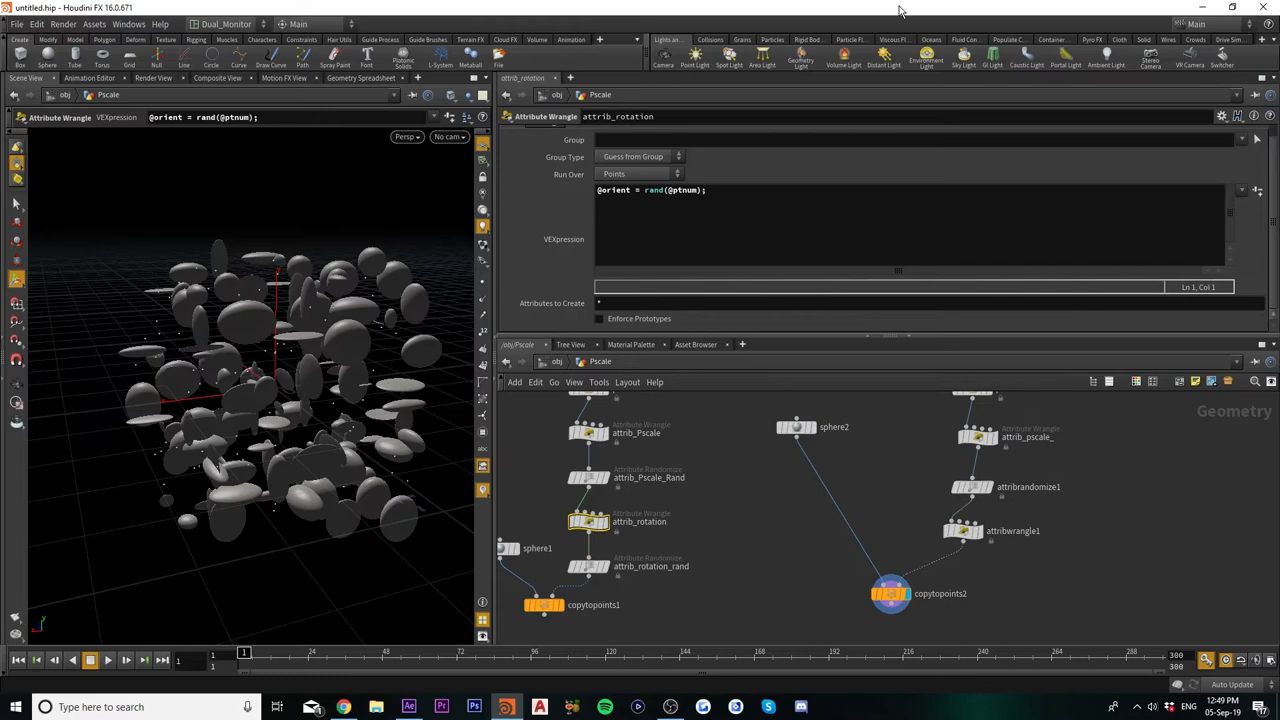
{"action": "triple_click", "coordinate": [650, 190]}
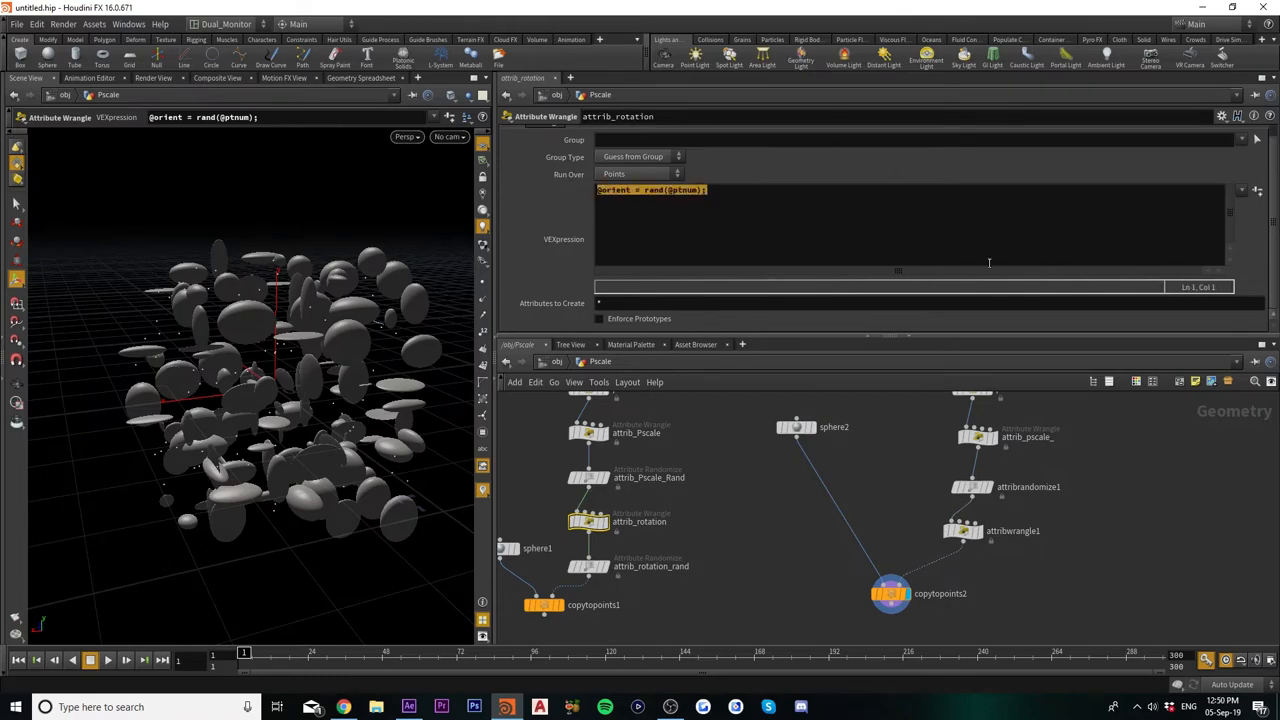
{"action": "left_click", "coordinate": [962, 531]}
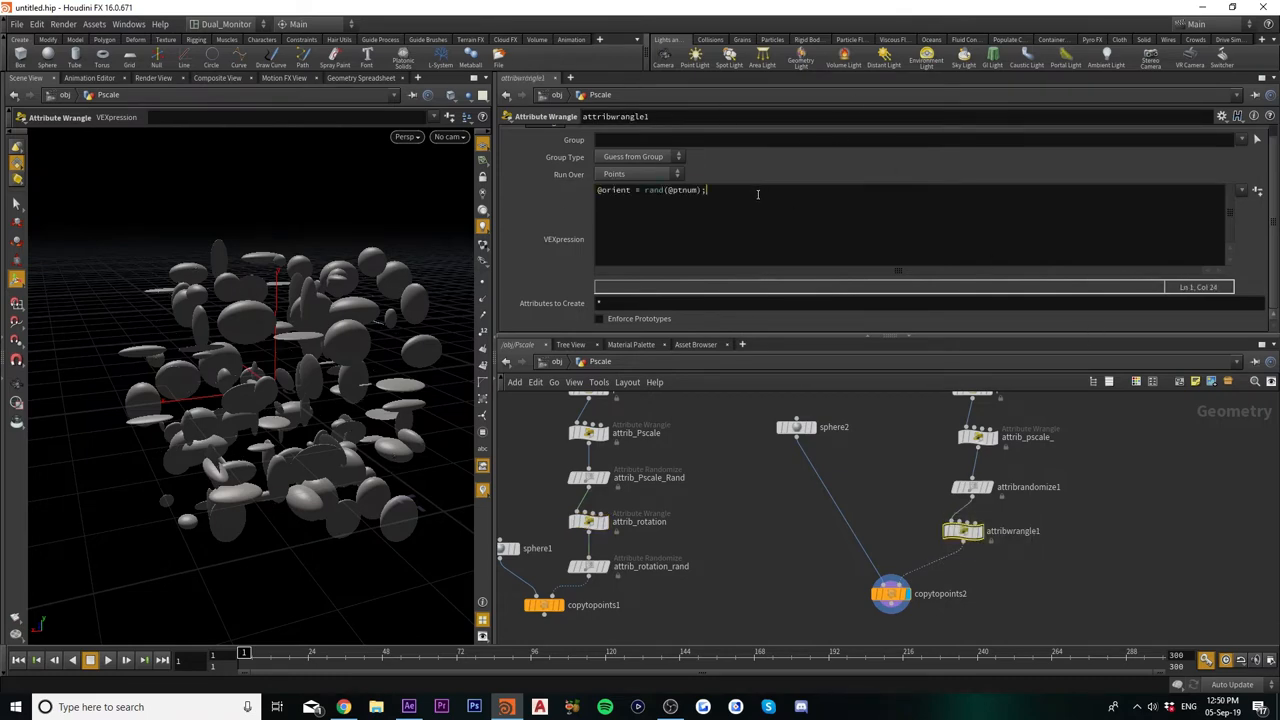
{"action": "left_click", "coordinate": [620, 190]}
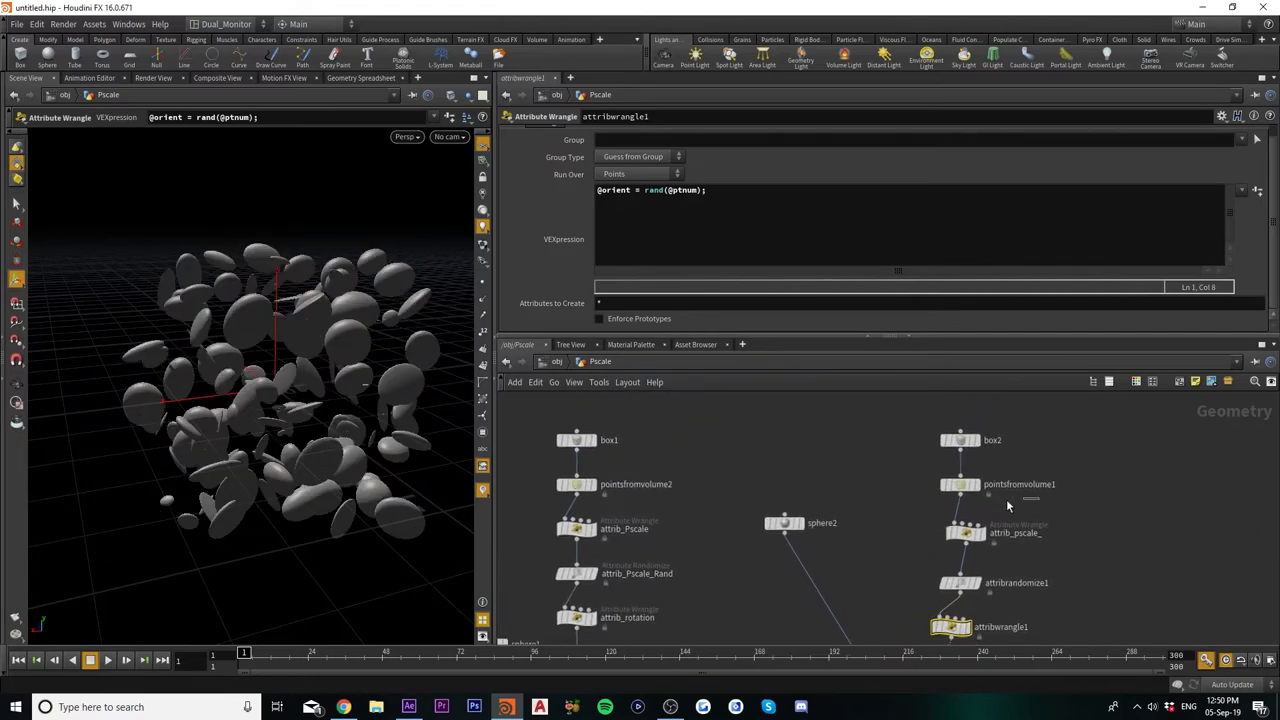
Step: Set pointsfromvolume1's jitter seed to 1.04 and jitter scale to 1.56
{"action": "left_click", "coordinate": [960, 484]}
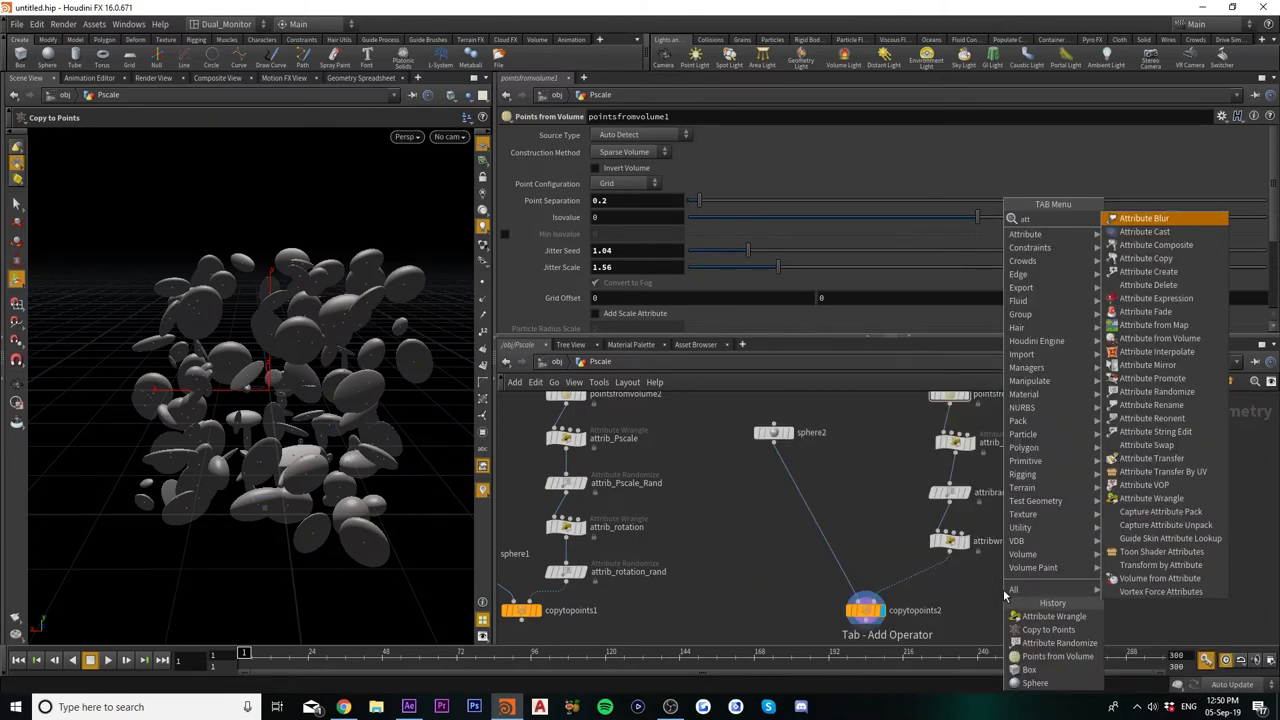
Step: Add attribrandomize2 below attribwrangle1 randomizing orient, and display copytopoints2's rotated ellipsoids
{"action": "left_click", "coordinate": [1005, 590]}
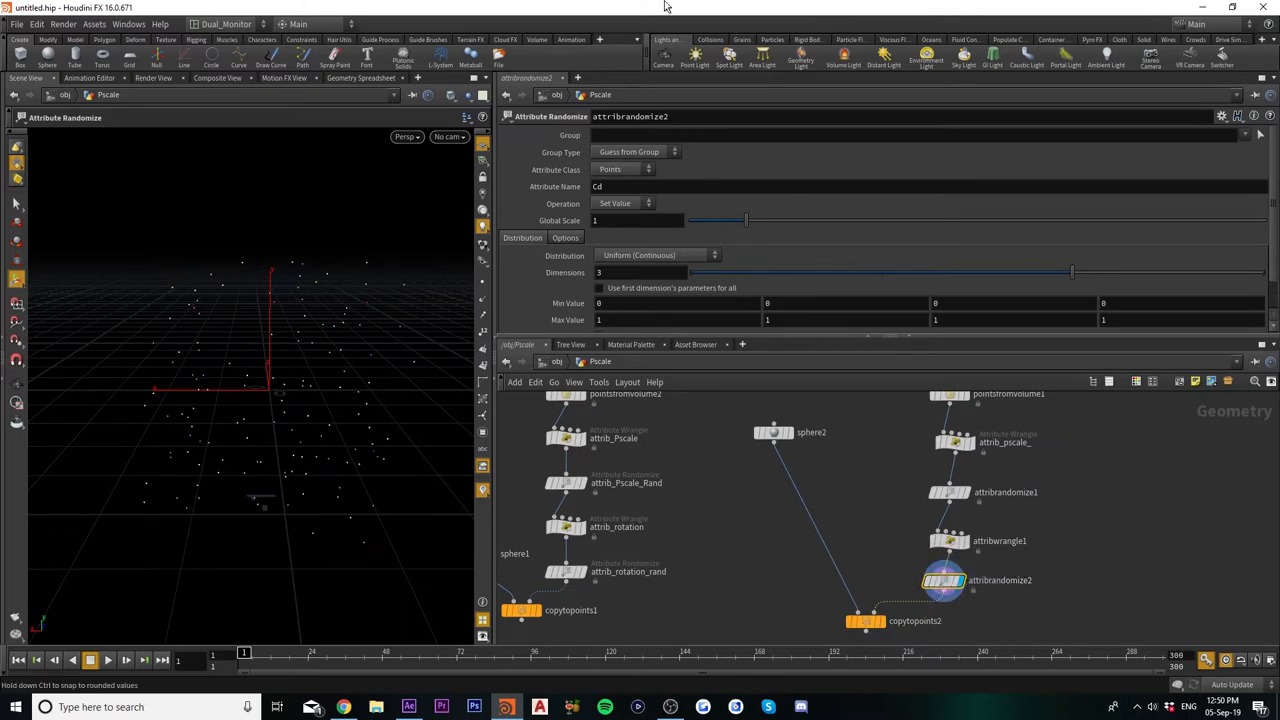
{"action": "mouse_move", "coordinate": [331, 369]}
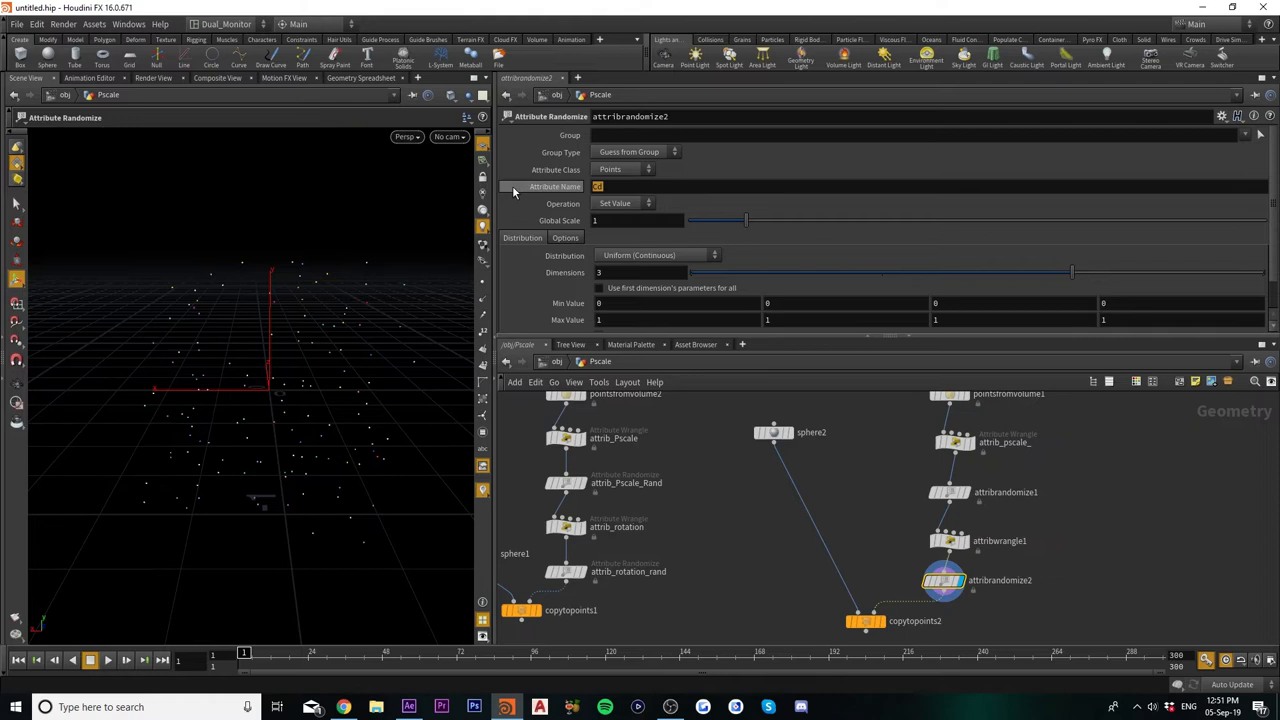
{"action": "left_click", "coordinate": [566, 527]}
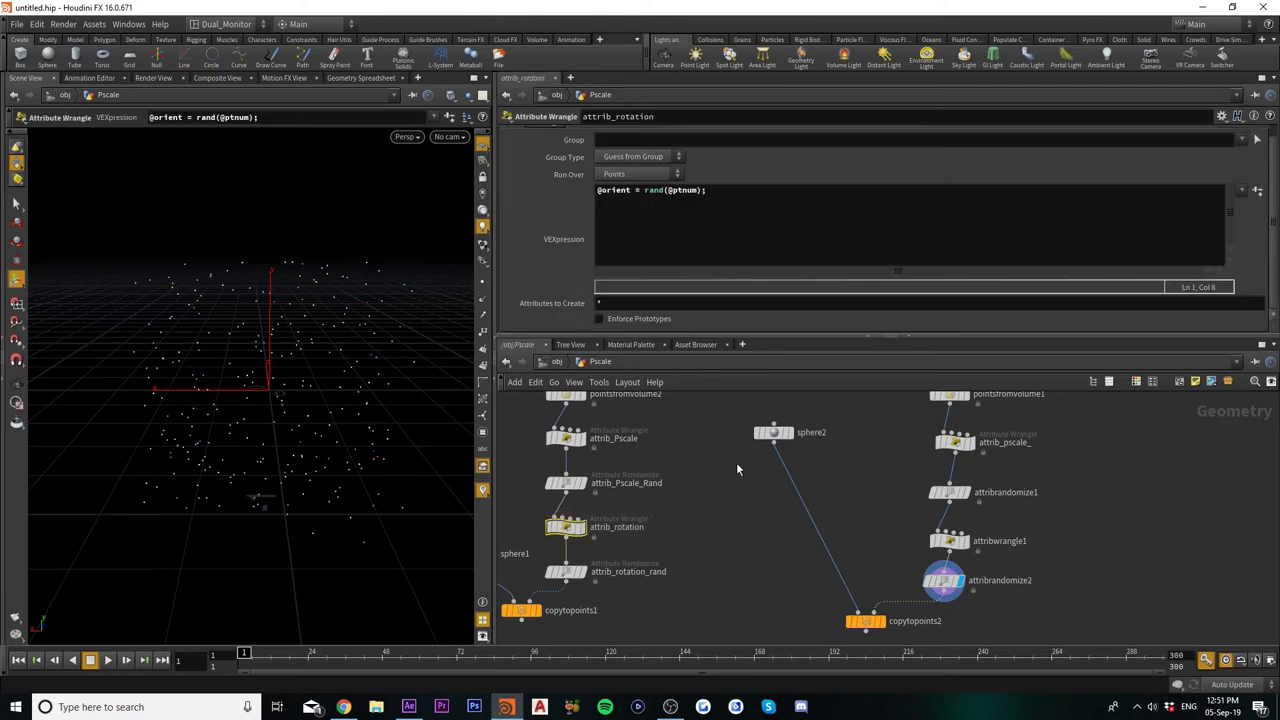
{"action": "double_click", "coordinate": [615, 190]}
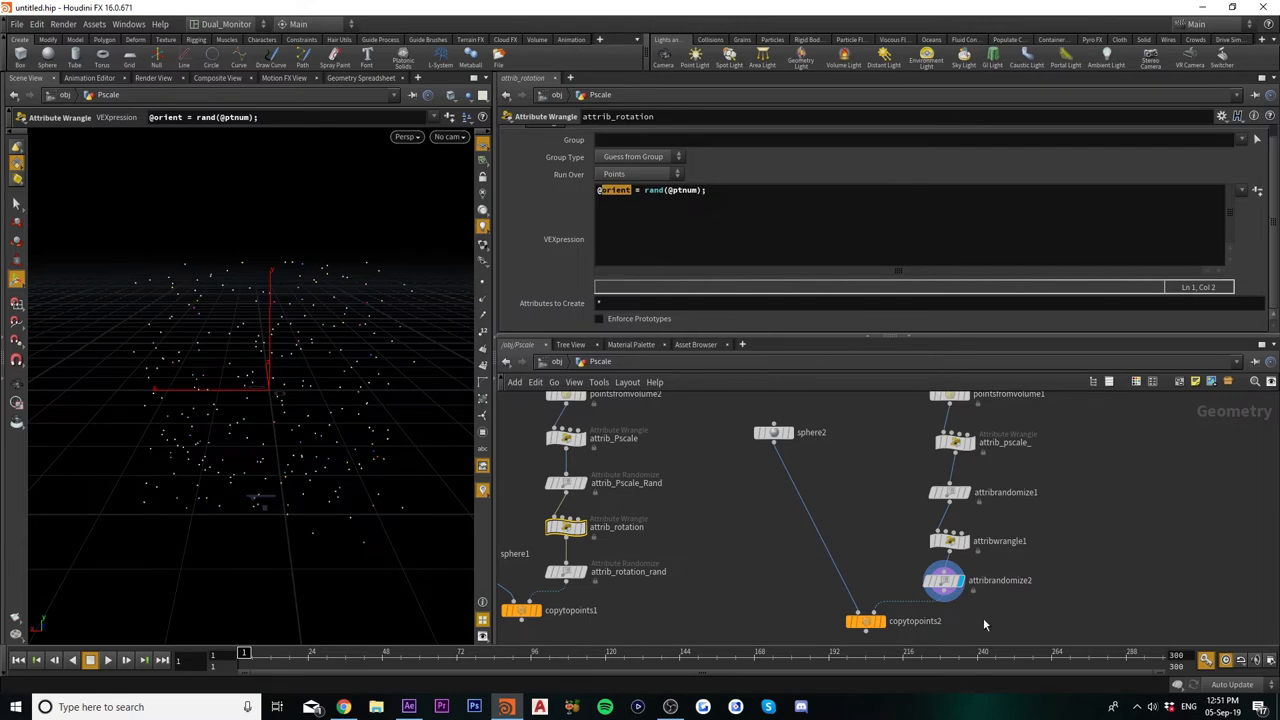
{"action": "left_click", "coordinate": [944, 580]}
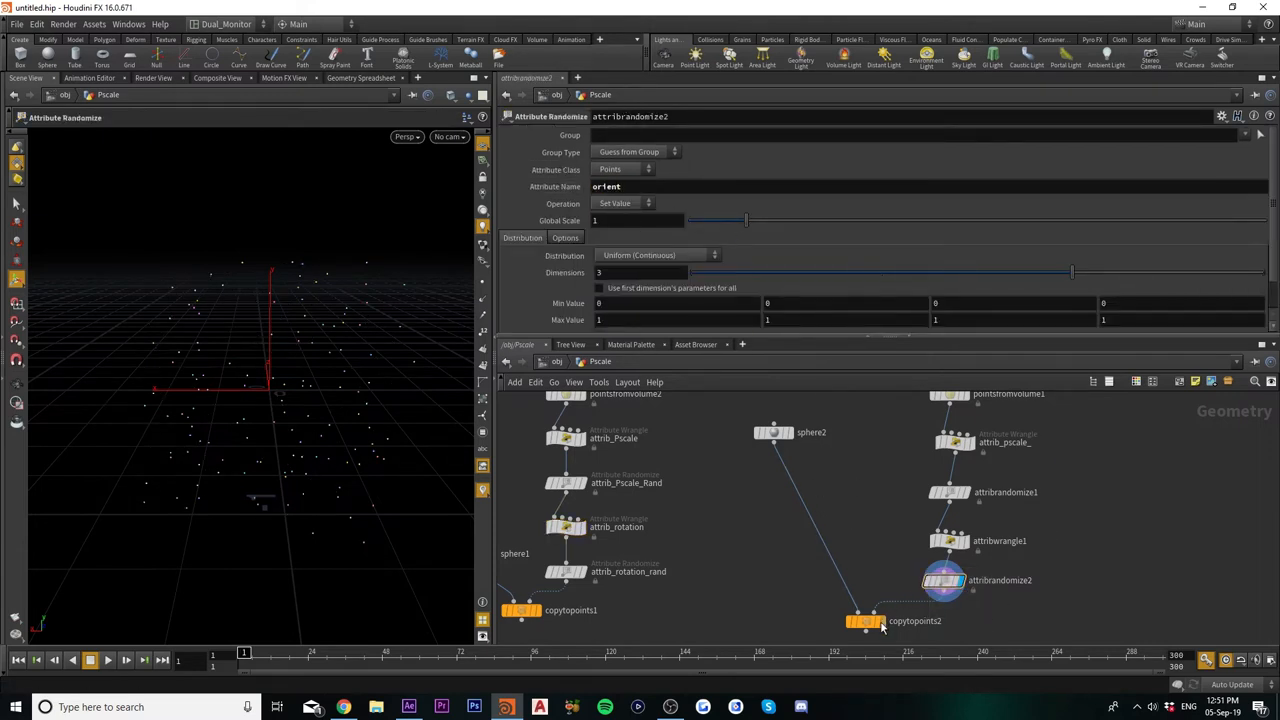
{"action": "left_click", "coordinate": [865, 620]}
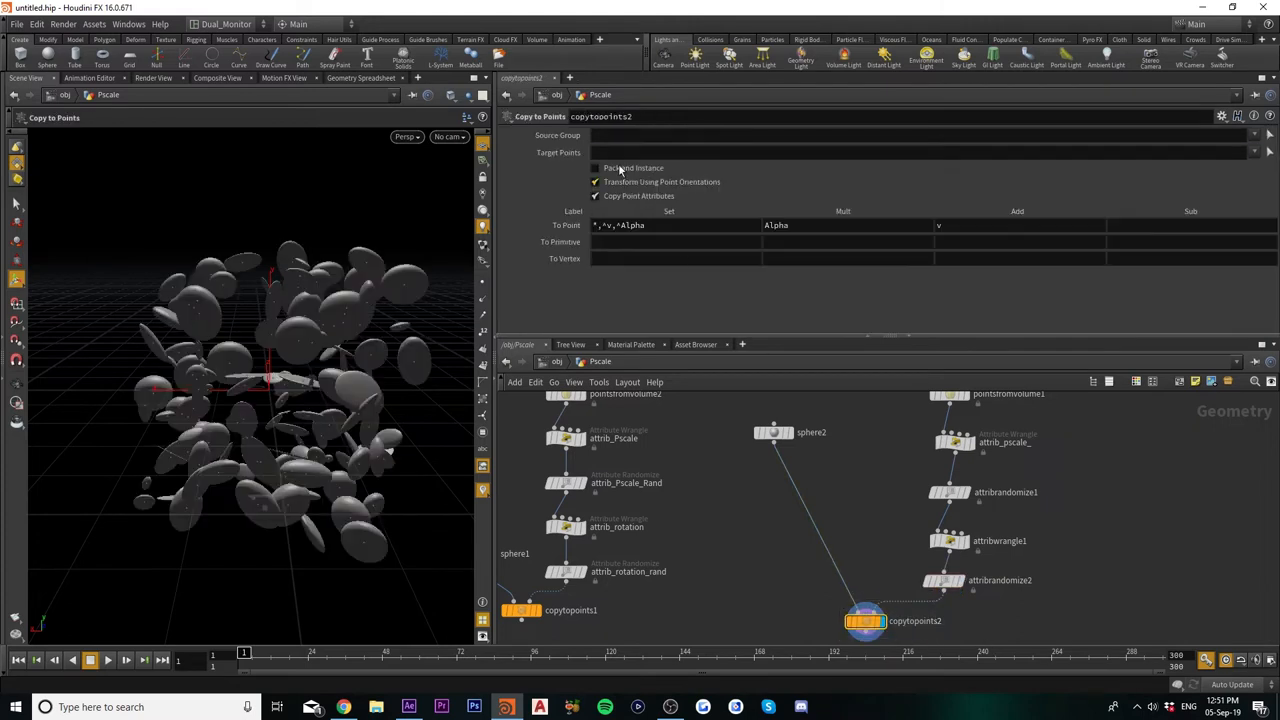
Step: Set attribrandomize2's Global Scale to 2.61 and its Global Seed to 3.49
{"action": "left_click", "coordinate": [944, 580]}
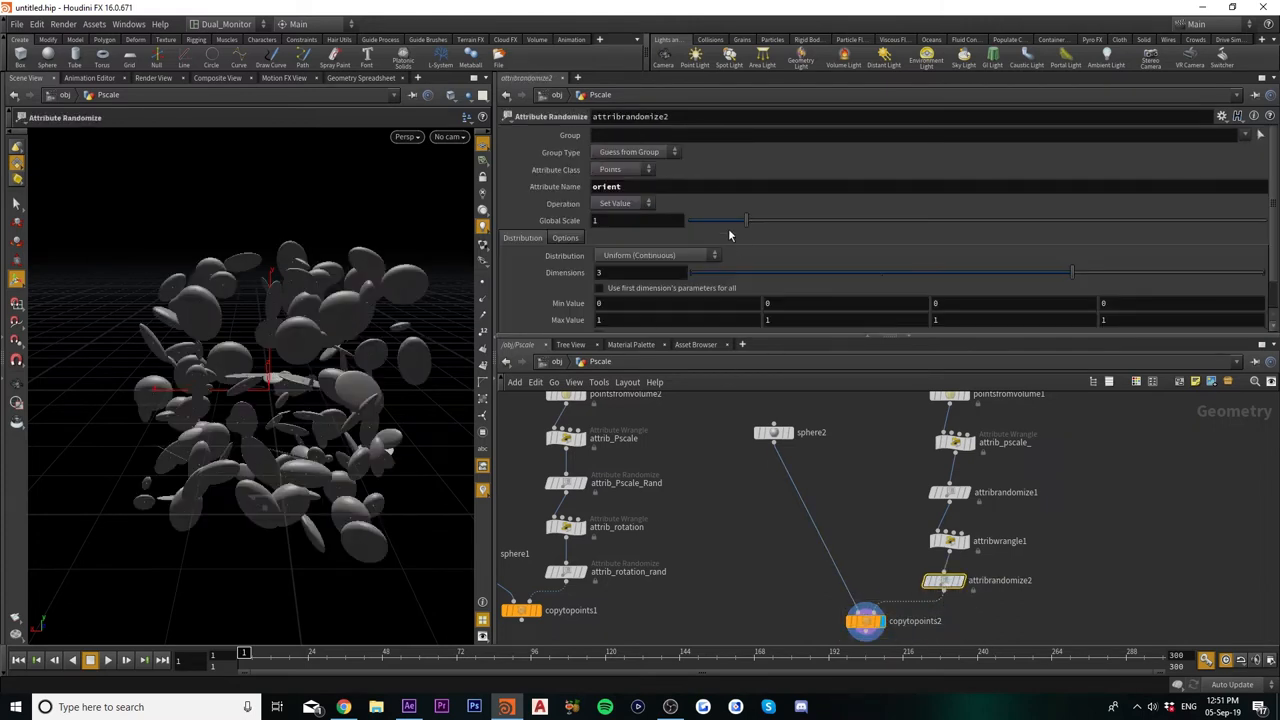
{"action": "left_click_drag", "start_coordinate": [745, 220], "coordinate": [700, 220]}
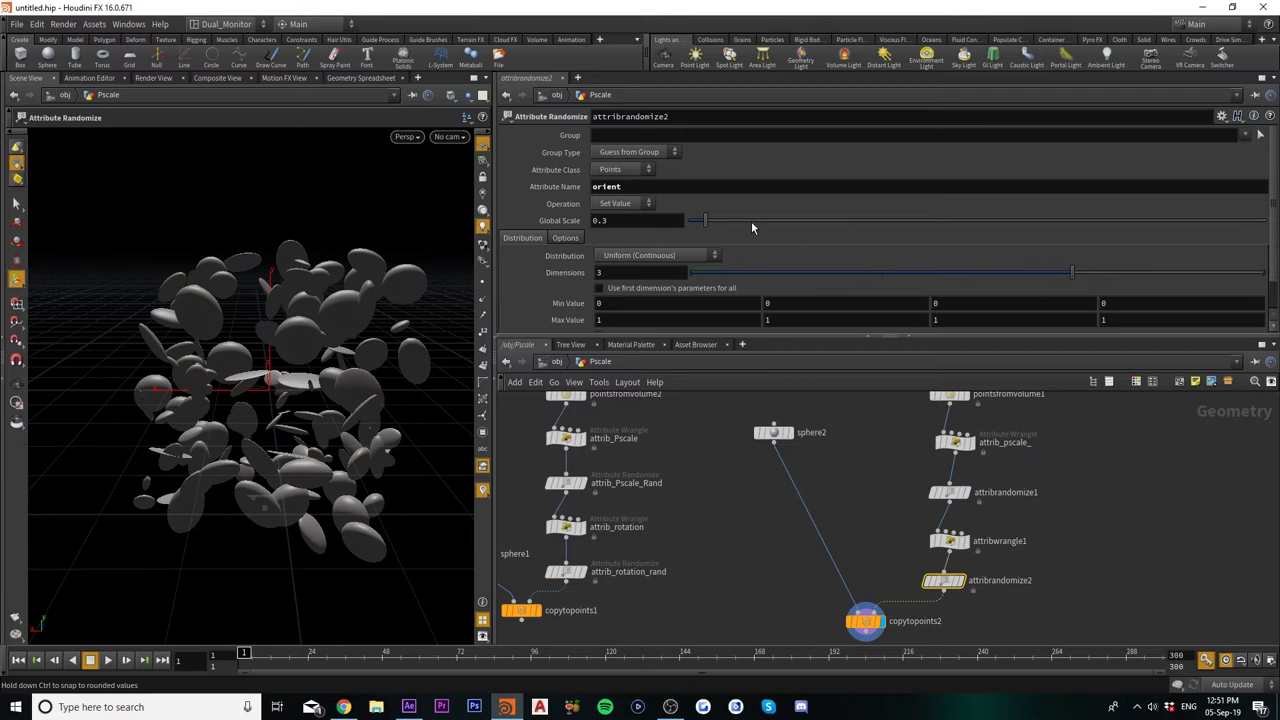
{"action": "left_click_drag", "start_coordinate": [698, 220], "coordinate": [838, 220]}
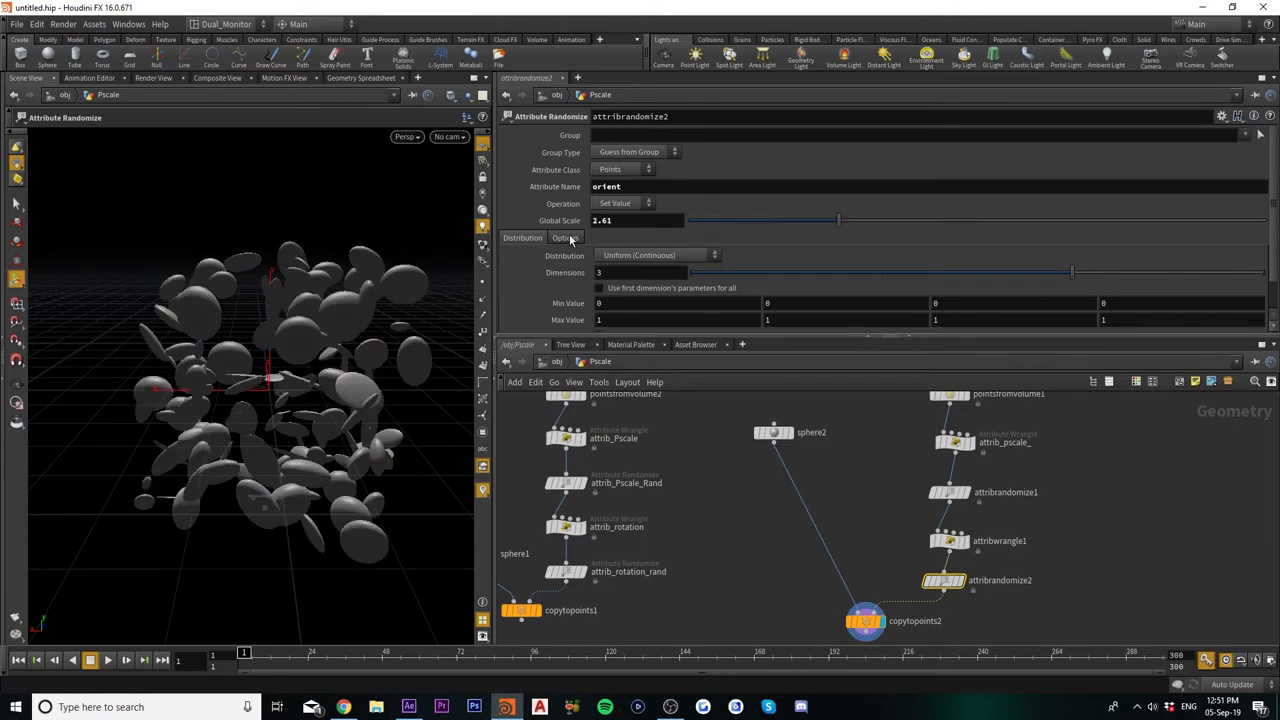
{"action": "left_click", "coordinate": [564, 238]}
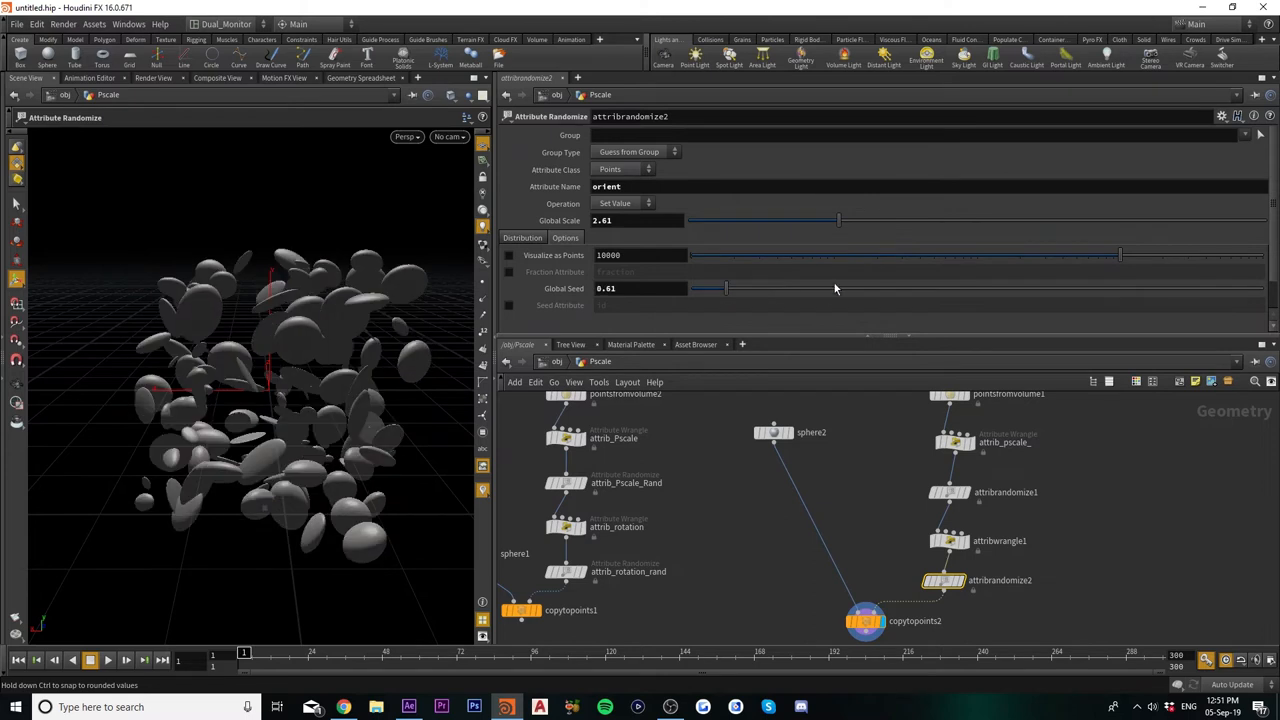
{"action": "left_click_drag", "start_coordinate": [727, 288], "coordinate": [890, 288]}
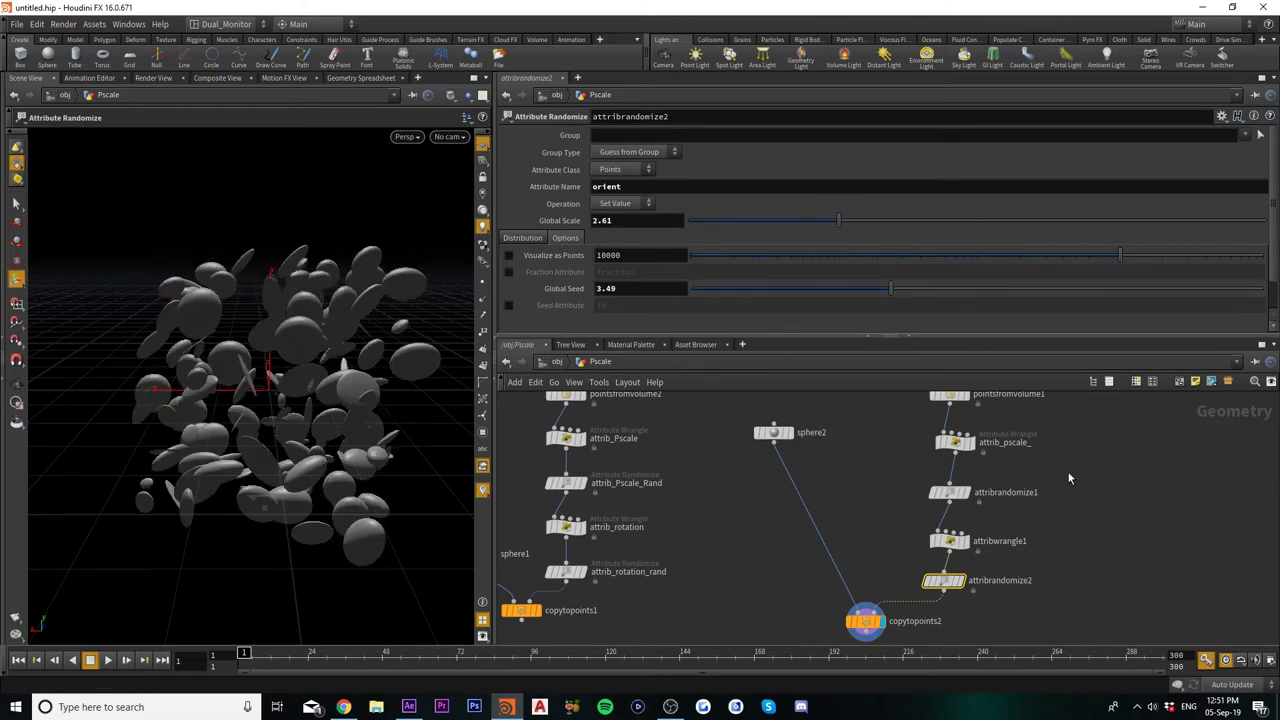
Step: Adjust attribrandomize1's Global Scale to 1.01
{"action": "left_click", "coordinate": [948, 491]}
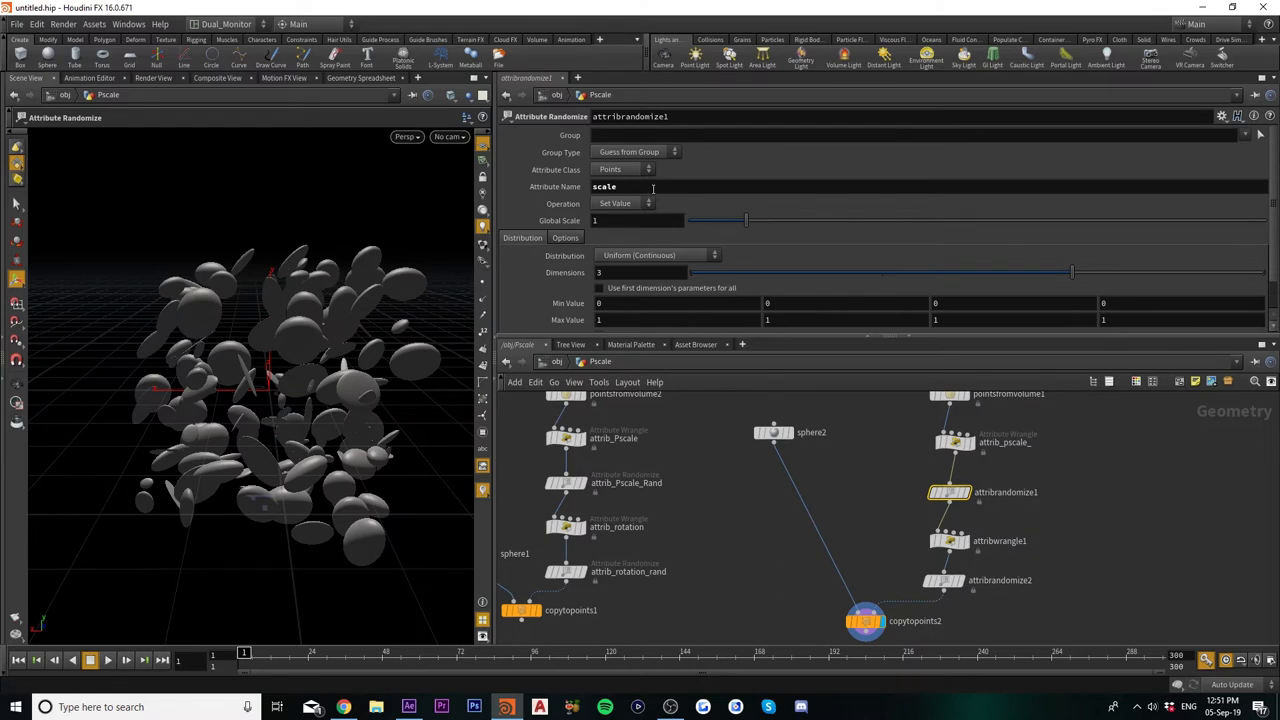
{"action": "left_click", "coordinate": [565, 238]}
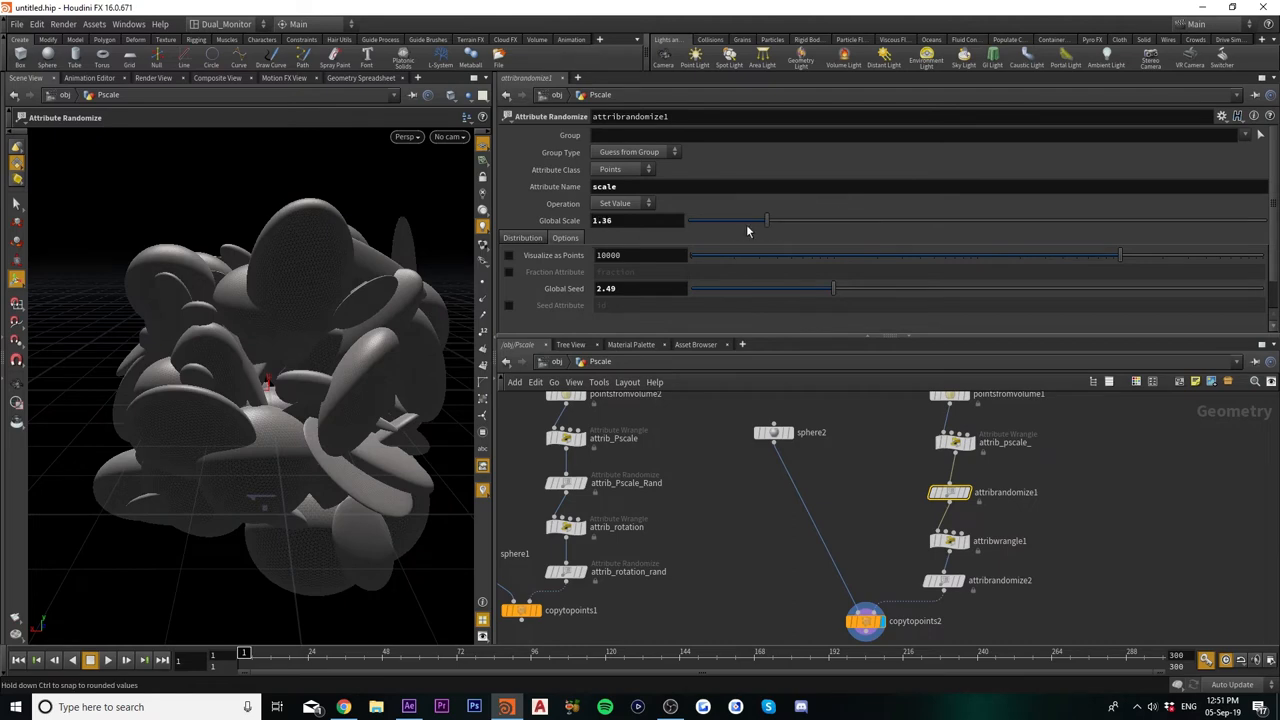
{"action": "left_click_drag", "start_coordinate": [768, 220], "coordinate": [747, 220]}
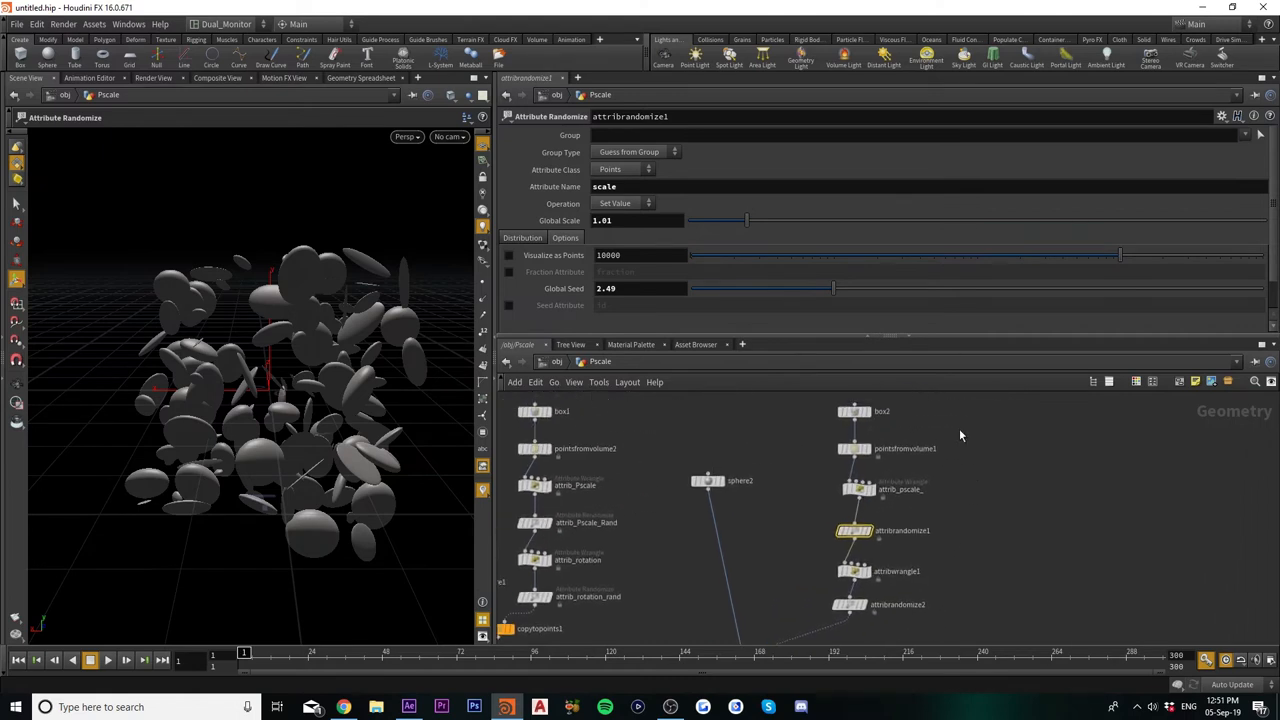
Step: Select box2 and create a POP particle emitter with an import_source node
{"action": "left_click", "coordinate": [854, 411]}
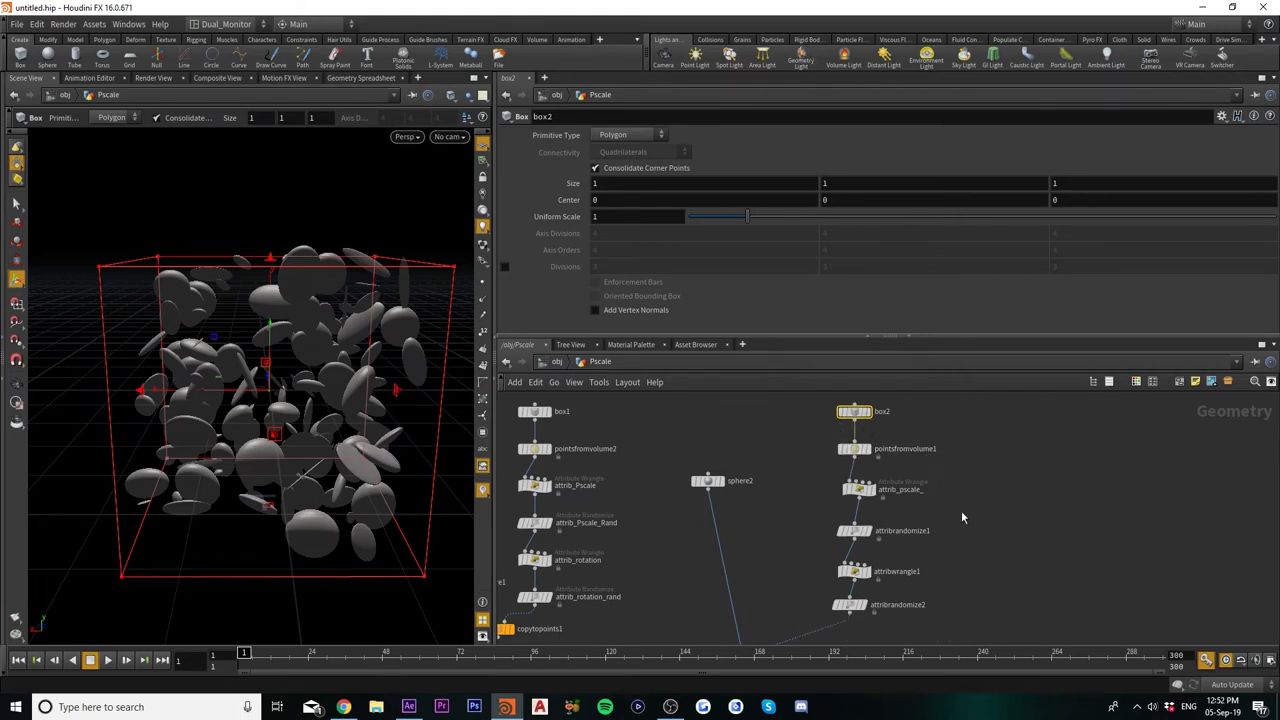
{"action": "left_click", "coordinate": [107, 659]}
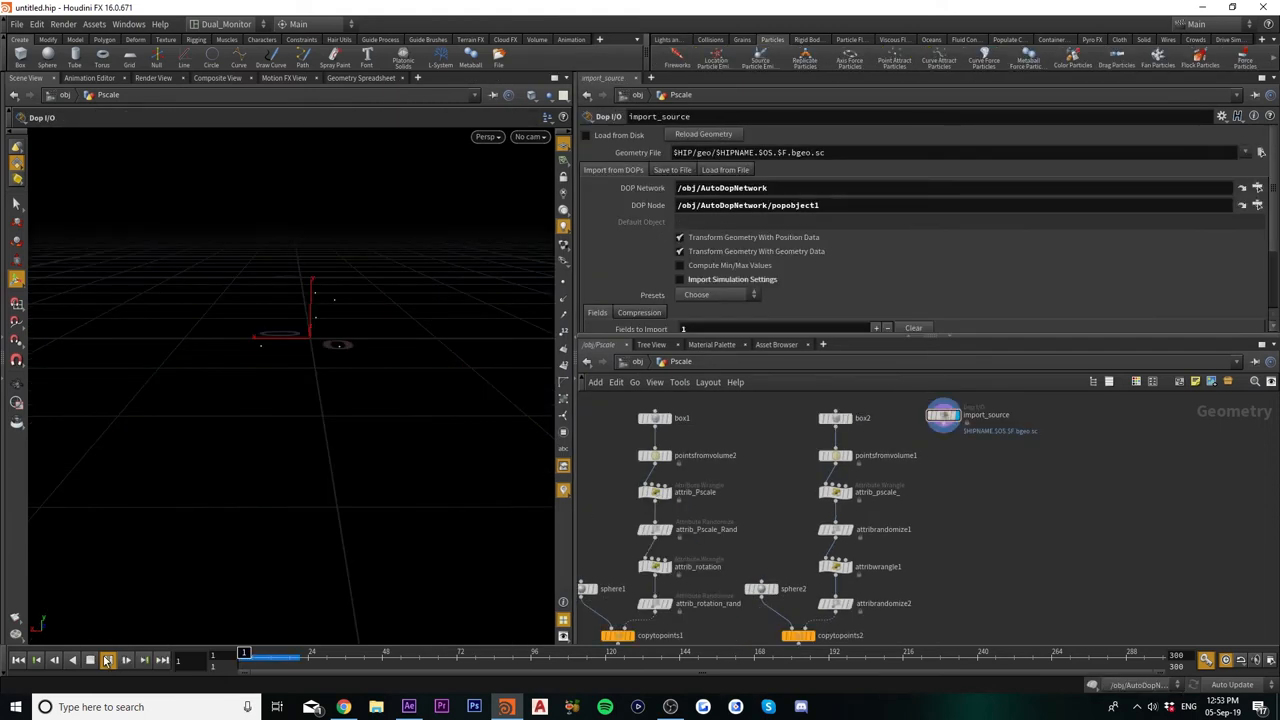
Step: Play the particle simulation, stop around frame 99, and scrub back to frame 41
{"action": "left_click", "coordinate": [107, 659]}
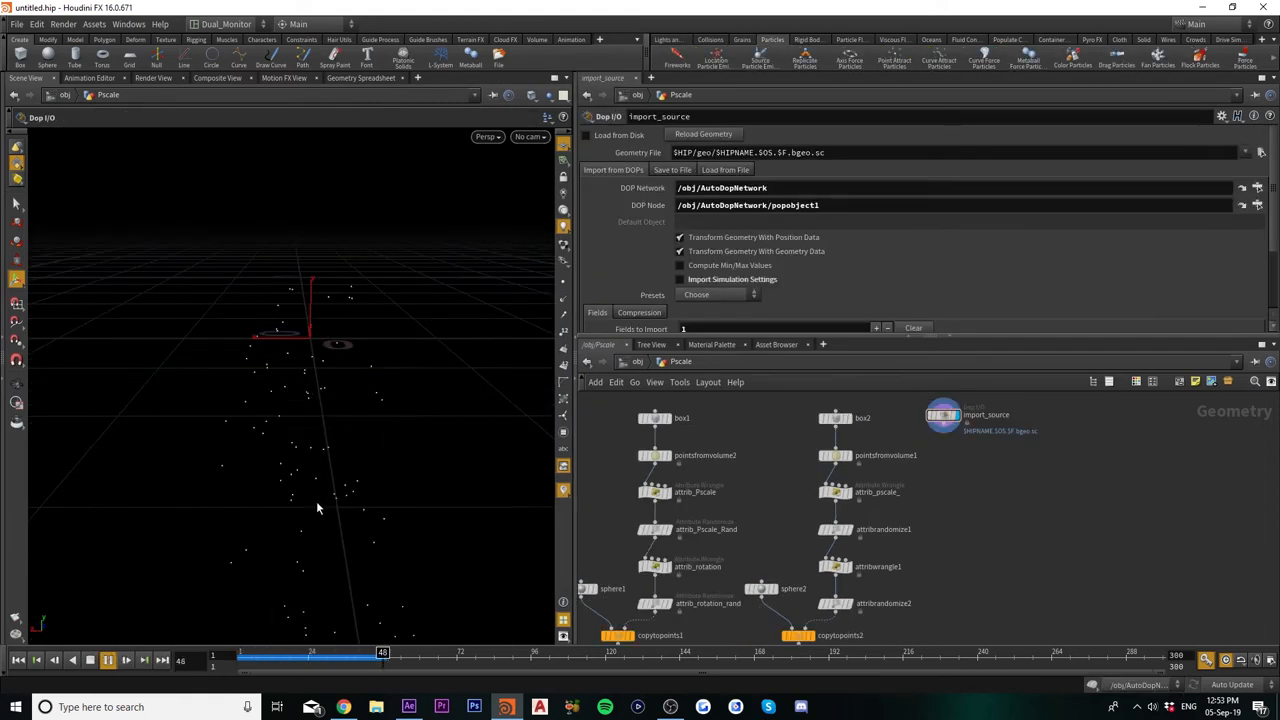
{"action": "left_click", "coordinate": [107, 659]}
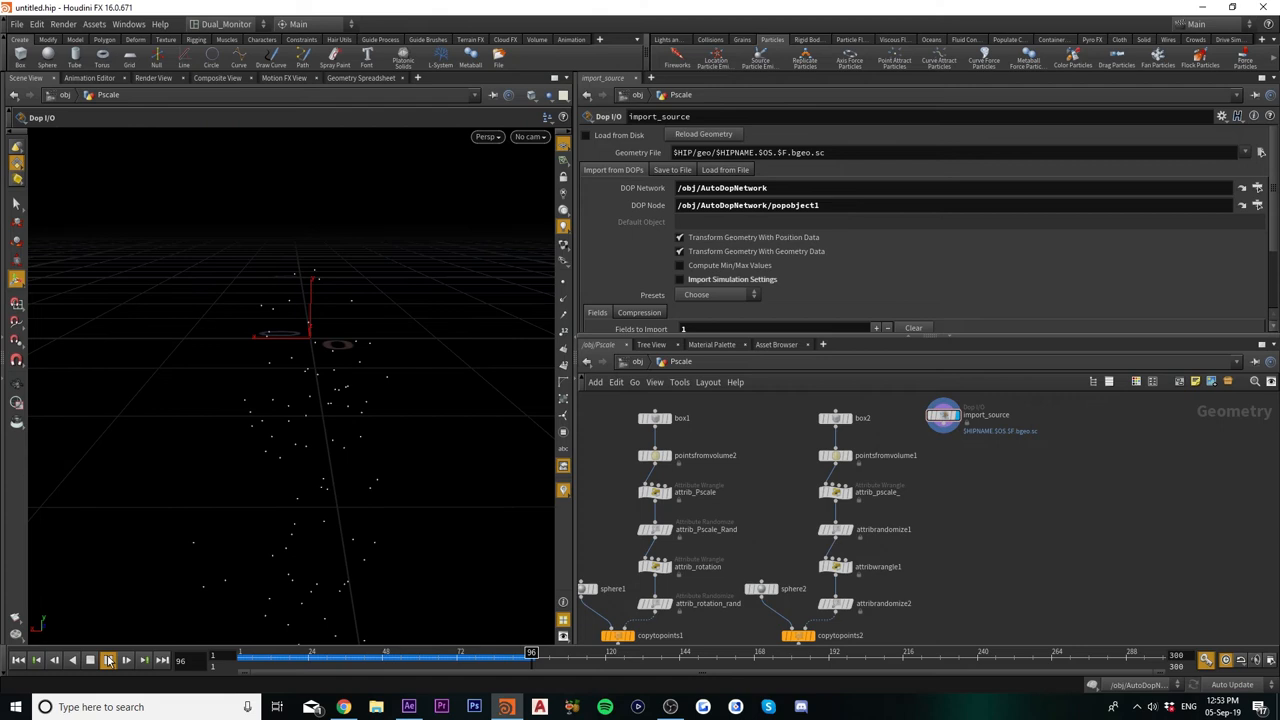
{"action": "left_click", "coordinate": [108, 659]}
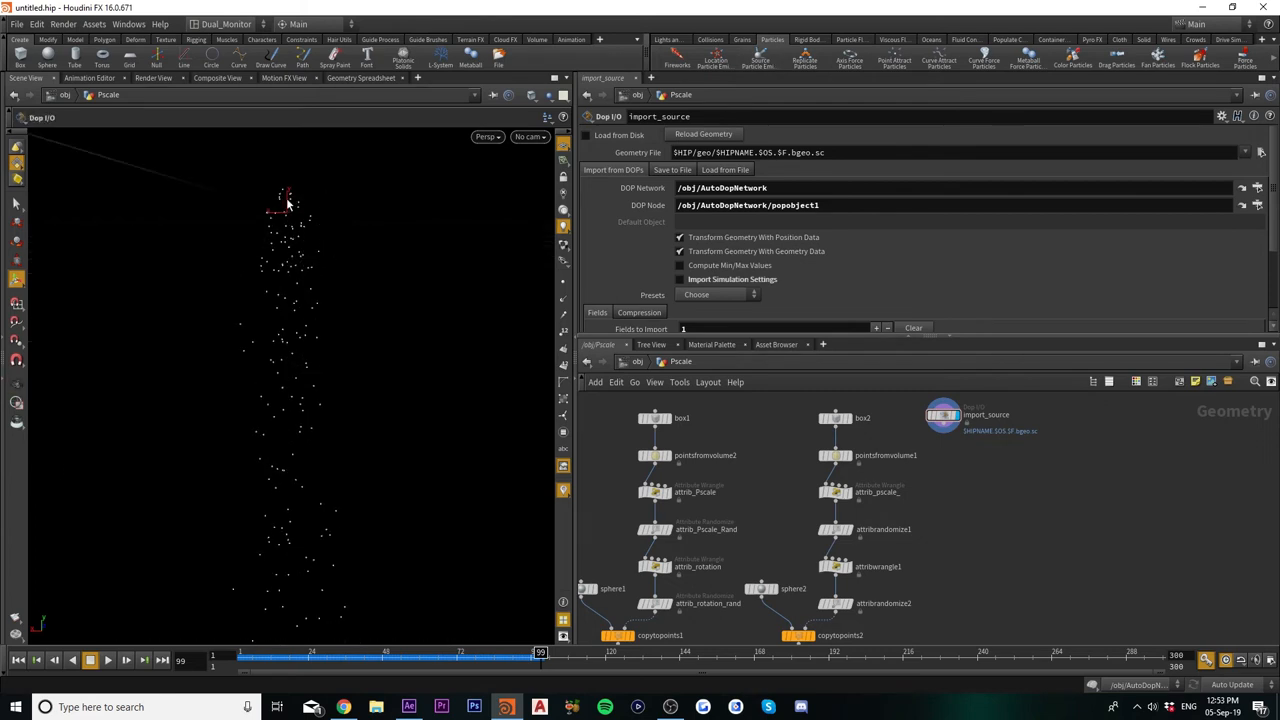
{"action": "left_click_drag", "start_coordinate": [540, 651], "coordinate": [278, 651]}
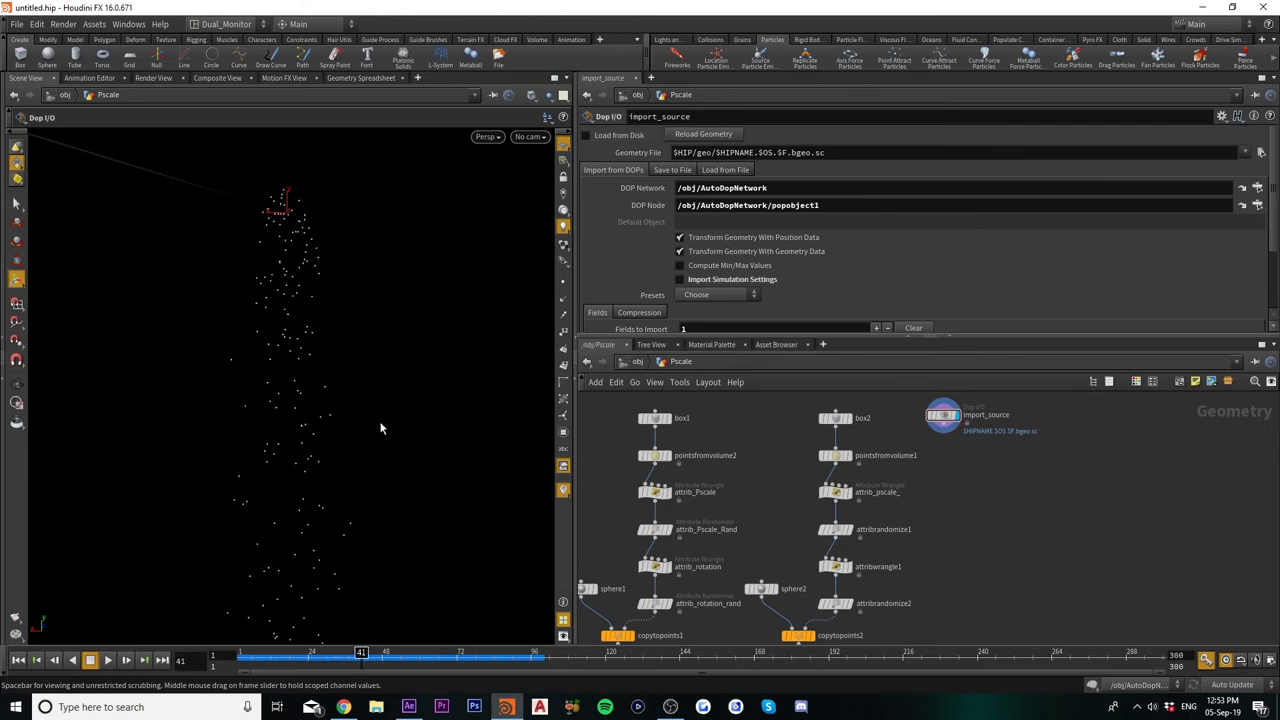
{"action": "mouse_move", "coordinate": [490, 424]}
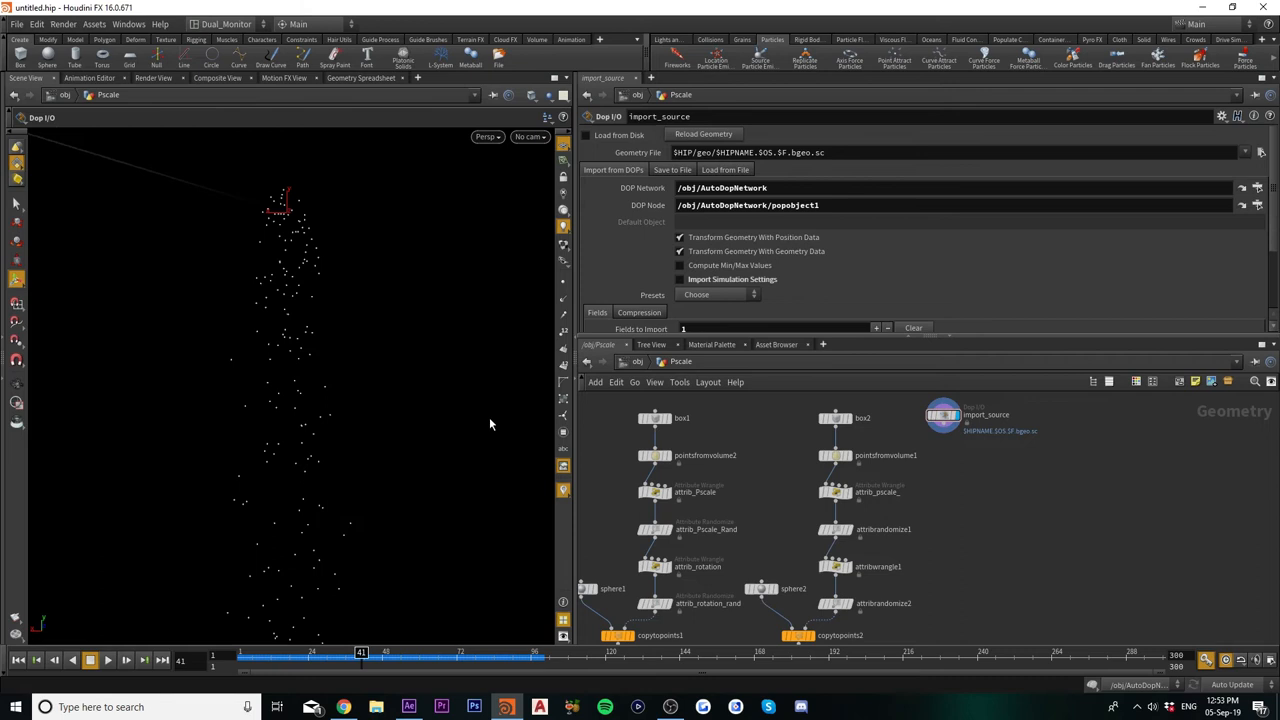
{"action": "mouse_move", "coordinate": [287, 504]}
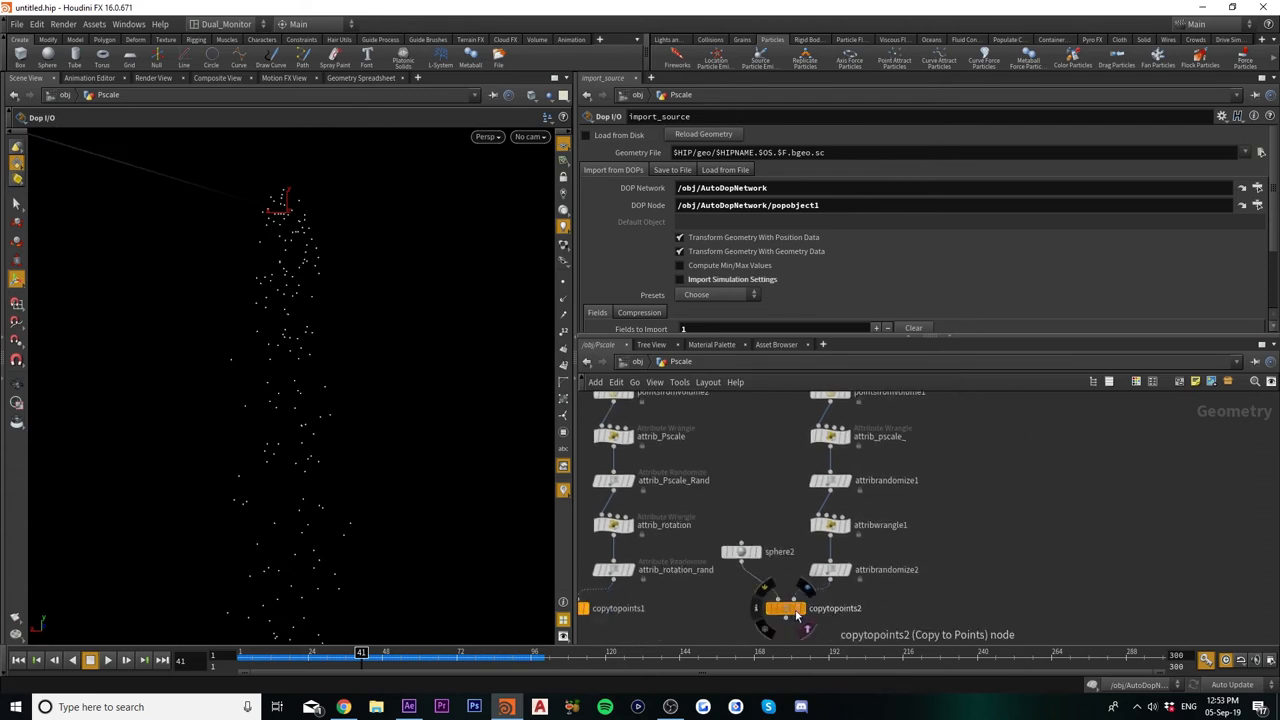
Step: Feed import_source into attrib_pscale_, display that chain, and play then pause the animation
{"action": "left_click", "coordinate": [784, 608]}
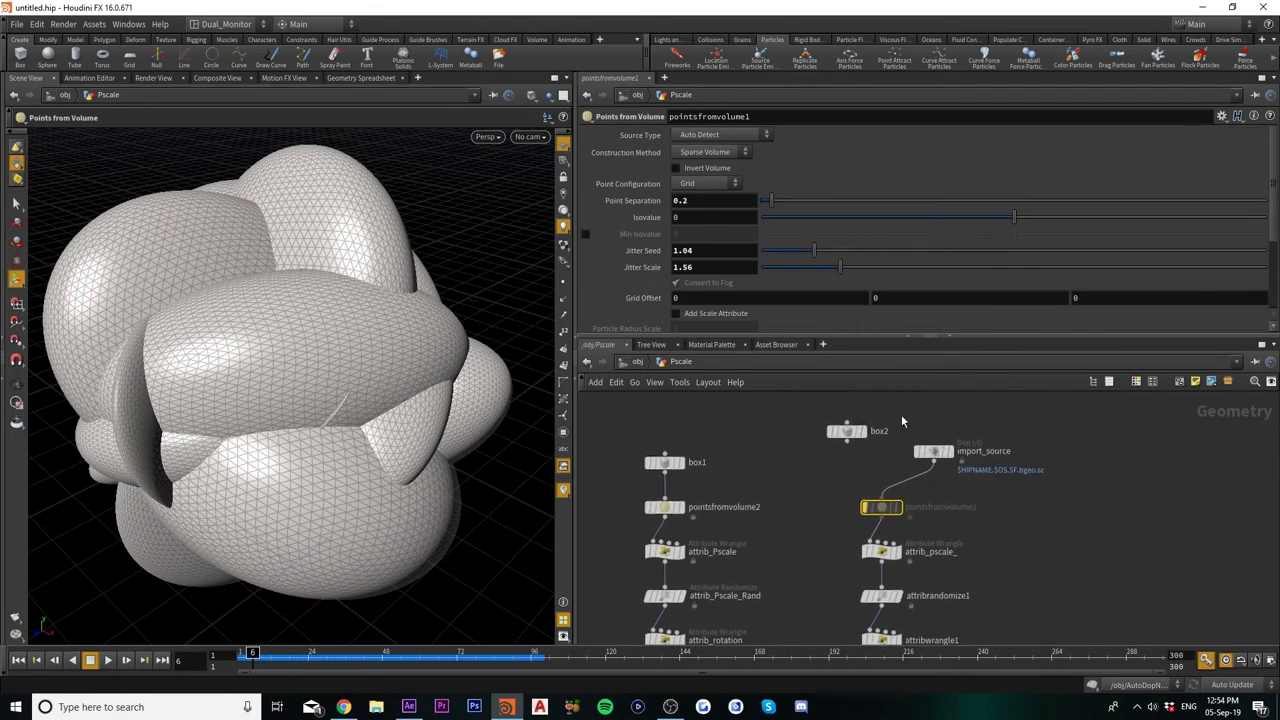
{"action": "mouse_move", "coordinate": [810, 557]}
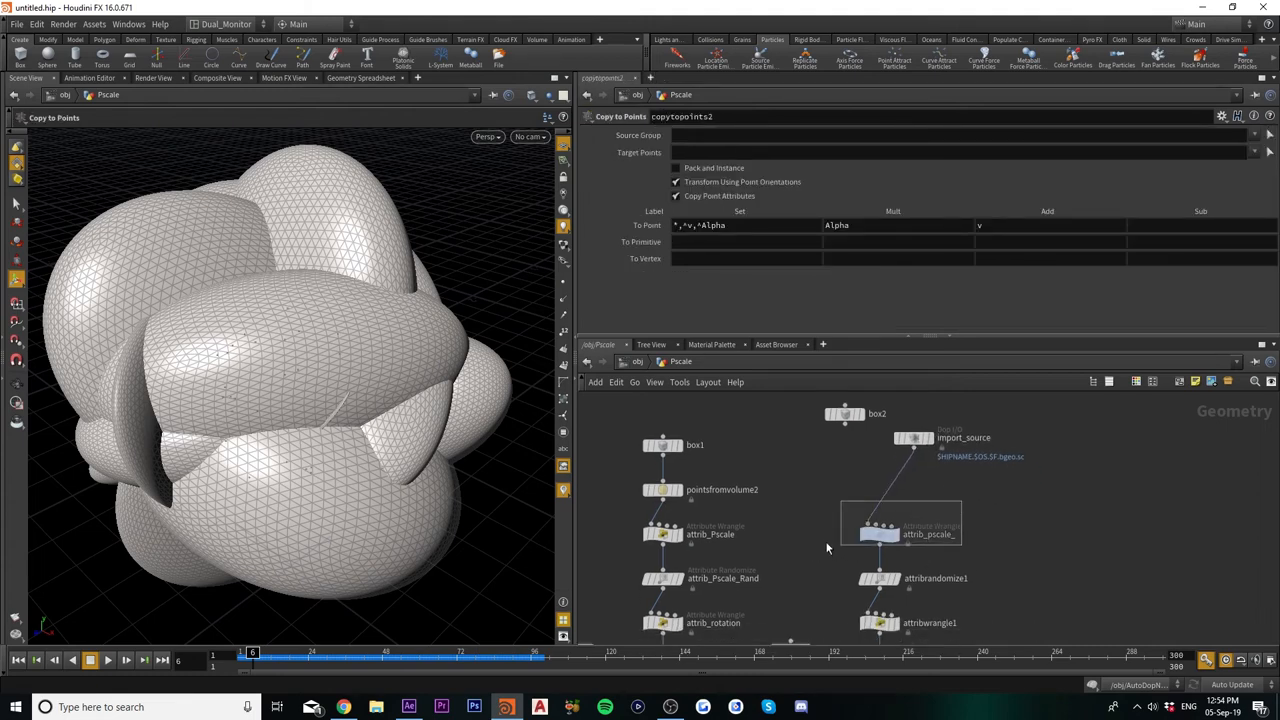
{"action": "left_click", "coordinate": [878, 533]}
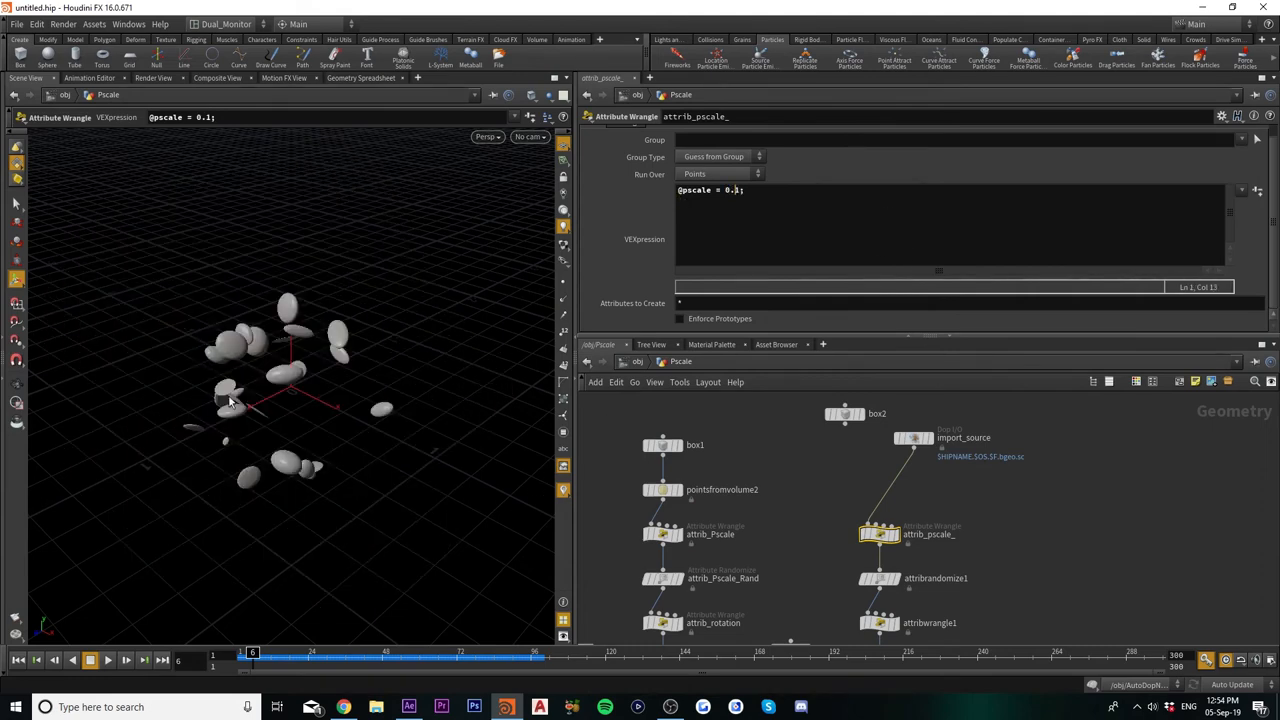
{"action": "left_click", "coordinate": [17, 420]}
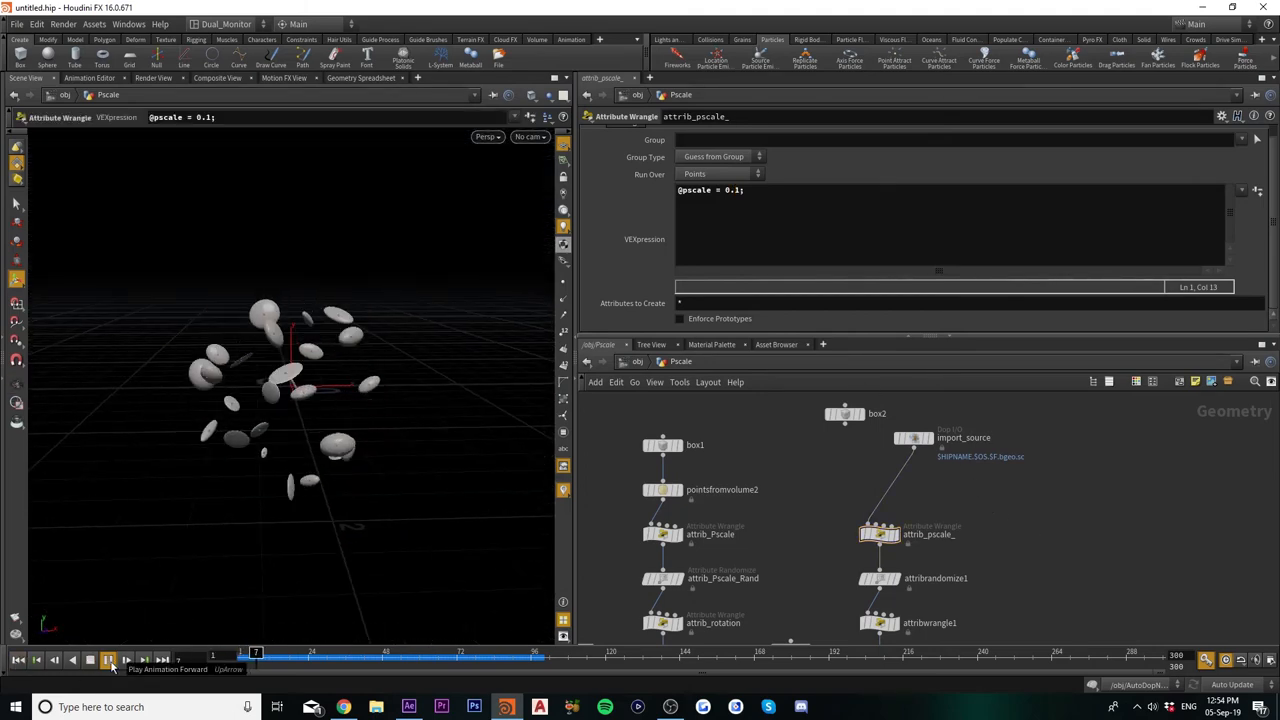
{"action": "left_click", "coordinate": [108, 660]}
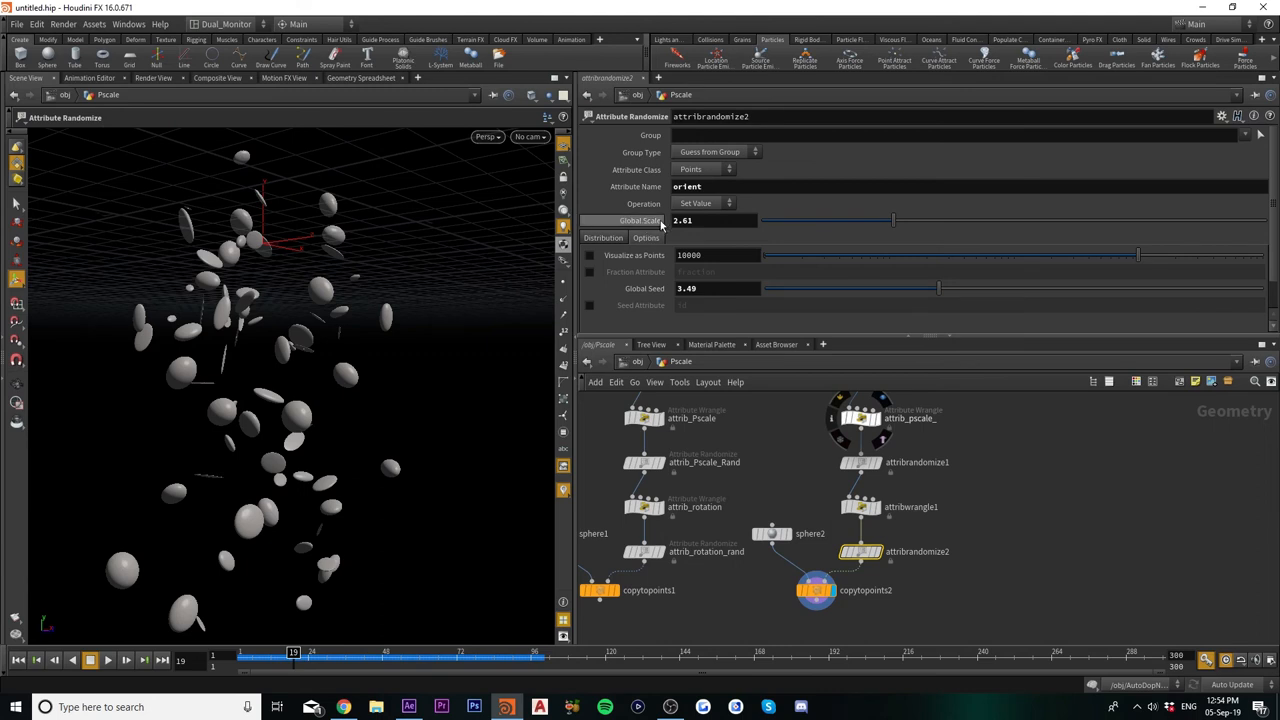
Step: Enter the expression $F +10 in attribrandomize2's Global Scale and return to frame 1
{"action": "left_click_drag", "start_coordinate": [893, 219], "coordinate": [815, 219]}
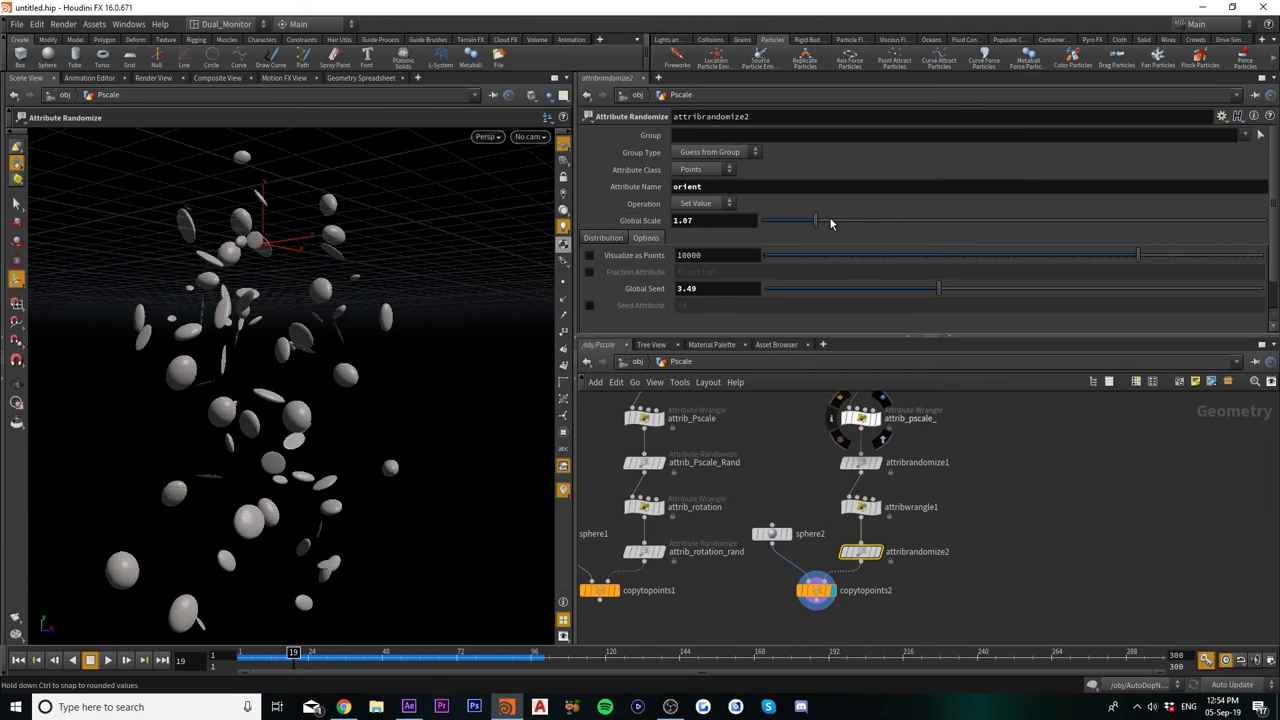
{"action": "left_click_drag", "start_coordinate": [817, 220], "coordinate": [932, 220]}
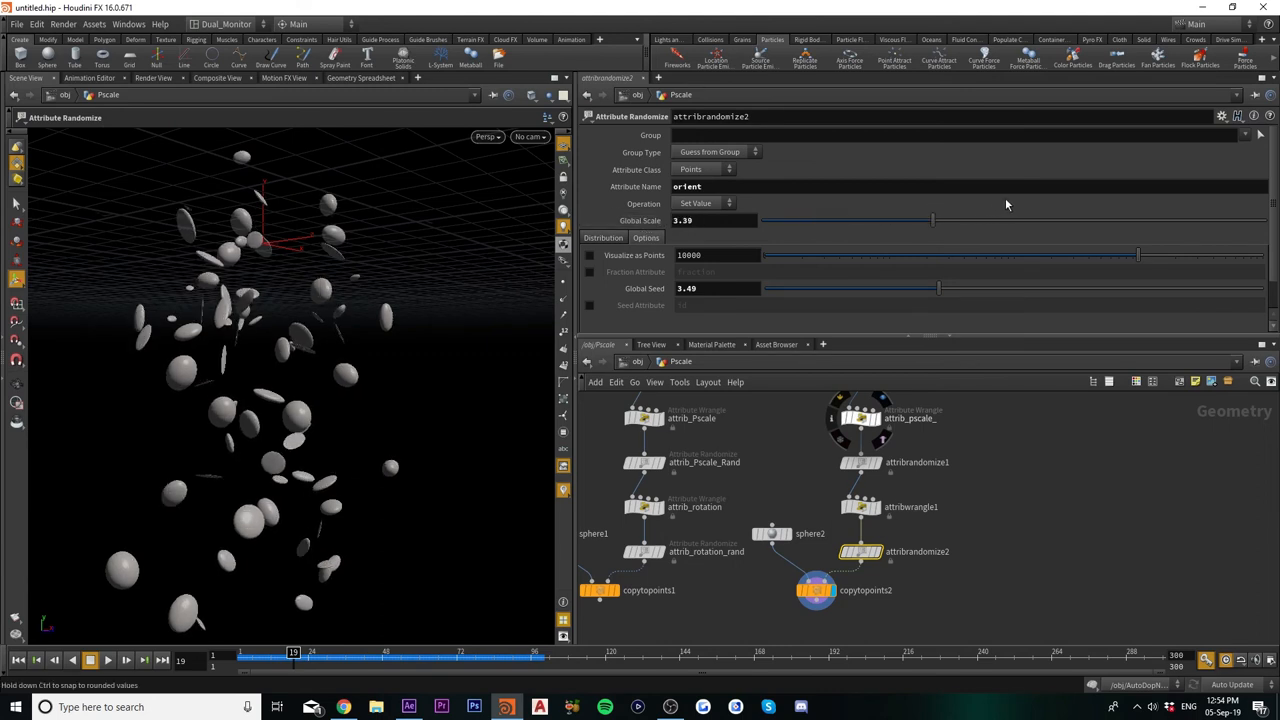
{"action": "left_click_drag", "start_coordinate": [932, 220], "coordinate": [1040, 220]}
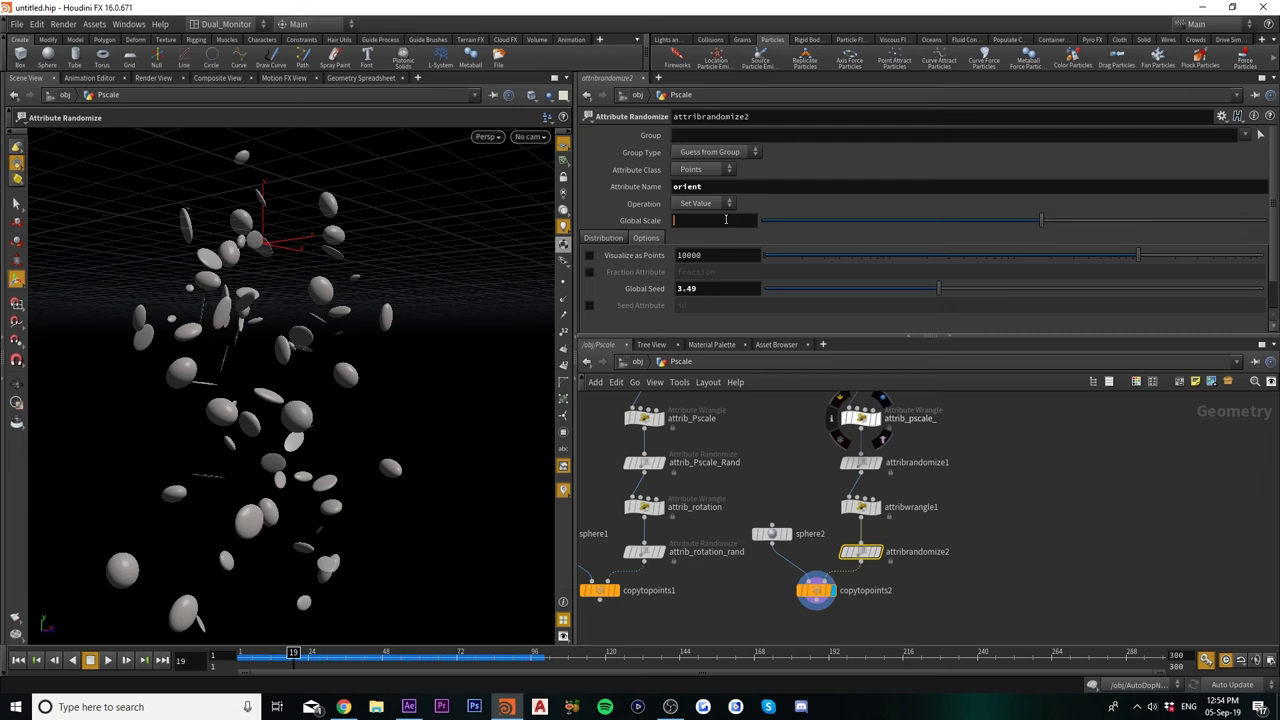
{"action": "type", "text": "$F"}
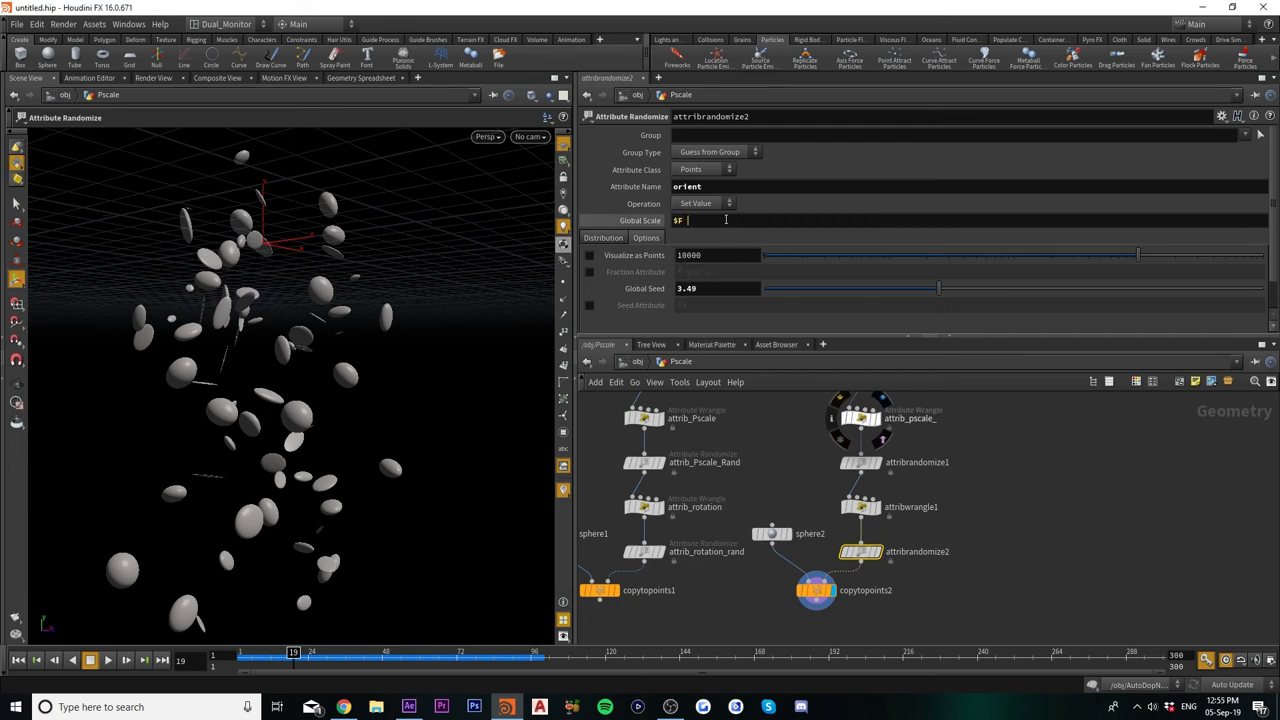
{"action": "type", "text": "10"}
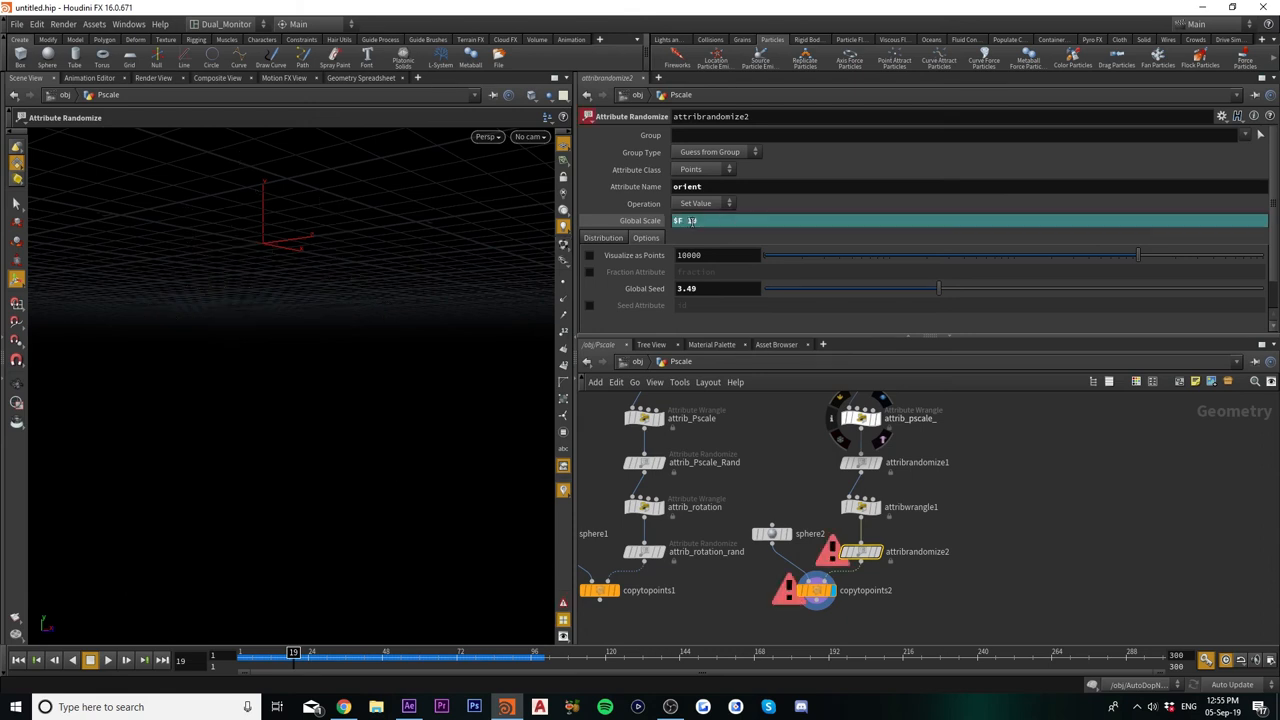
{"action": "type", "text": "10"}
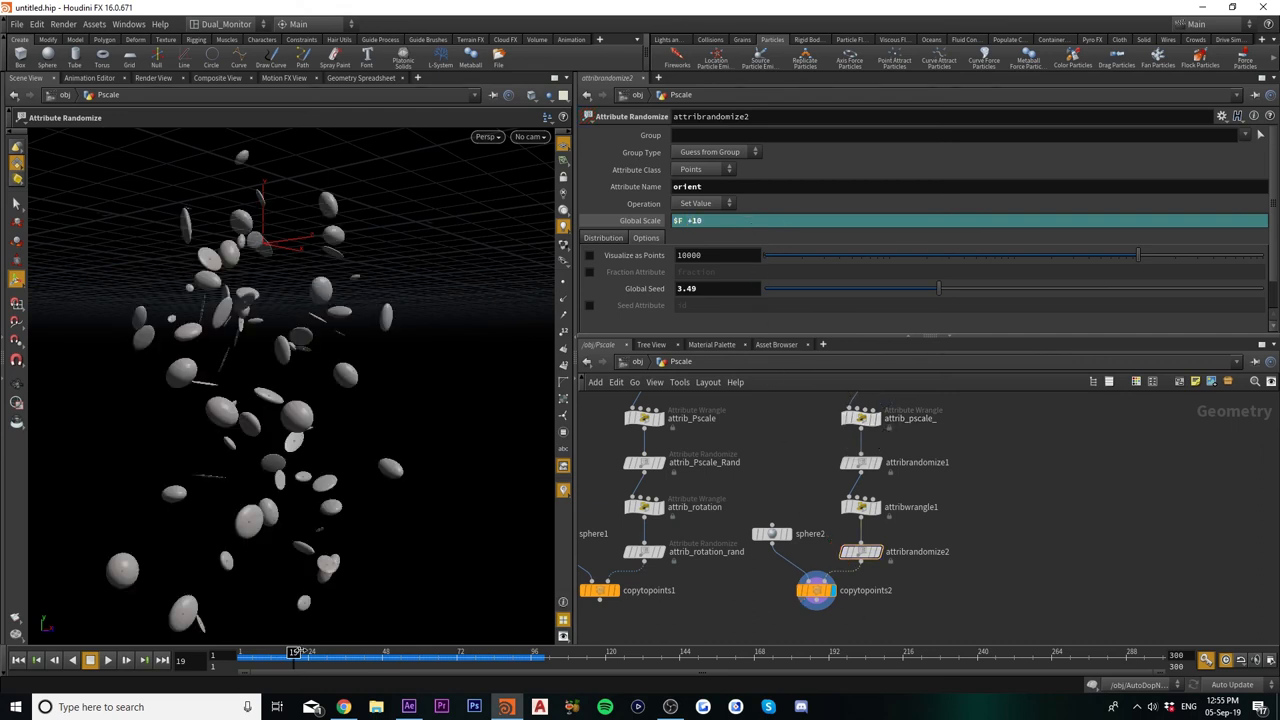
{"action": "left_click_drag", "start_coordinate": [295, 652], "coordinate": [352, 652]}
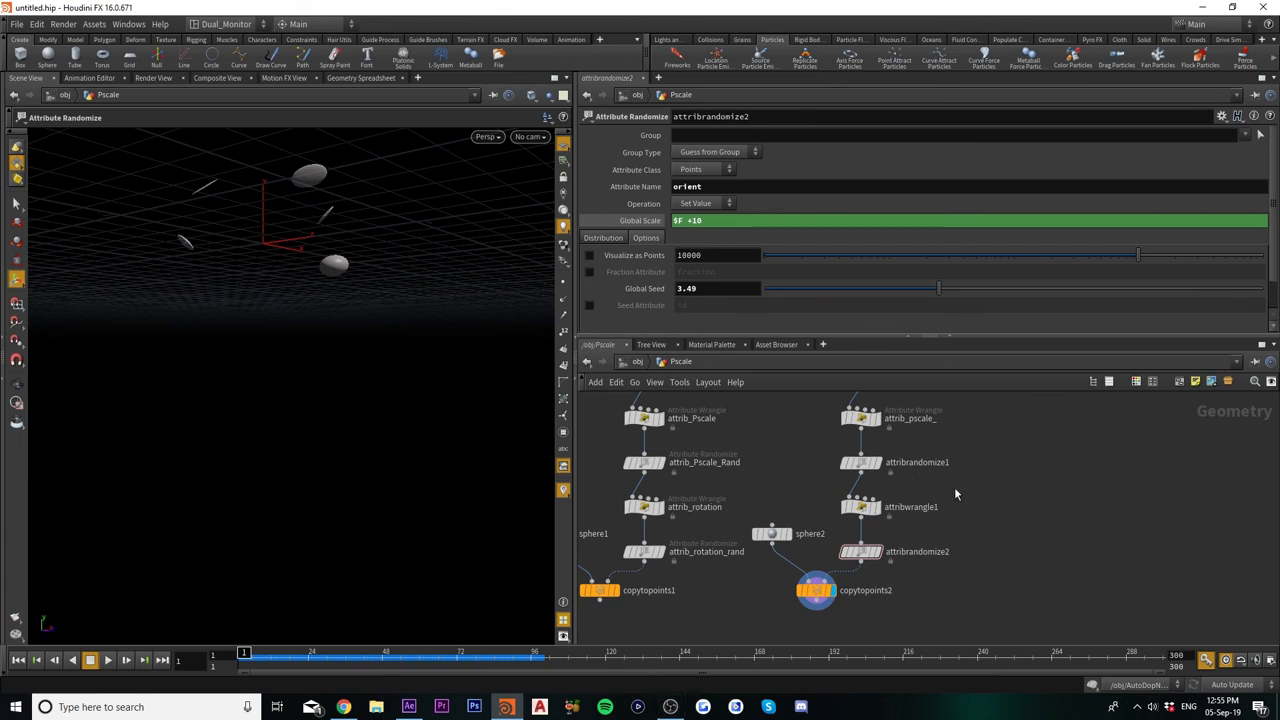
{"action": "left_click", "coordinate": [862, 462]}
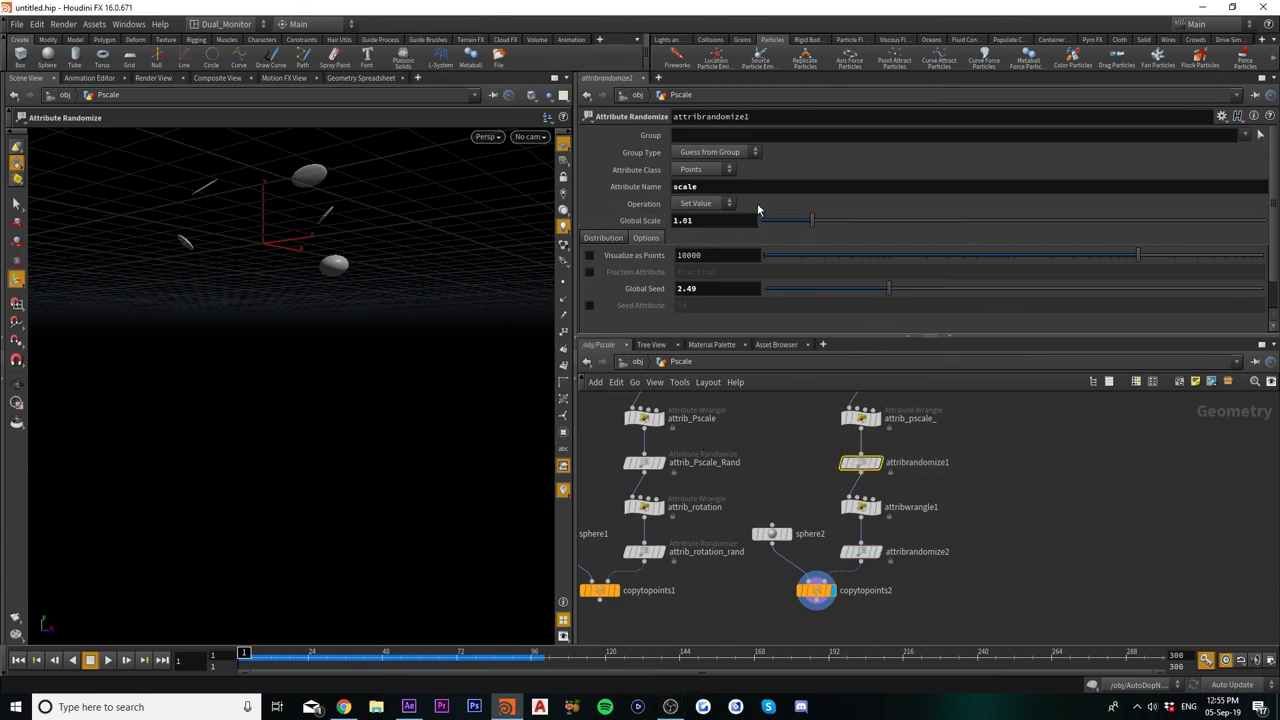